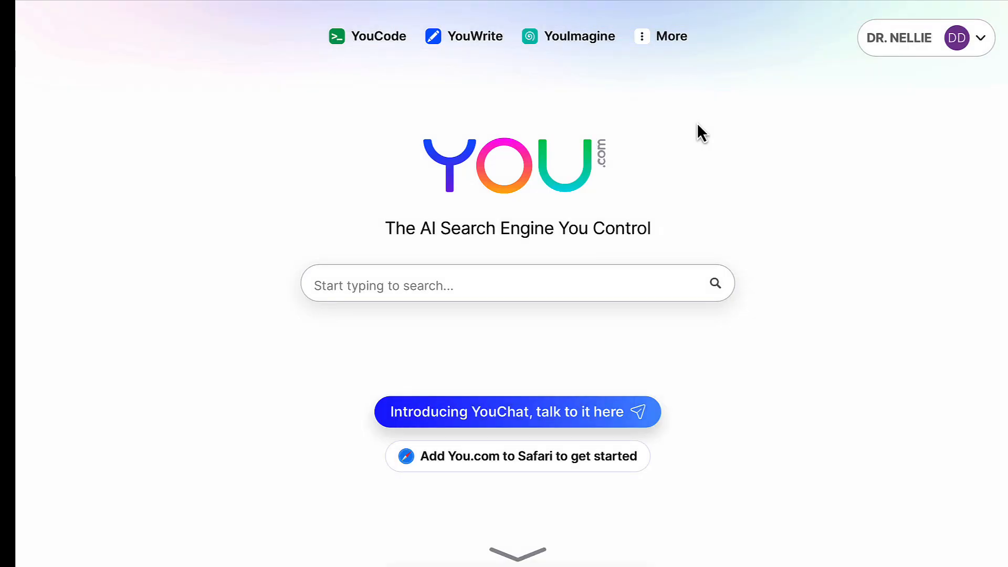
pyautogui.moveTo(995, 26)
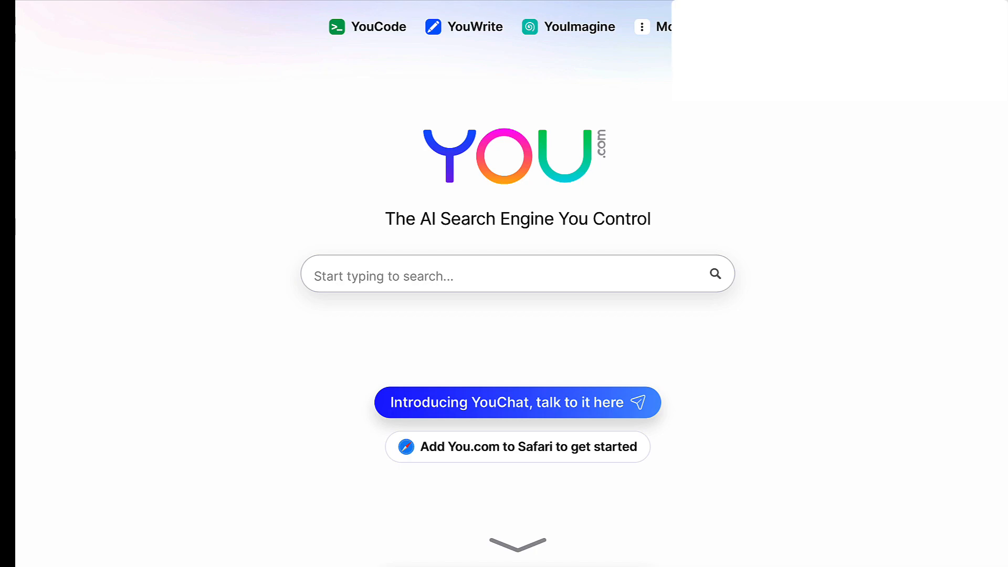
pyautogui.moveTo(643, 68)
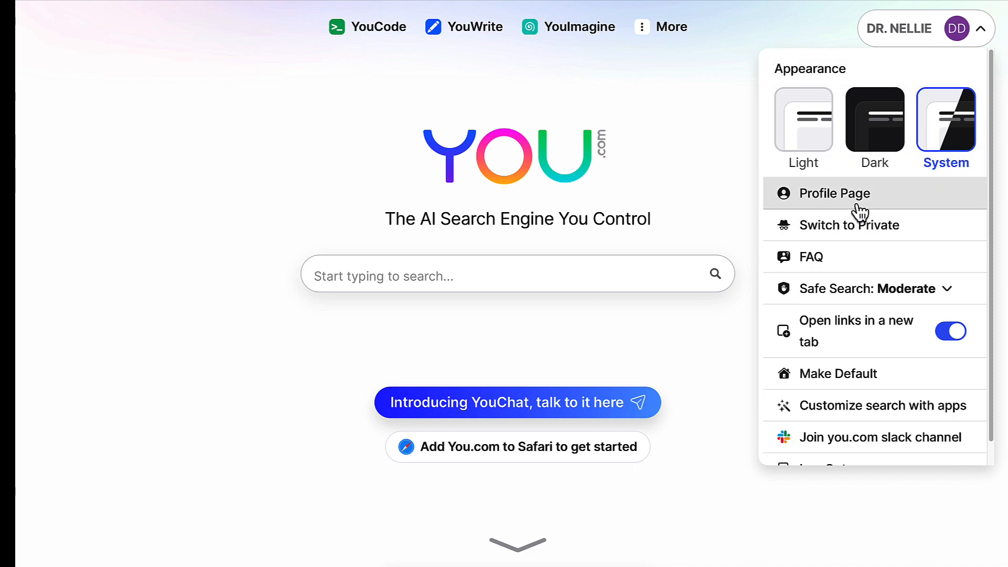
pyautogui.moveTo(823, 261)
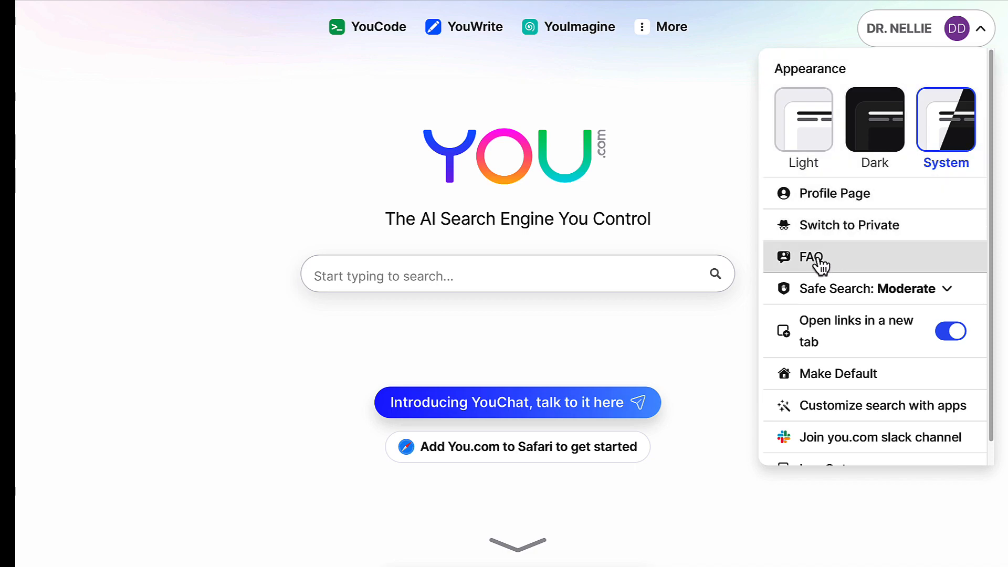
pyautogui.moveTo(950, 297)
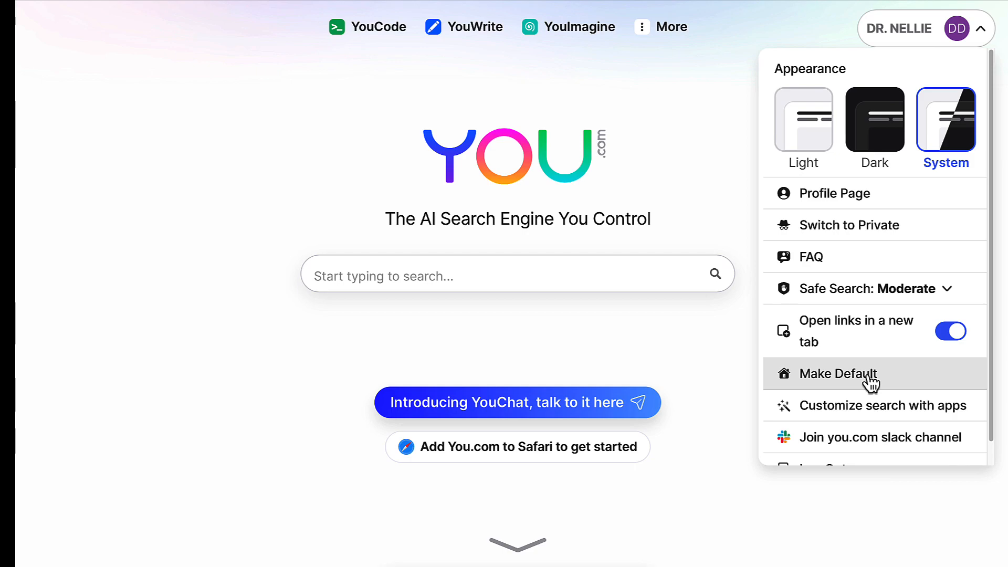
pyautogui.moveTo(881, 389)
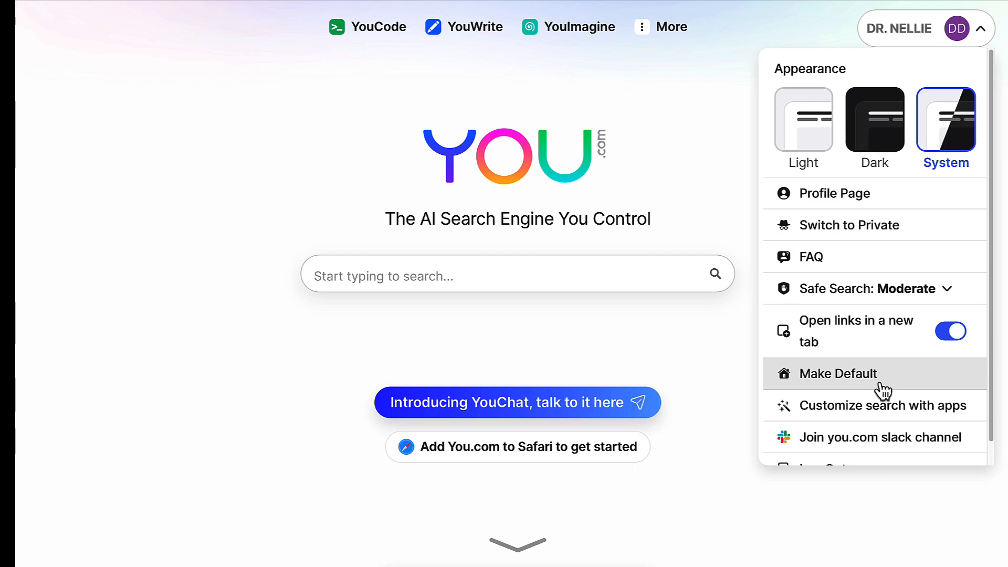
pyautogui.moveTo(885, 412)
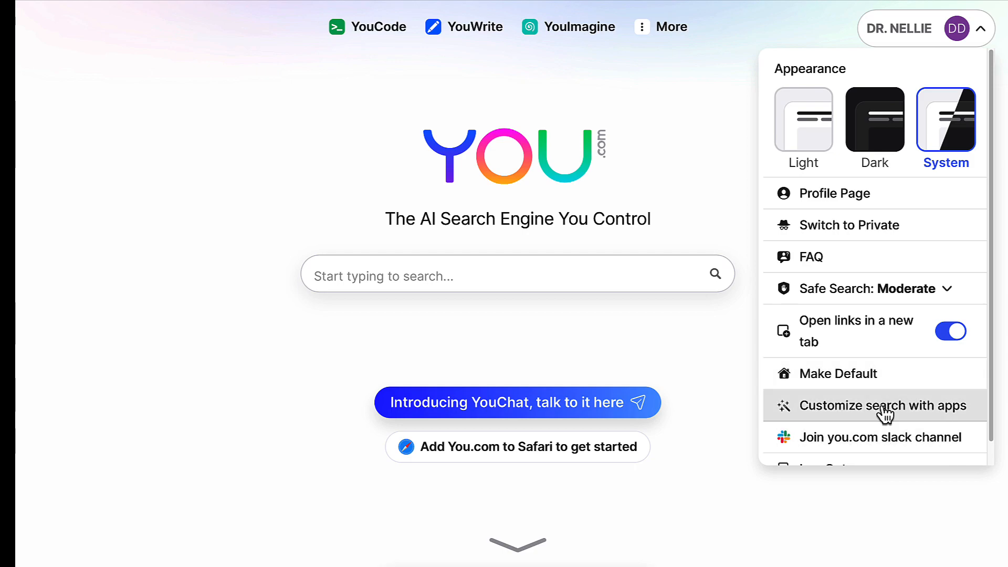
# - Scroll the account menu down to reveal Make Default, Customize search with apps, and Log Out
pyautogui.scroll(-3)
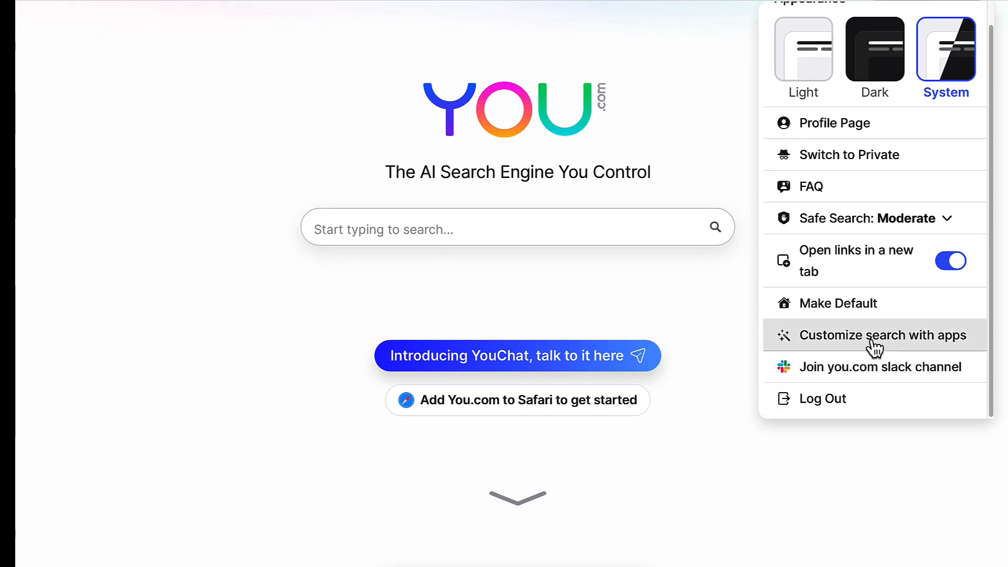
# - Open 'Customize search with apps' and browse the still-empty Your Apps list
pyautogui.click(875, 335)
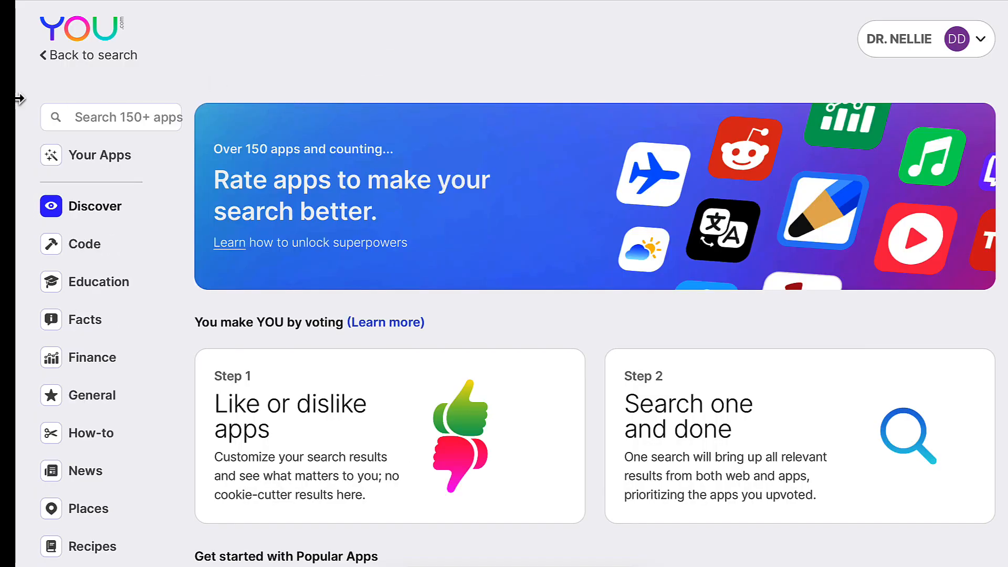
pyautogui.moveTo(103, 160)
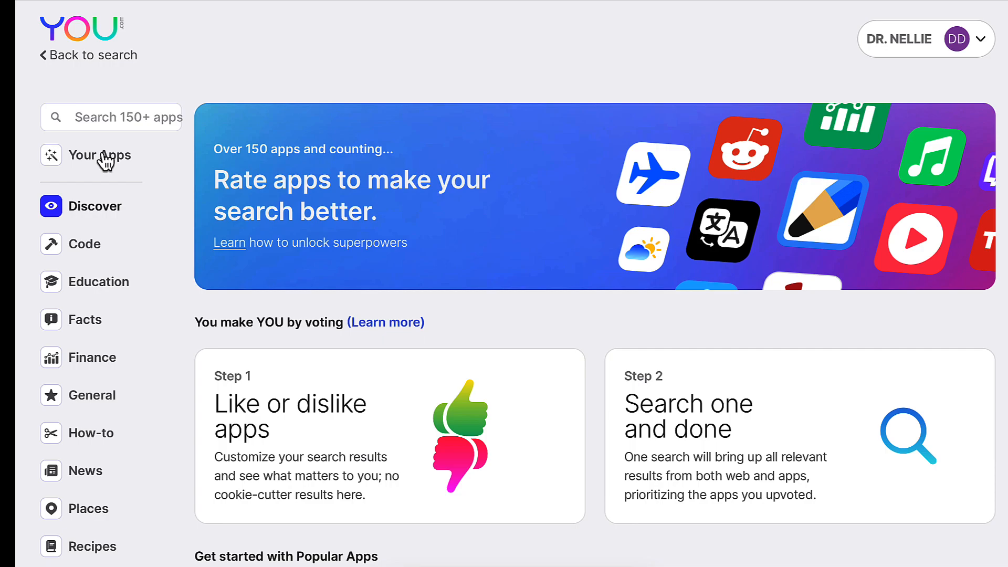
pyautogui.click(100, 155)
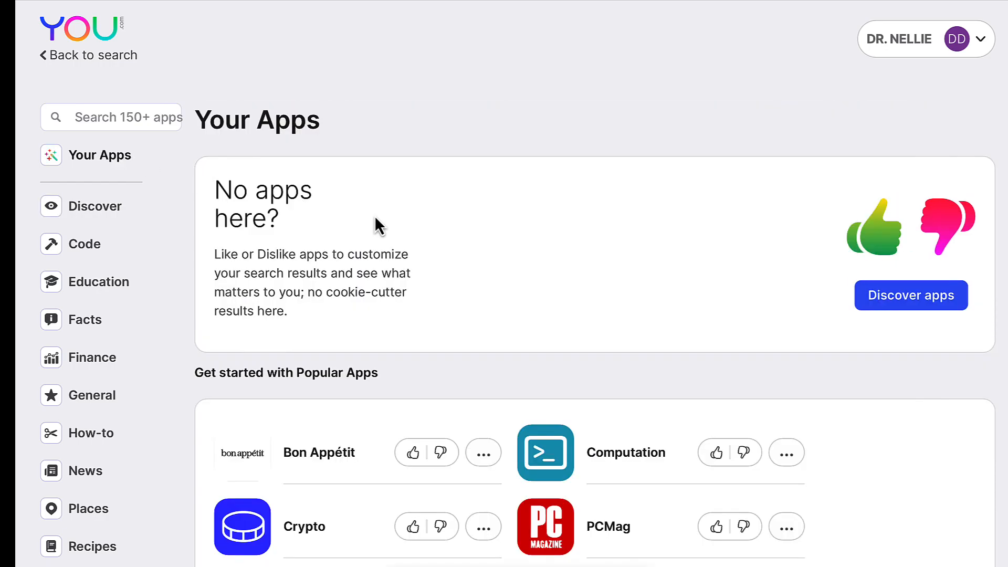
pyautogui.scroll(-3)
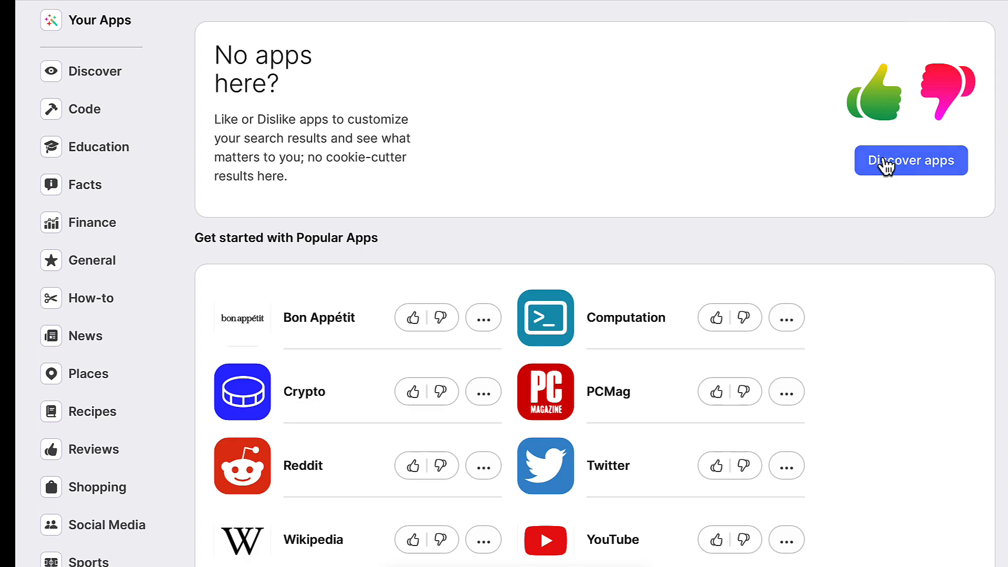
pyautogui.scroll(-3)
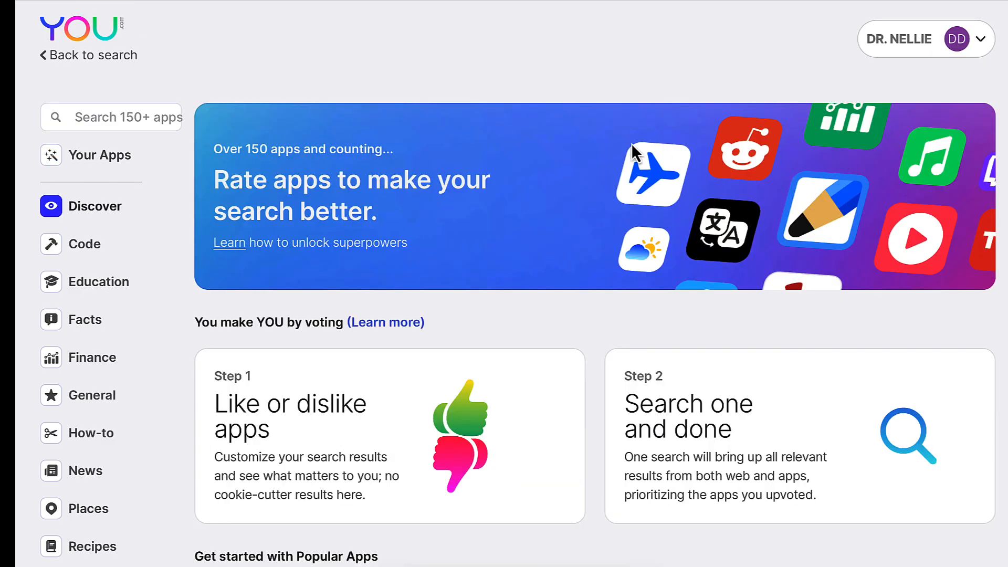
# - Scroll down to Newest Apps and give YouChat a thumbs-up
pyautogui.scroll(-3)
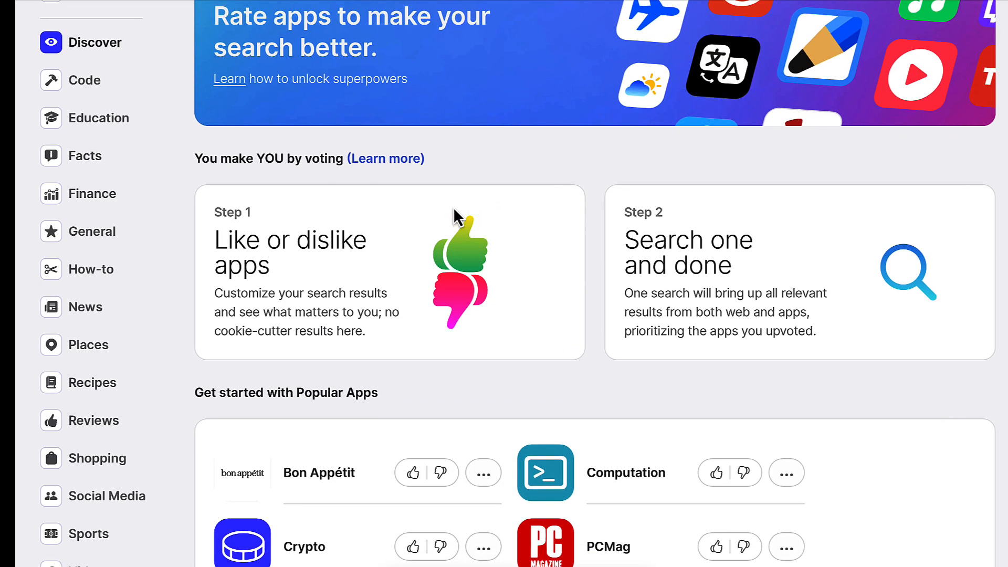
pyautogui.scroll(-3)
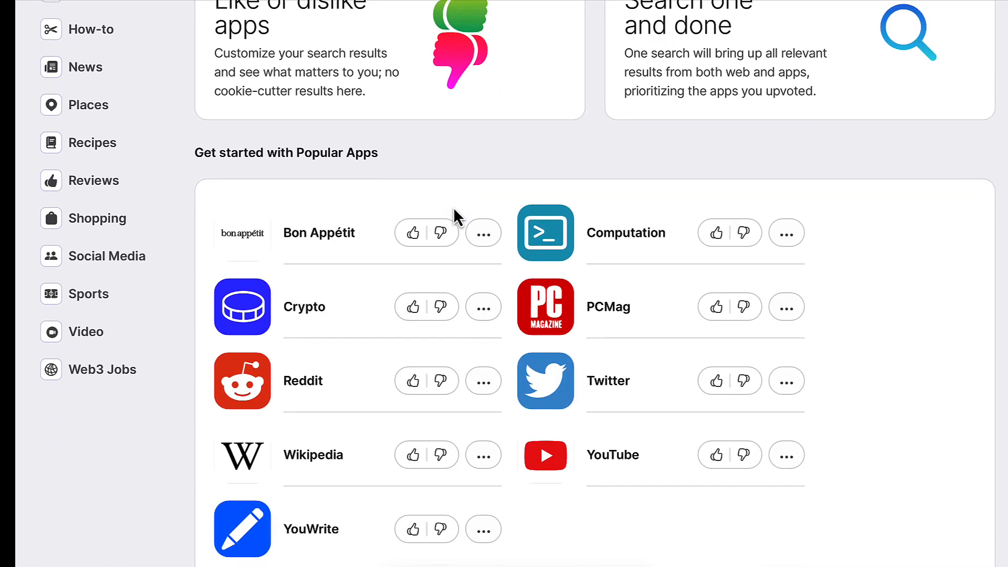
pyautogui.scroll(-3)
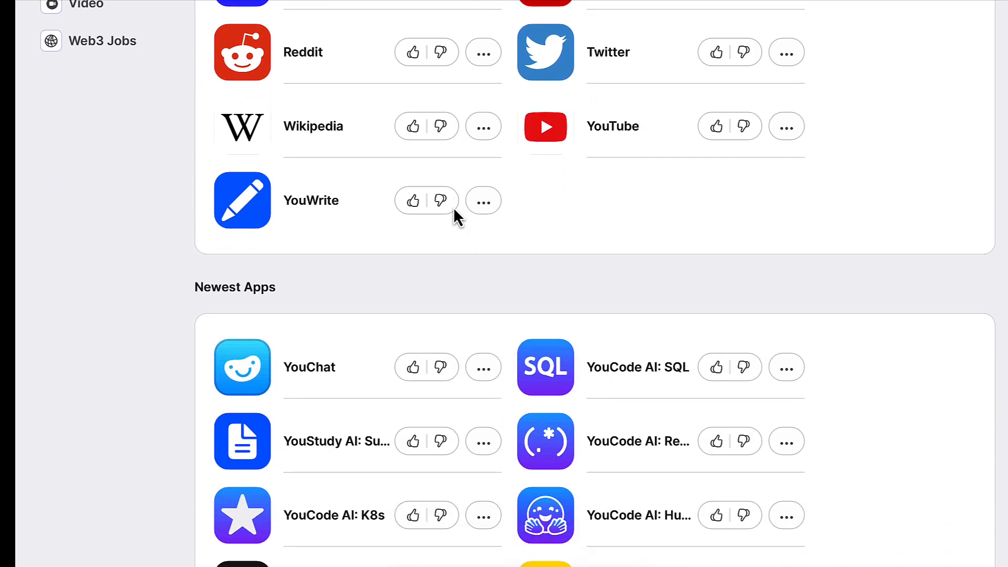
pyautogui.scroll(-3)
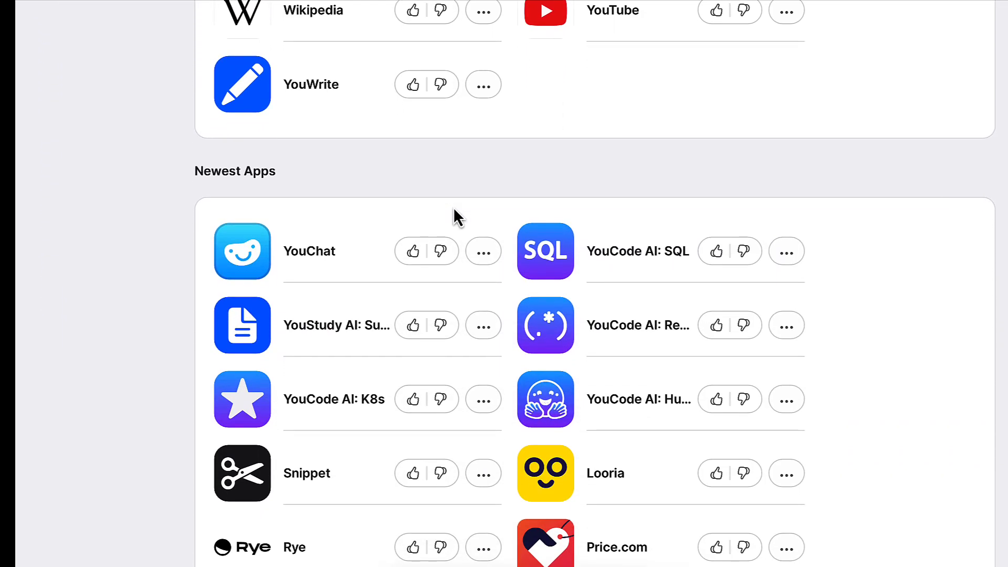
pyautogui.scroll(-3)
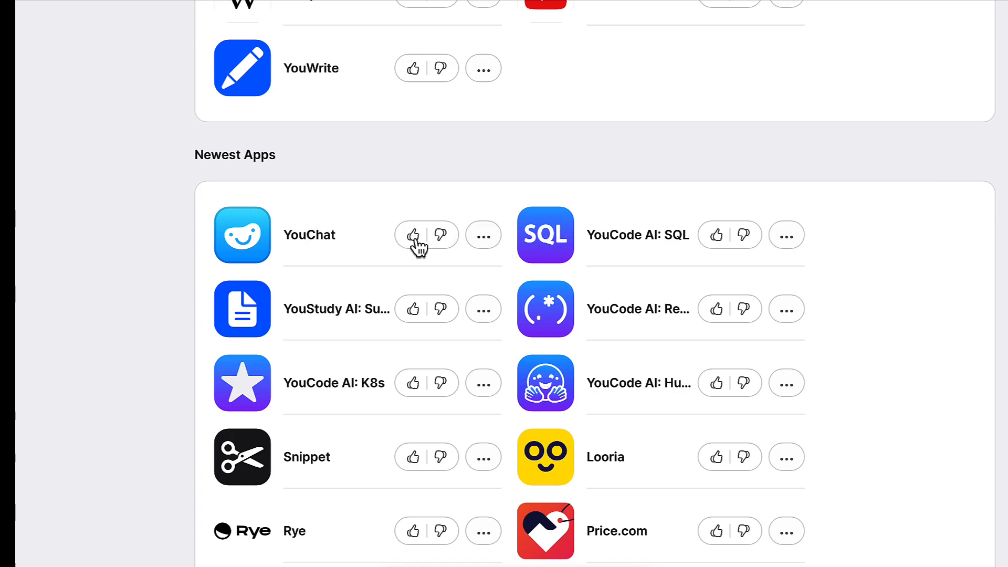
pyautogui.click(412, 234)
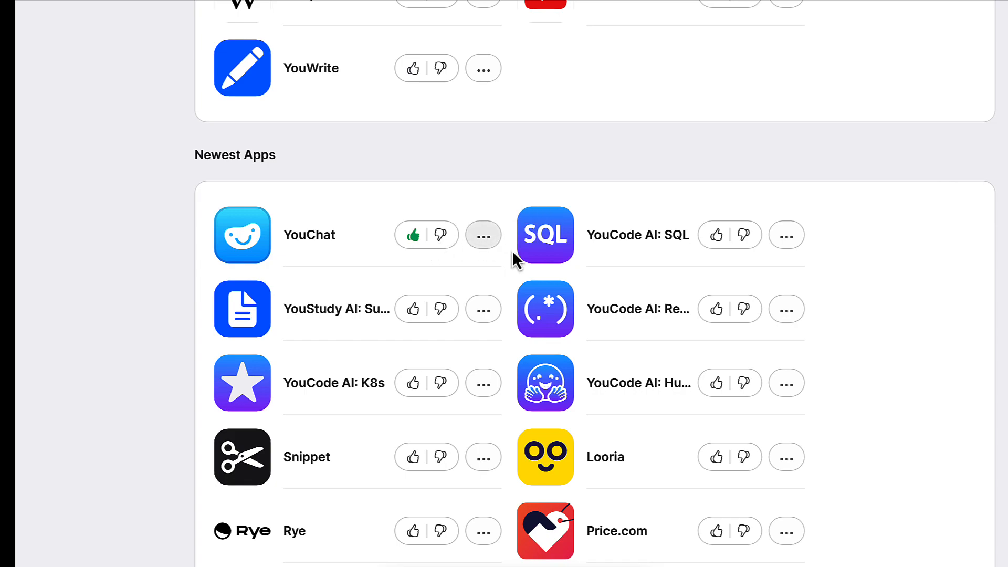
# - Scroll through the app categories and FAQ, then return to the top of Discover
pyautogui.scroll(-3)
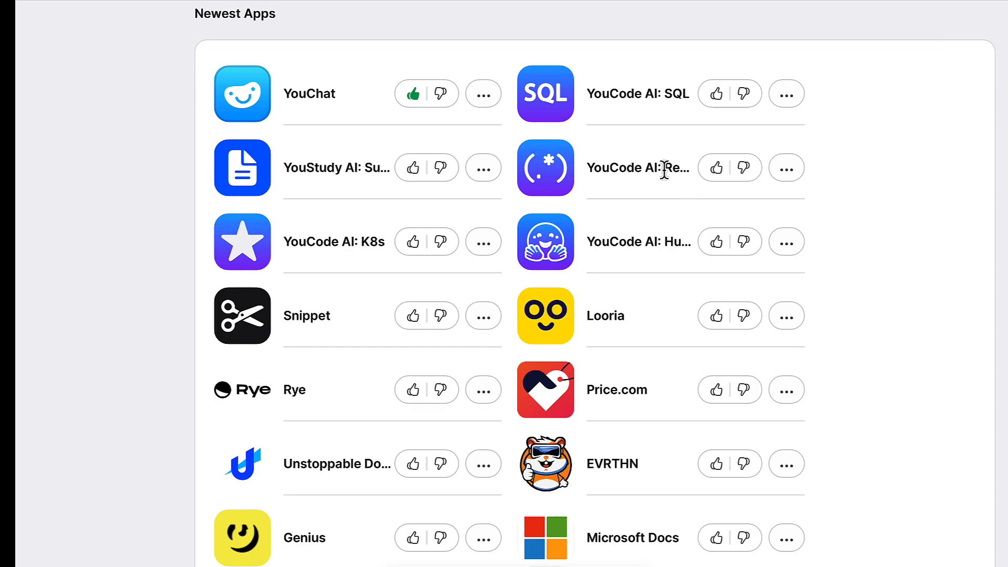
pyautogui.scroll(-3)
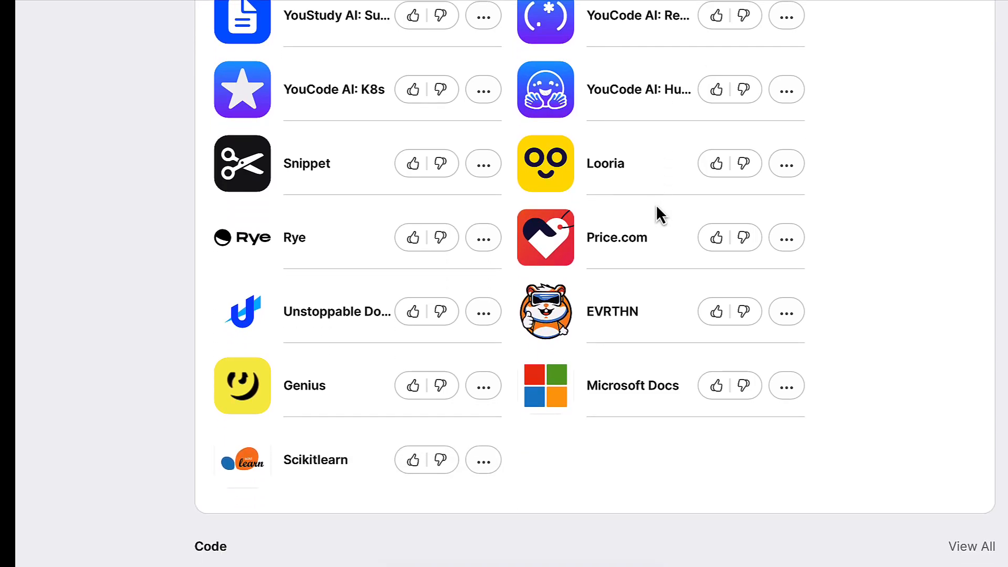
pyautogui.scroll(-3)
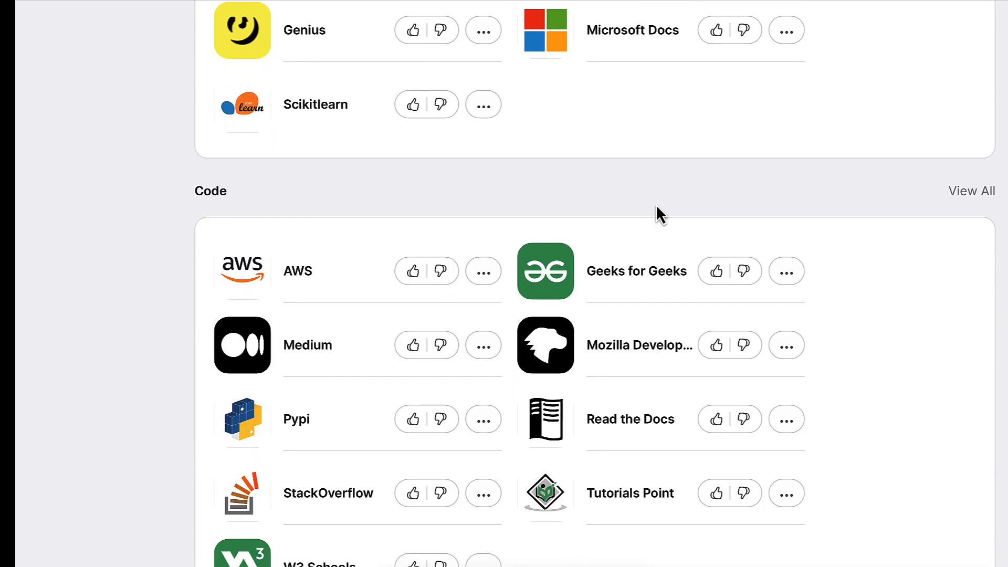
pyautogui.scroll(-3)
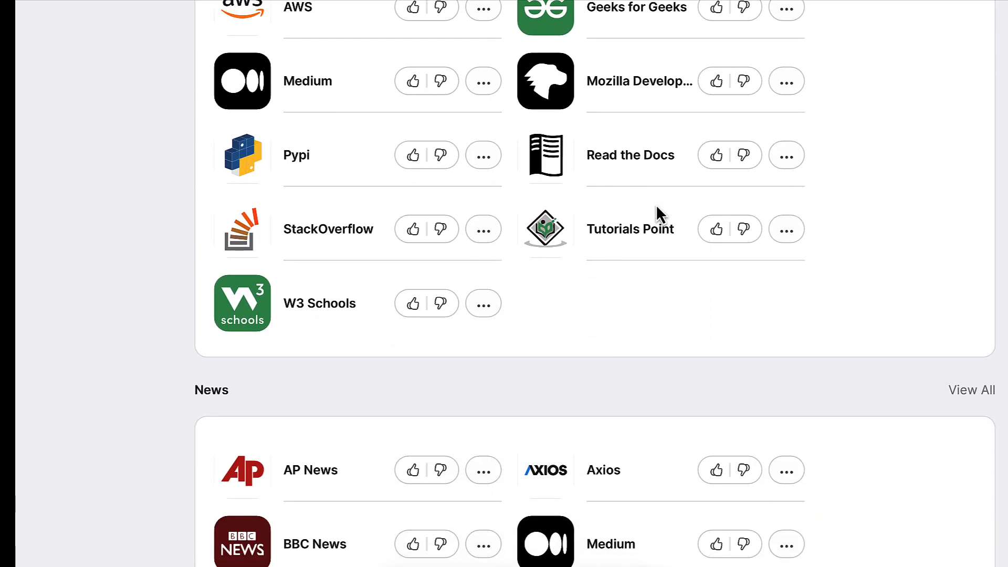
pyautogui.scroll(-3)
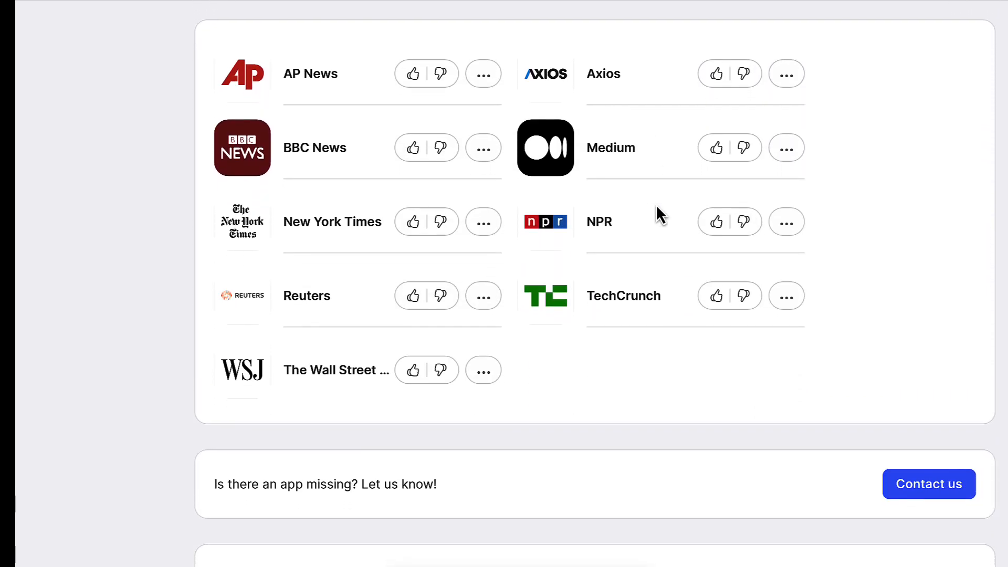
pyautogui.scroll(-3)
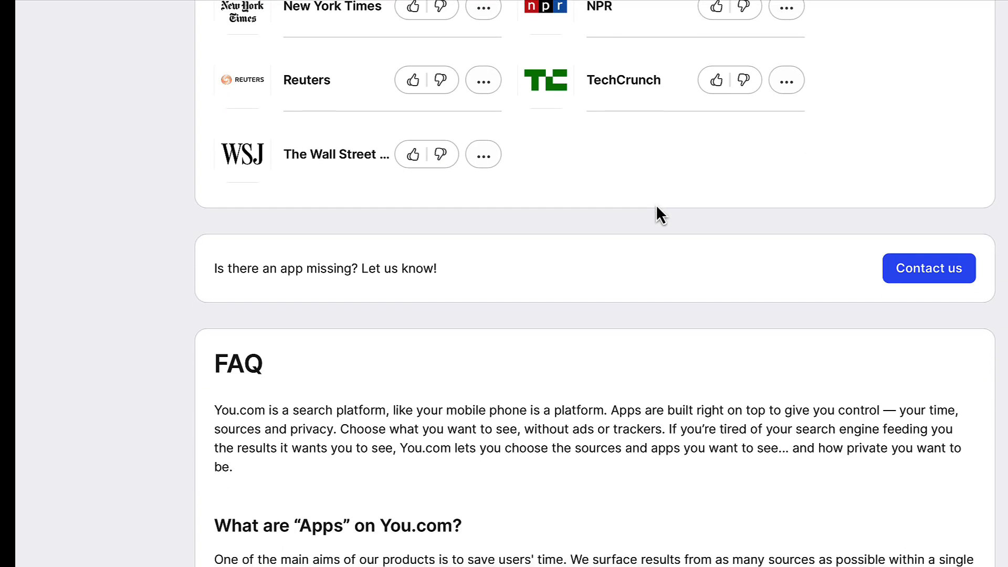
pyautogui.scroll(-3)
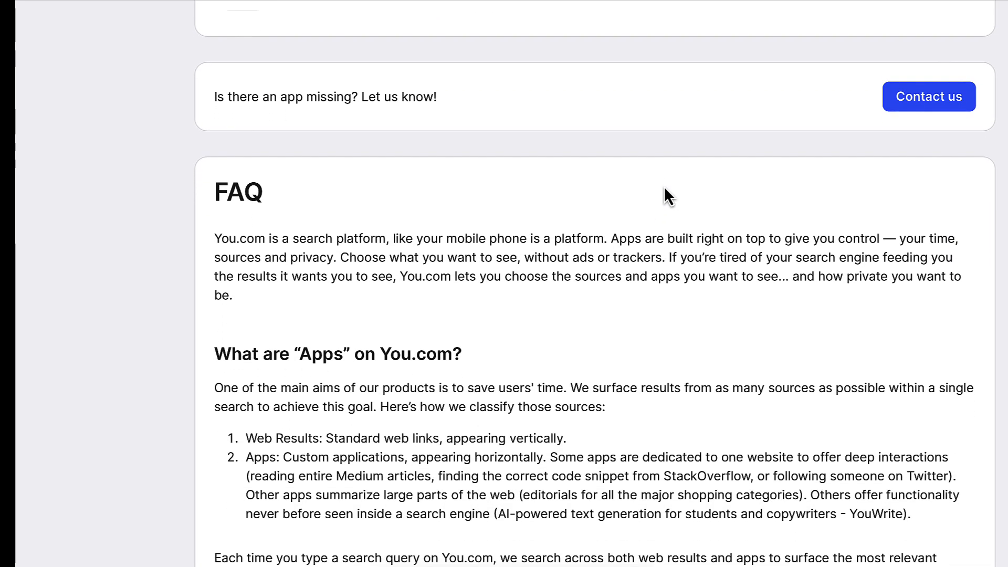
pyautogui.scroll(-3)
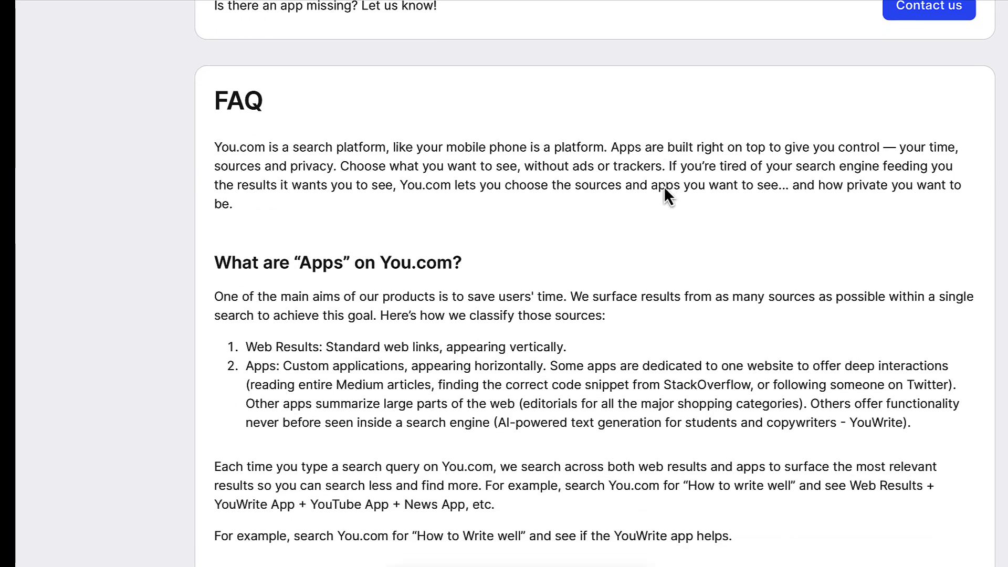
pyautogui.scroll(-3)
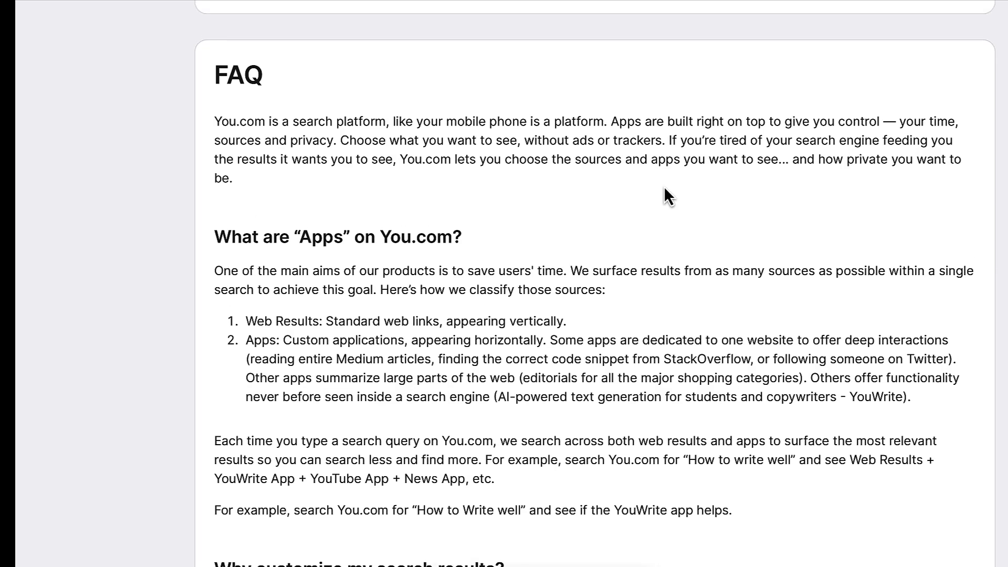
pyautogui.scroll(3)
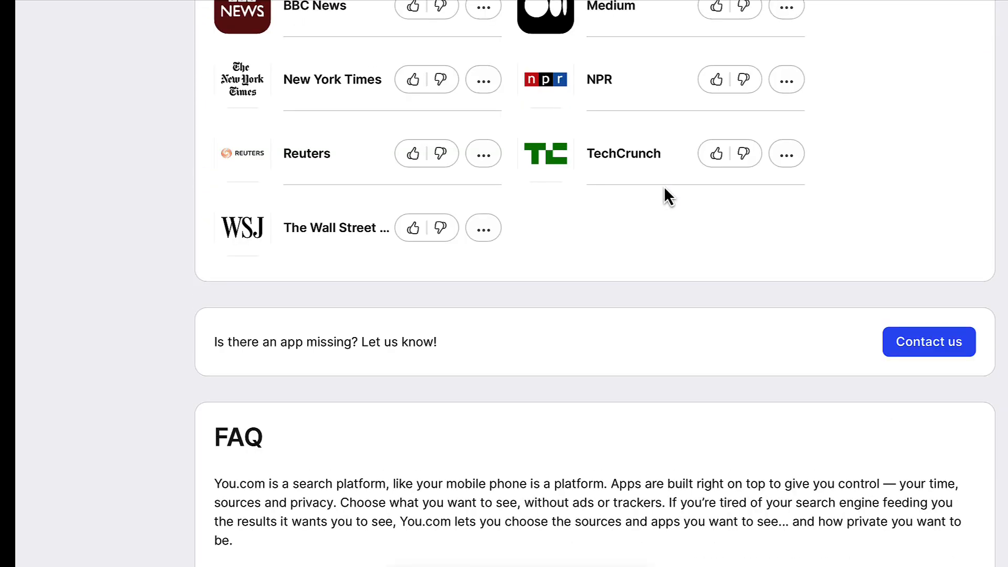
pyautogui.scroll(-3)
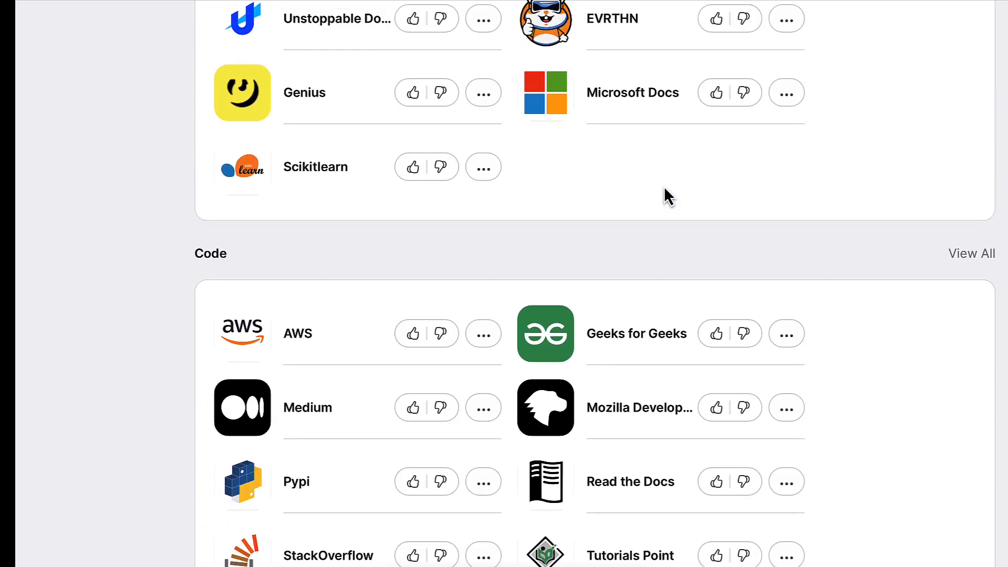
pyautogui.scroll(-3)
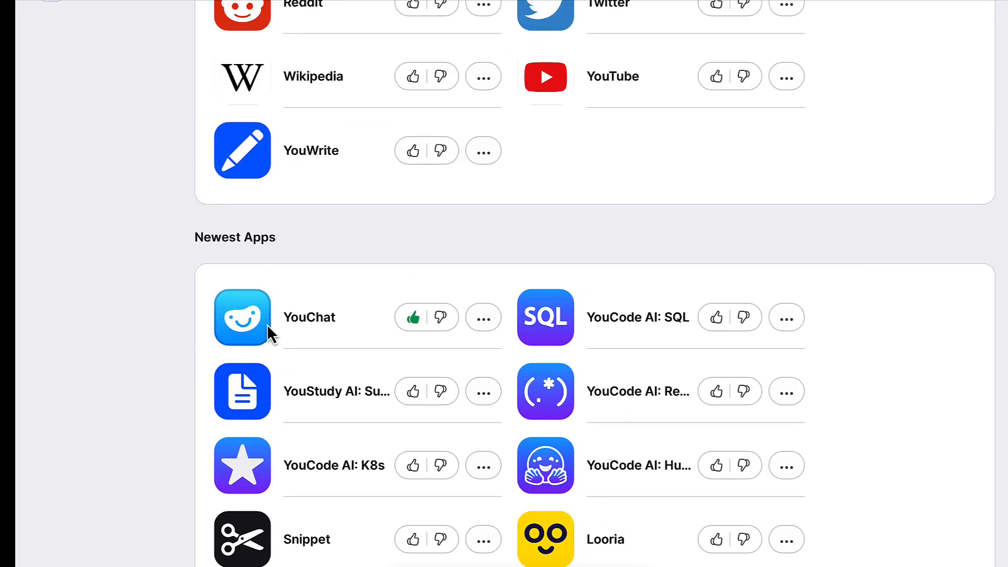
pyautogui.scroll(3)
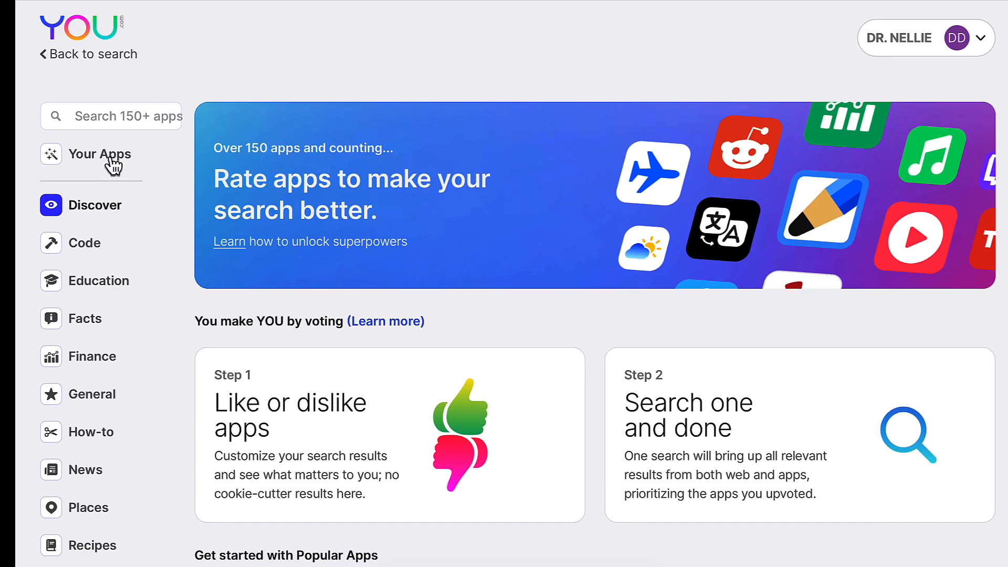
# - Open Your Apps and scroll to see YouChat listed under General
pyautogui.click(100, 153)
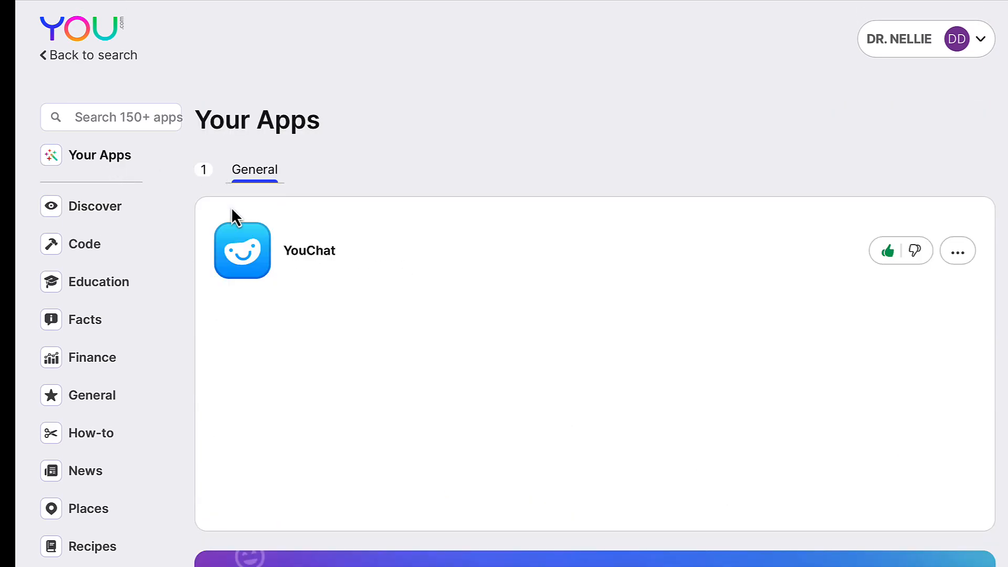
pyautogui.moveTo(948, 240)
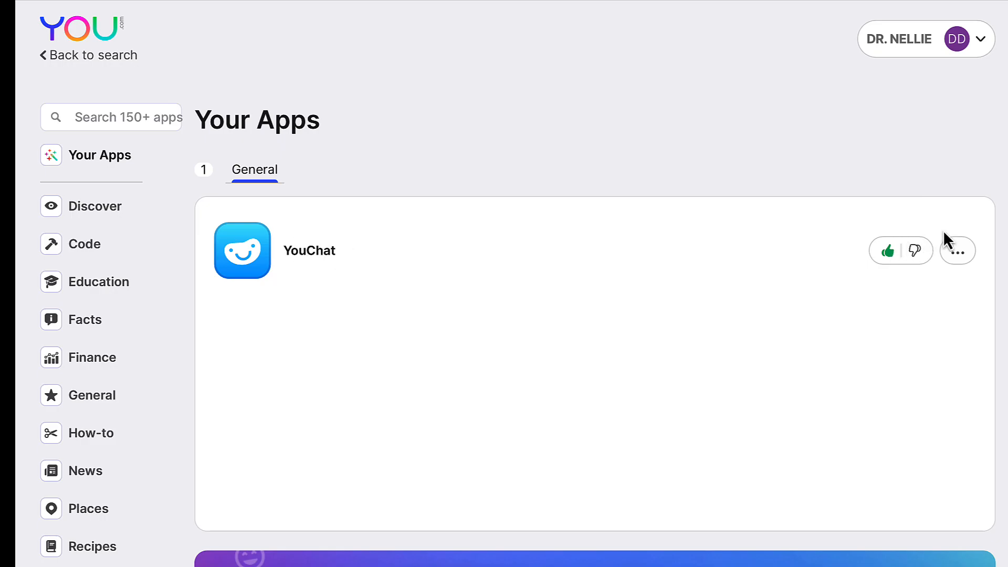
pyautogui.scroll(-3)
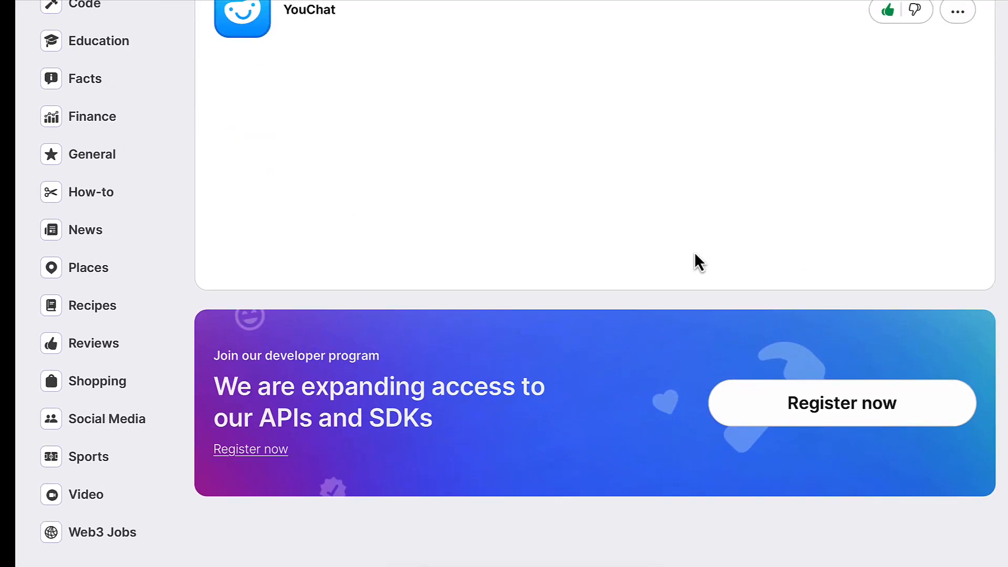
pyautogui.moveTo(776, 341)
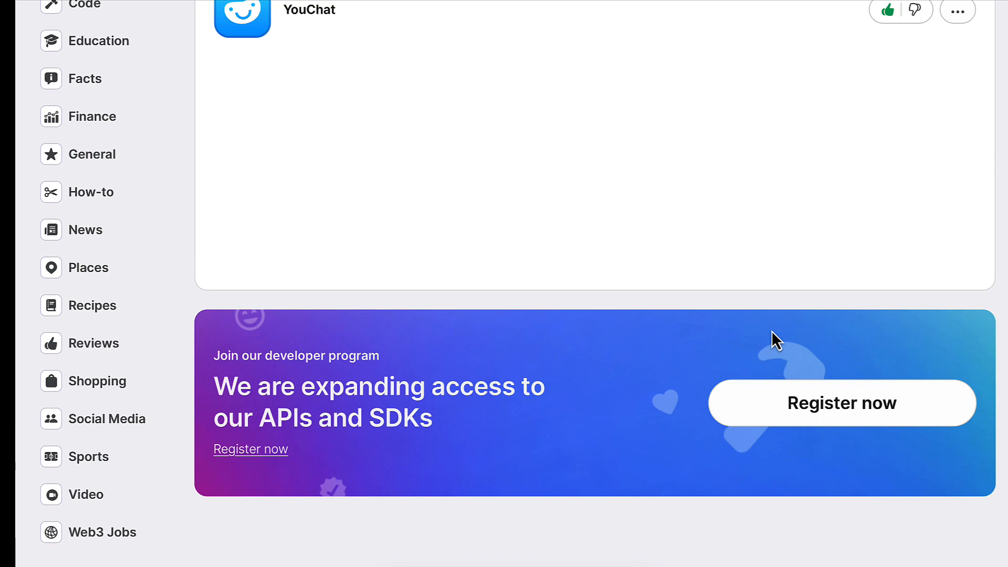
pyautogui.moveTo(829, 287)
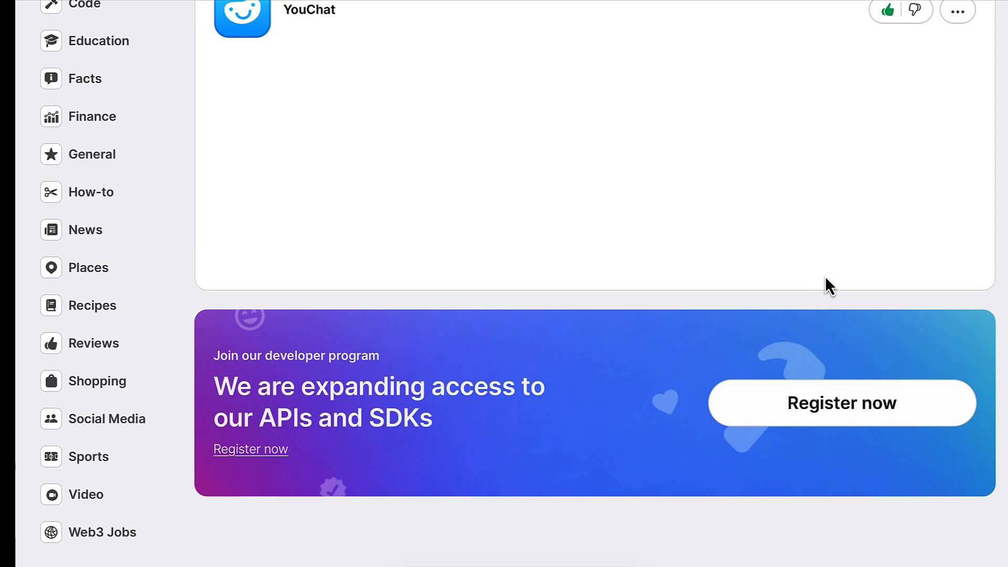
pyautogui.moveTo(731, 252)
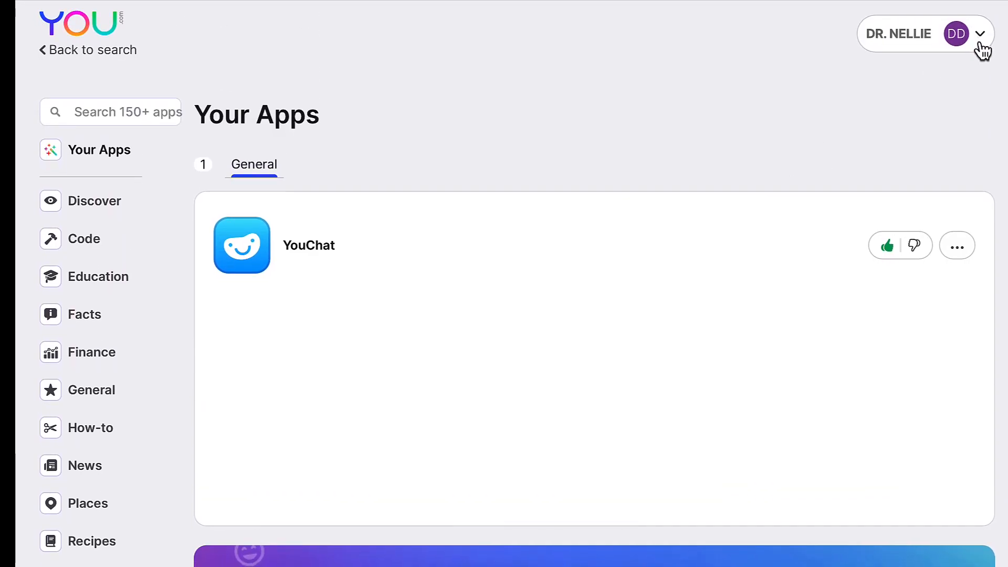
pyautogui.moveTo(103, 150)
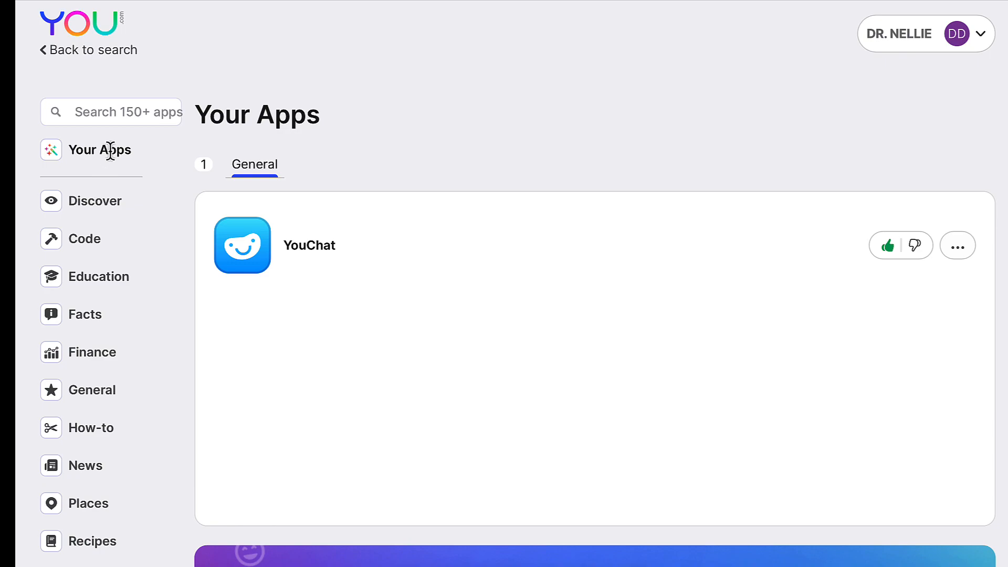
pyautogui.moveTo(671, 35)
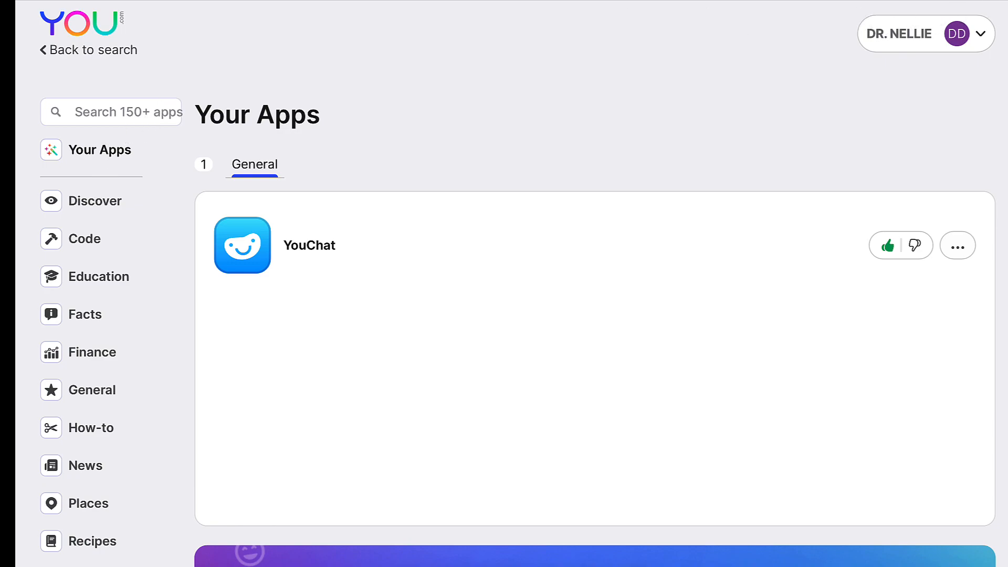
pyautogui.moveTo(641, 6)
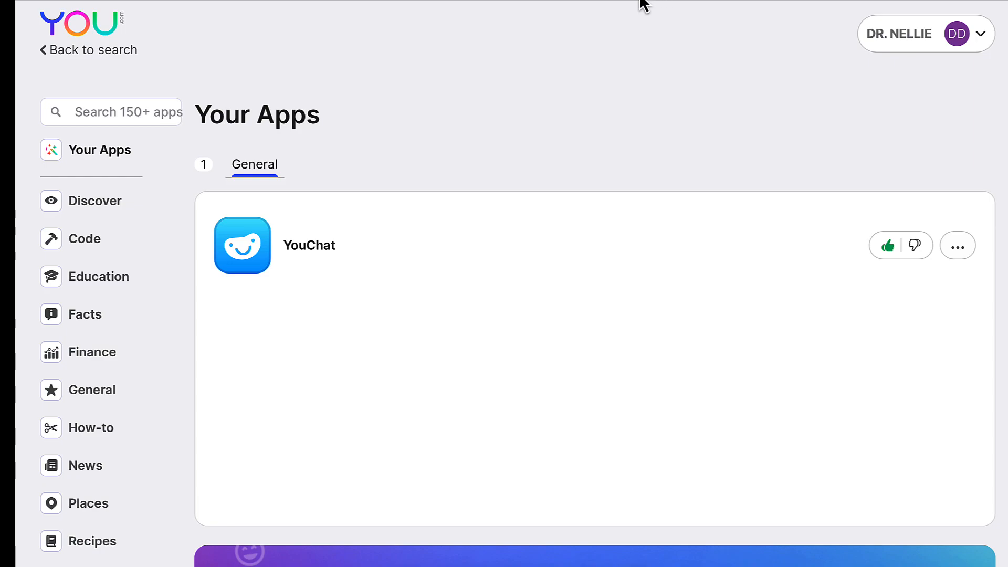
pyautogui.moveTo(689, 27)
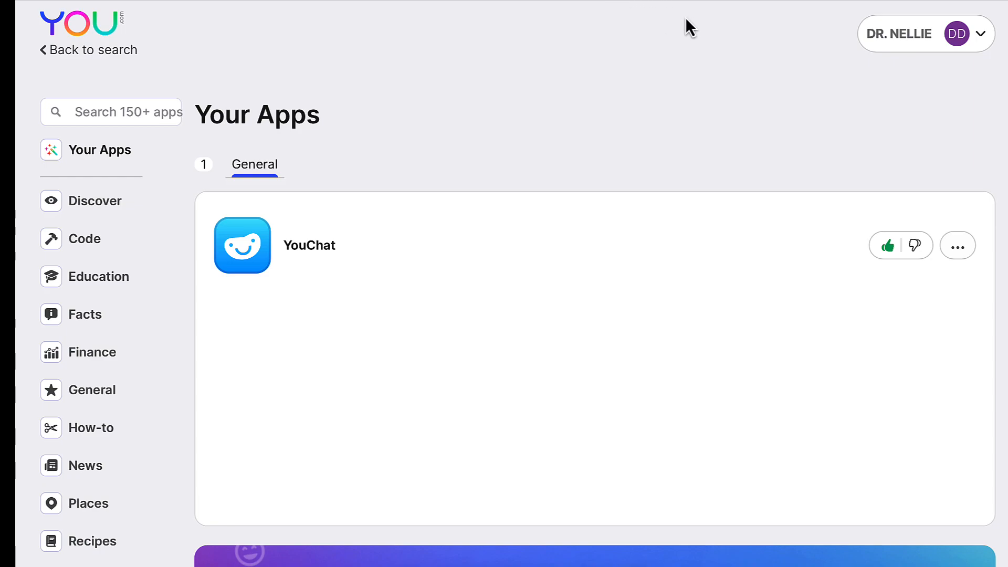
pyautogui.moveTo(94, 57)
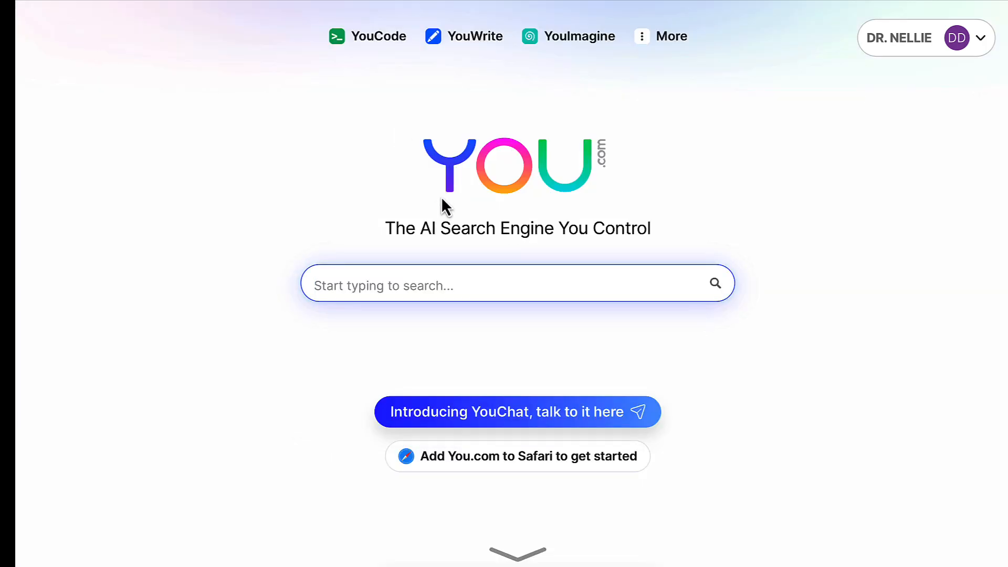
# - Type the query 'what is the best Chat api and why' into the home search box
pyautogui.click(516, 284)
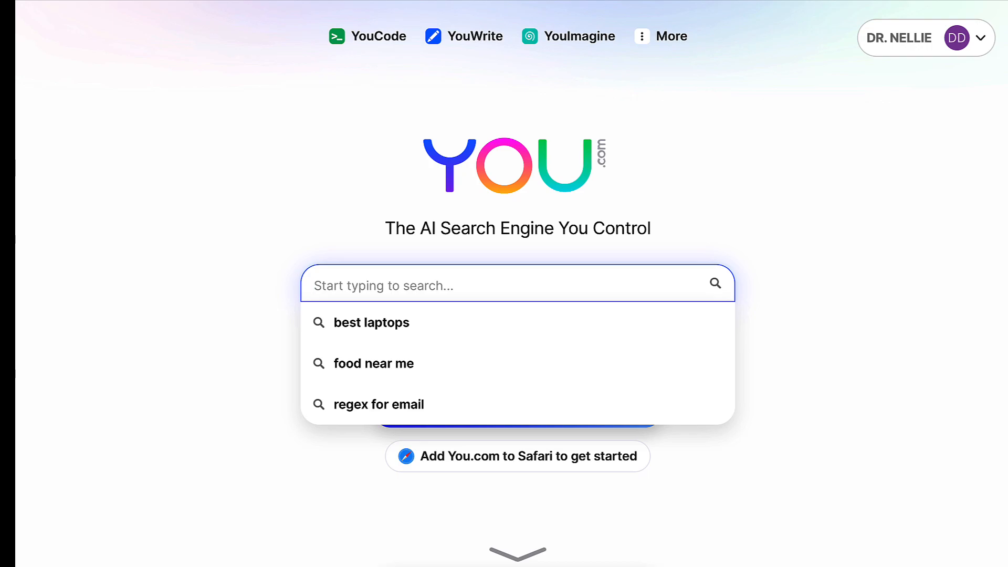
pyautogui.write('what is the')
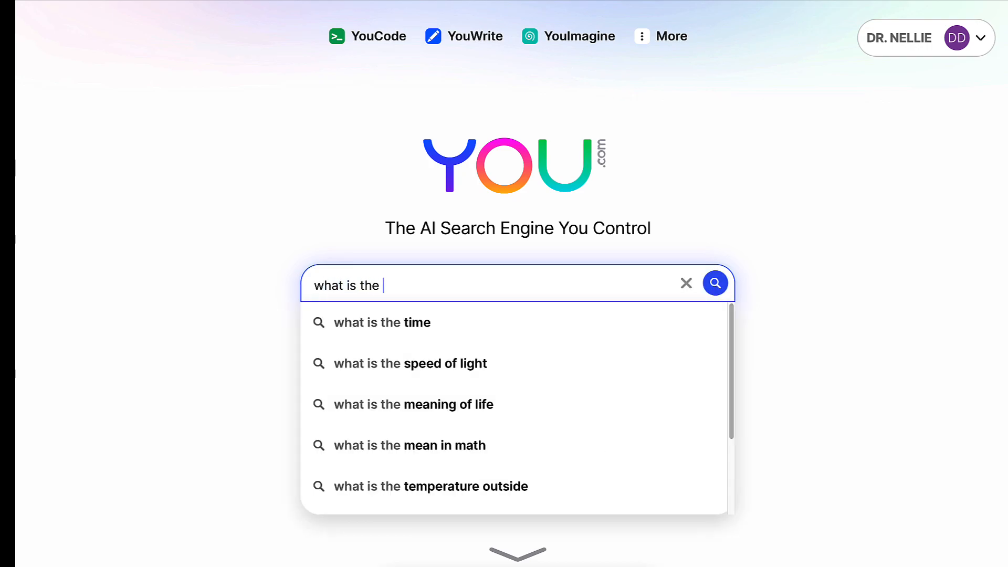
pyautogui.write('best')
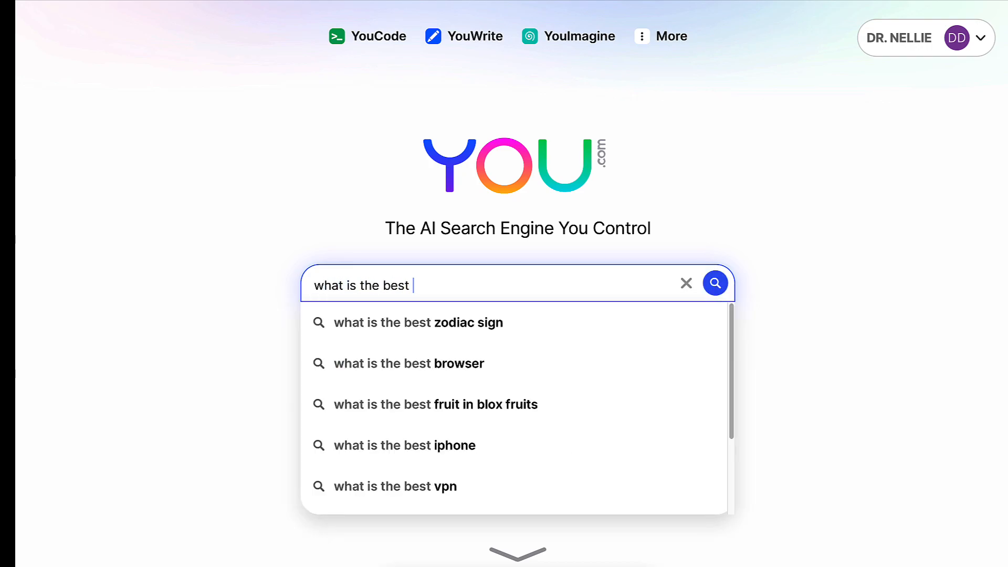
pyautogui.write('Chat api')
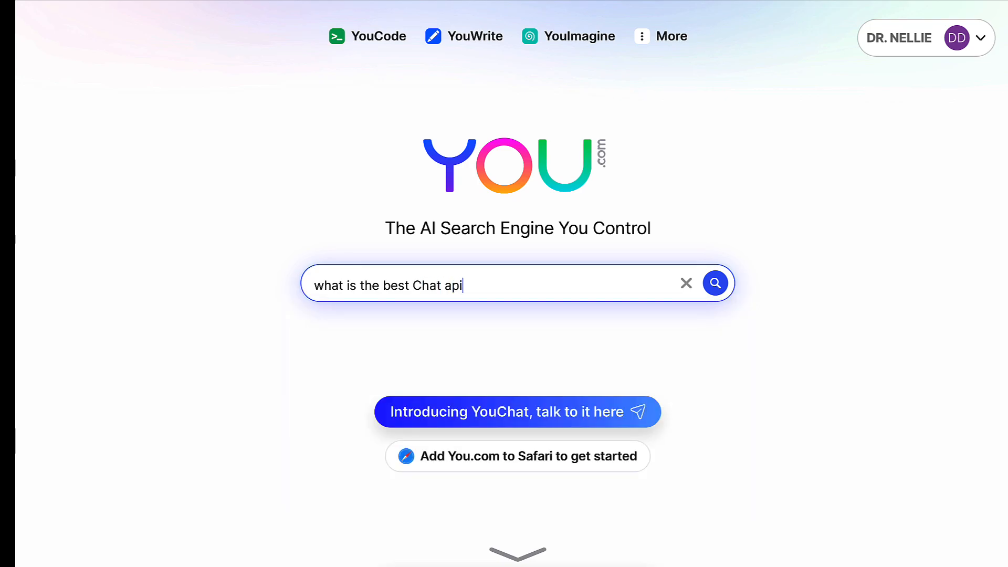
pyautogui.write('and why is the best?')
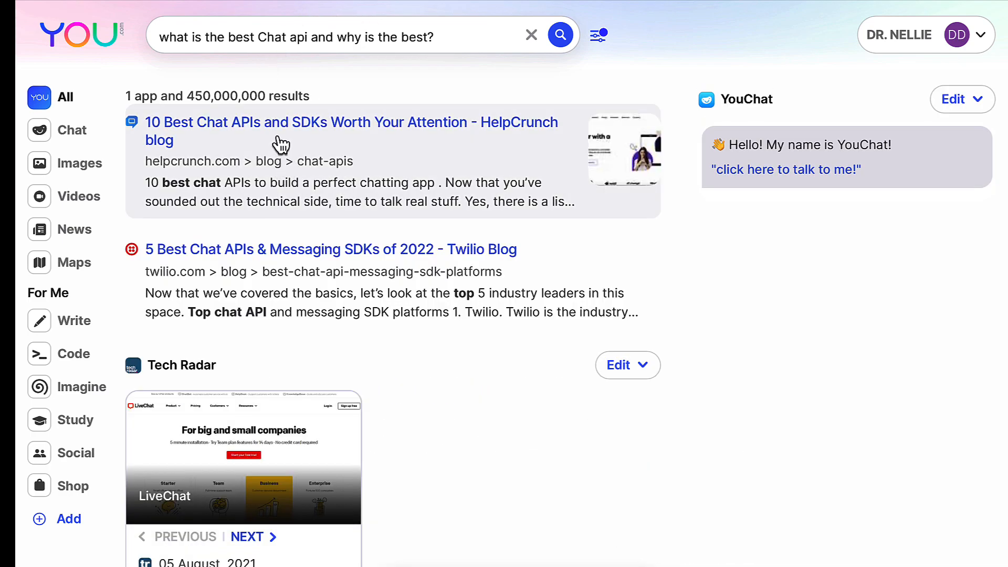
pyautogui.moveTo(316, 223)
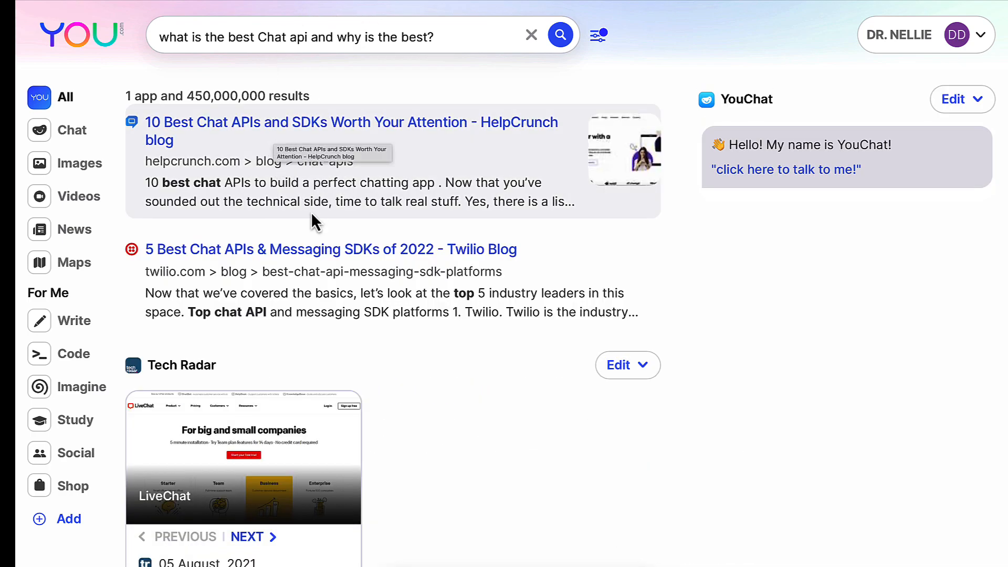
pyautogui.moveTo(72, 129)
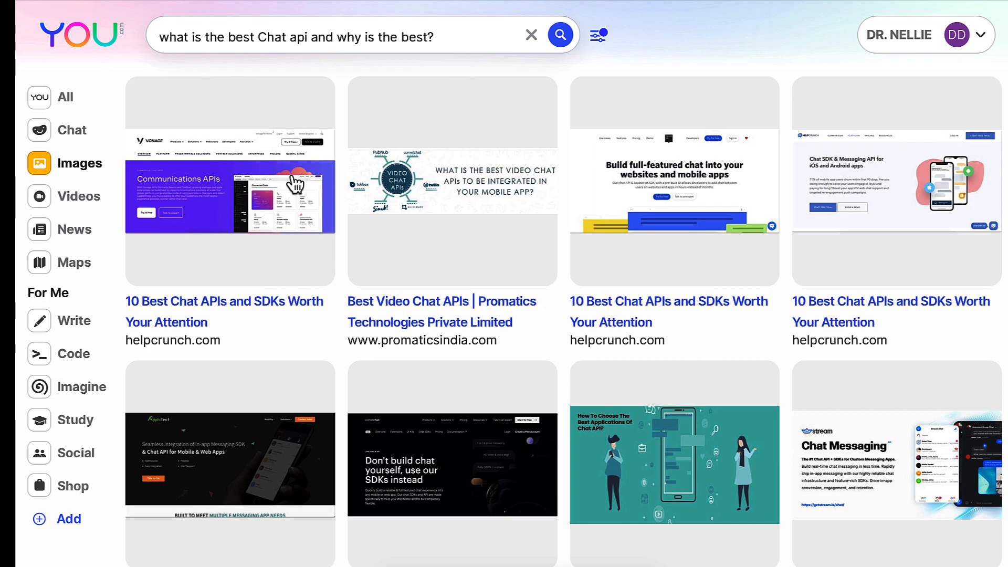
pyautogui.moveTo(118, 186)
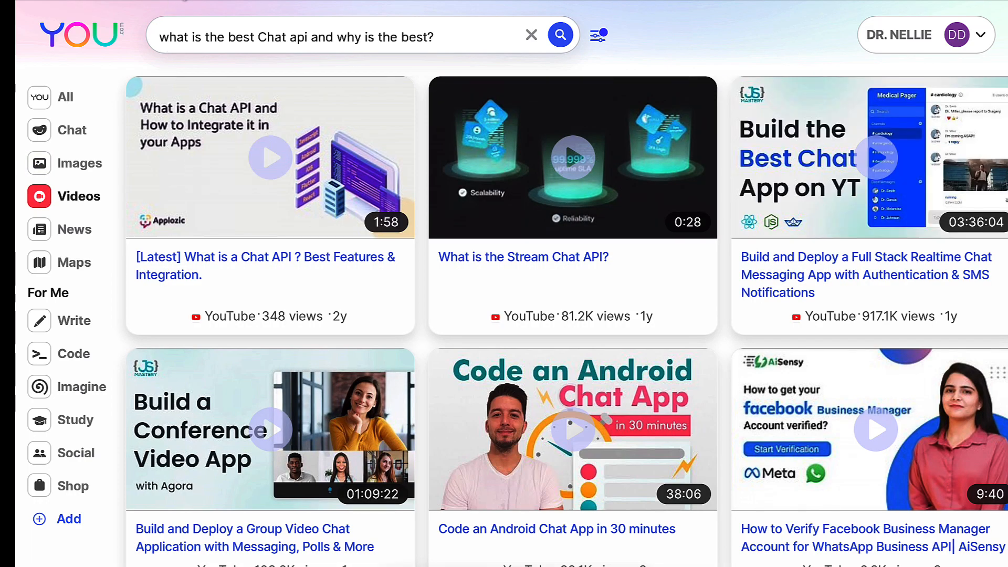
pyautogui.moveTo(435, 44)
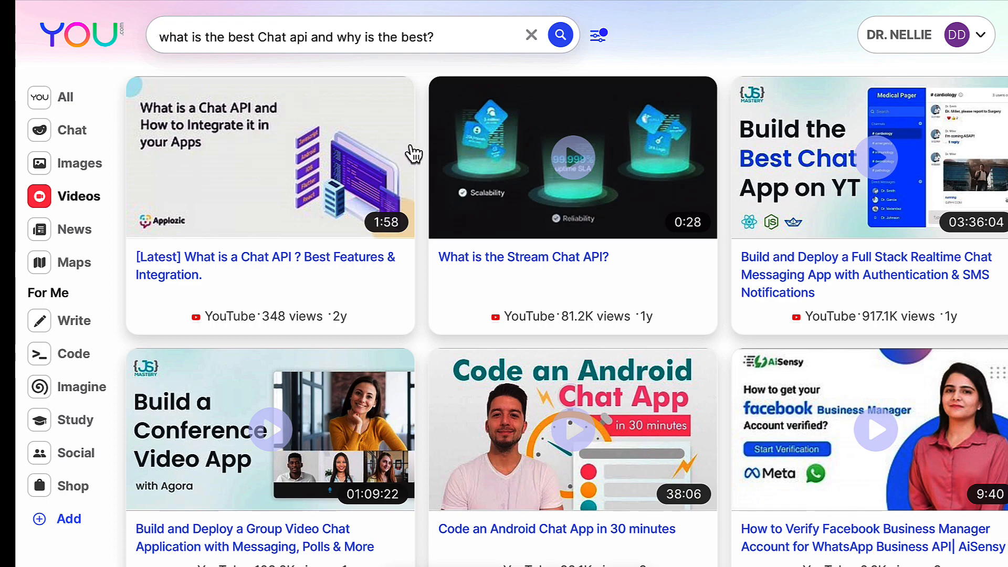
pyautogui.moveTo(235, 192)
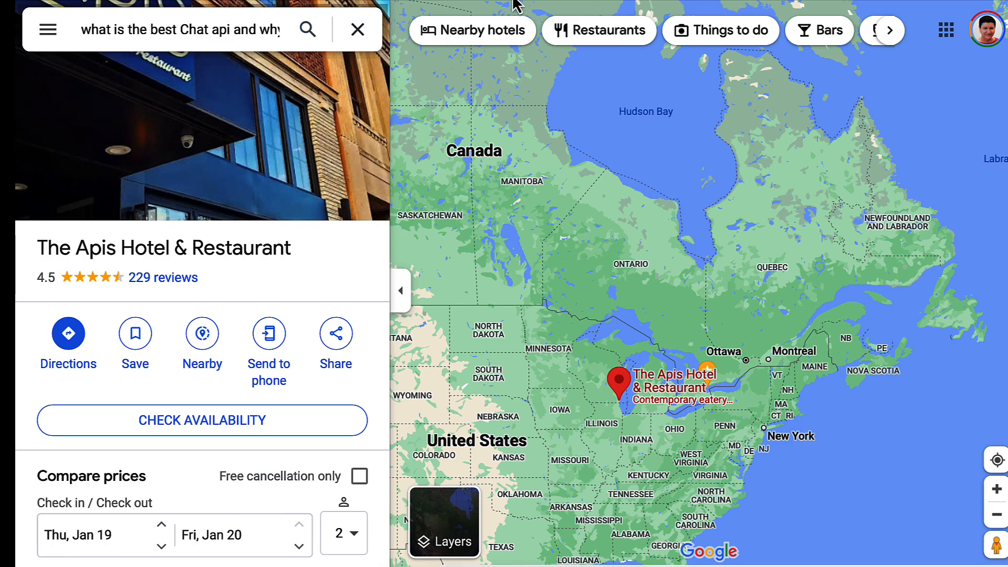
pyautogui.moveTo(358, 30)
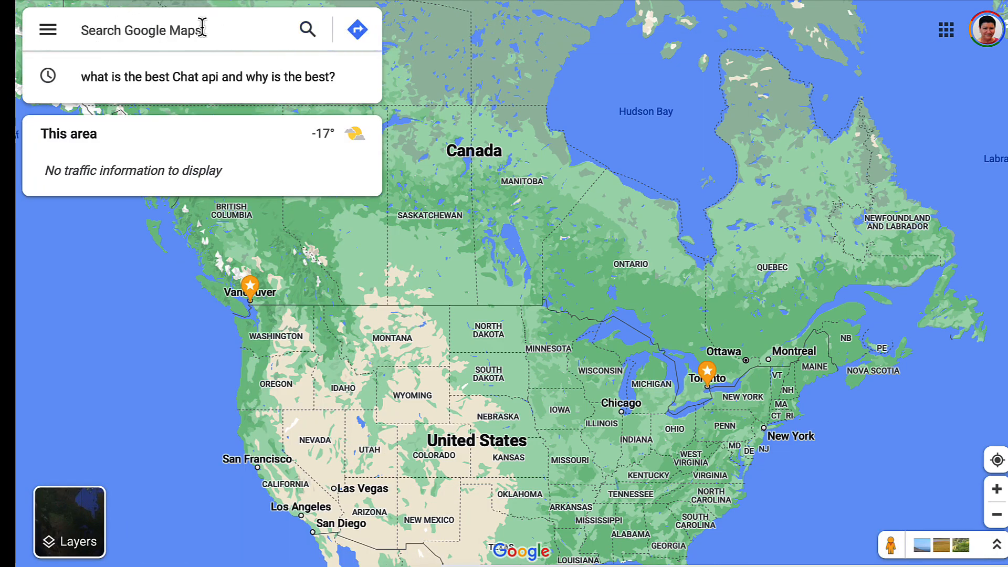
pyautogui.moveTo(564, 8)
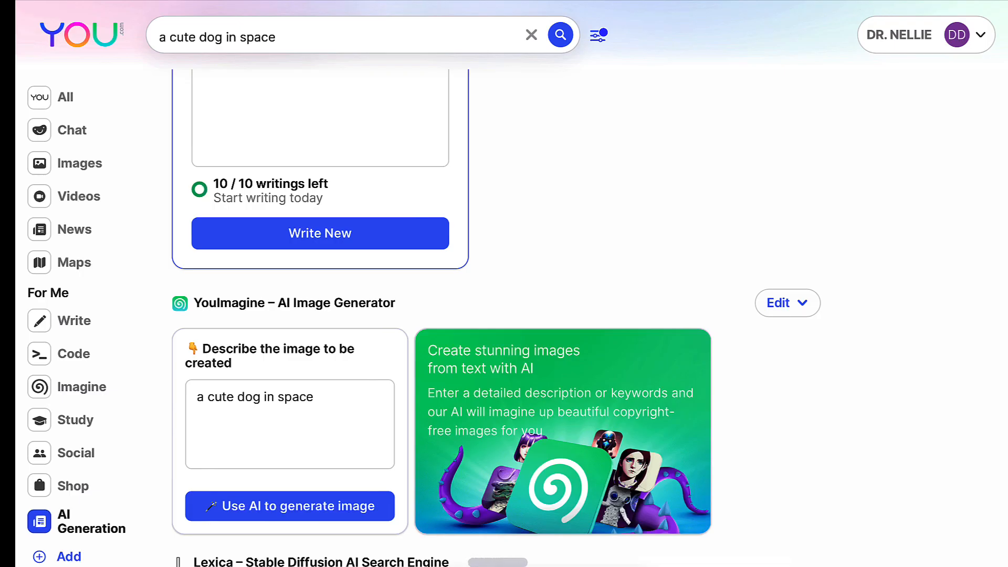
pyautogui.moveTo(754, 4)
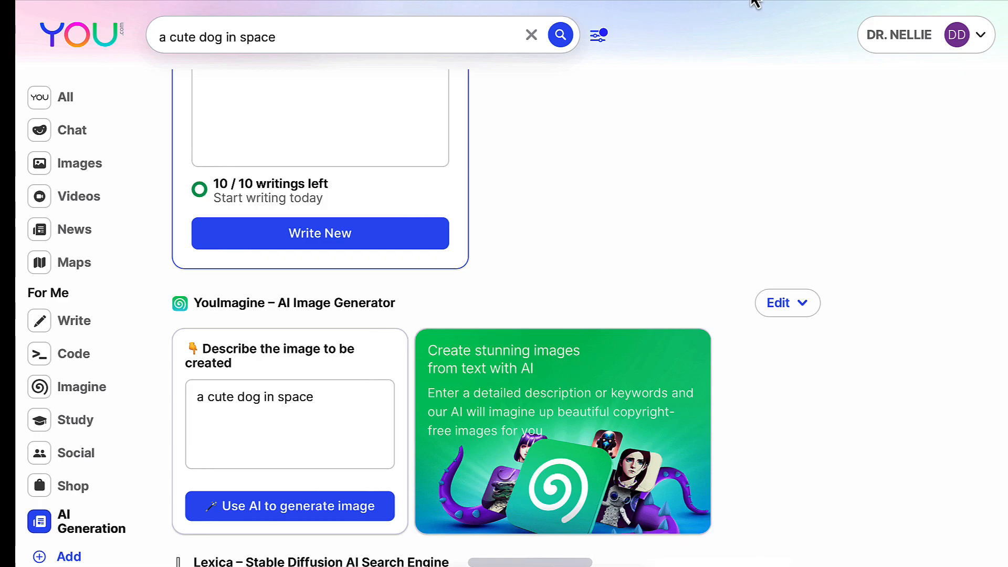
pyautogui.moveTo(994, 4)
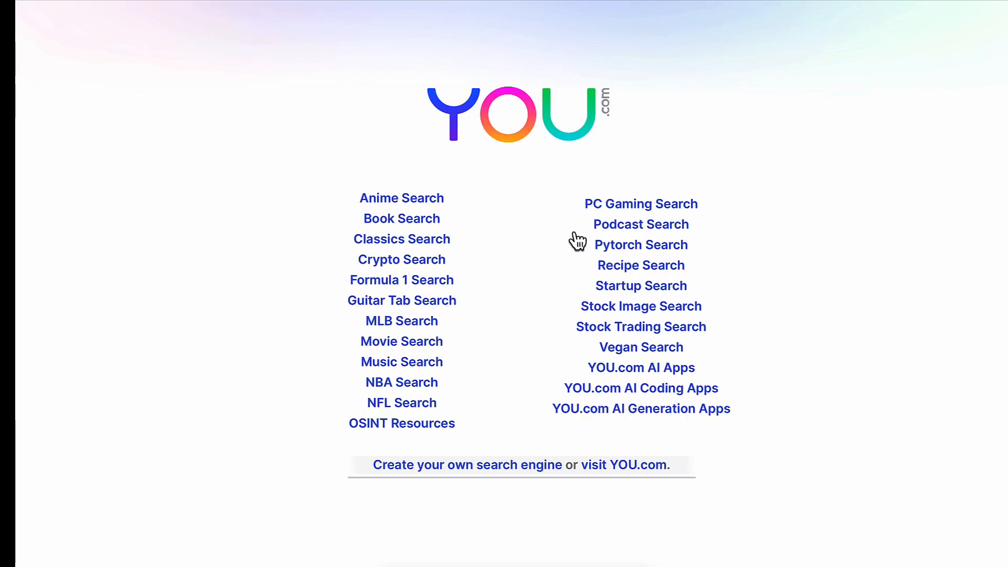
pyautogui.moveTo(398, 204)
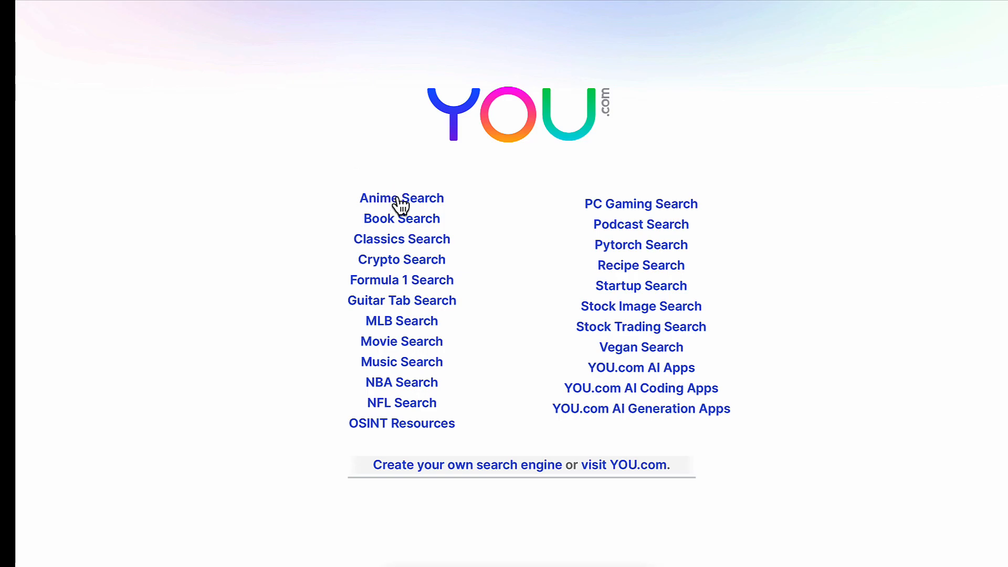
pyautogui.moveTo(400, 206)
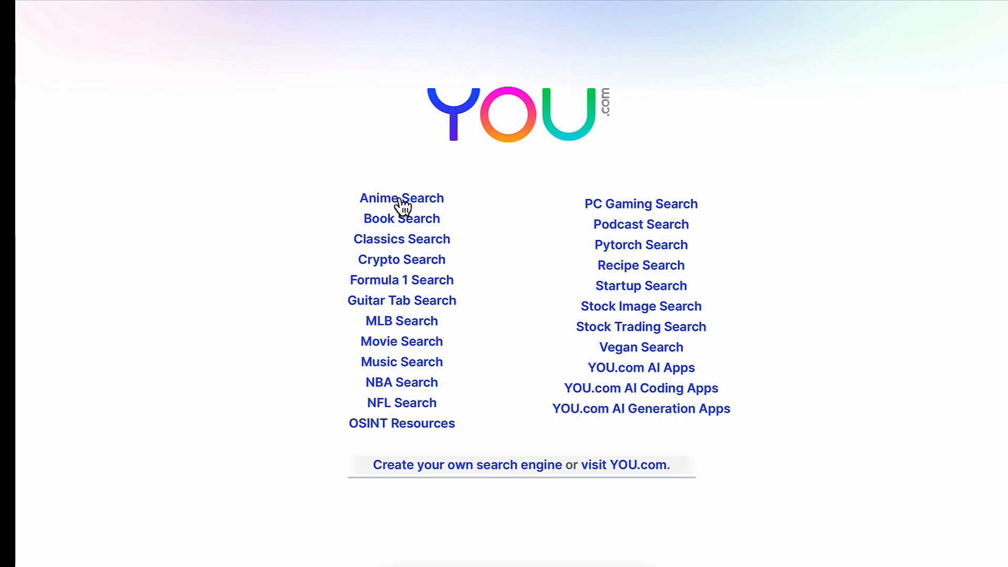
pyautogui.moveTo(646, 376)
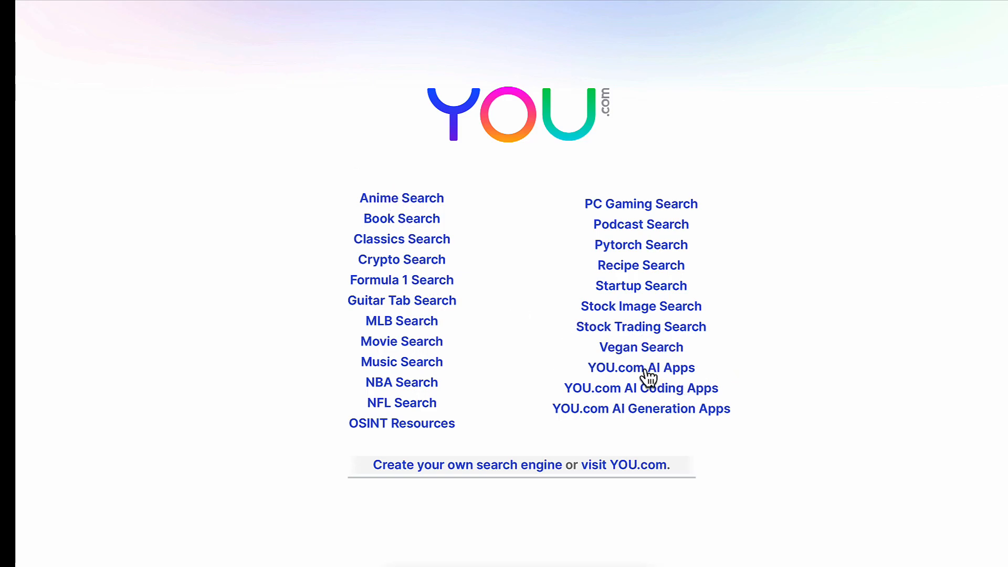
pyautogui.moveTo(671, 381)
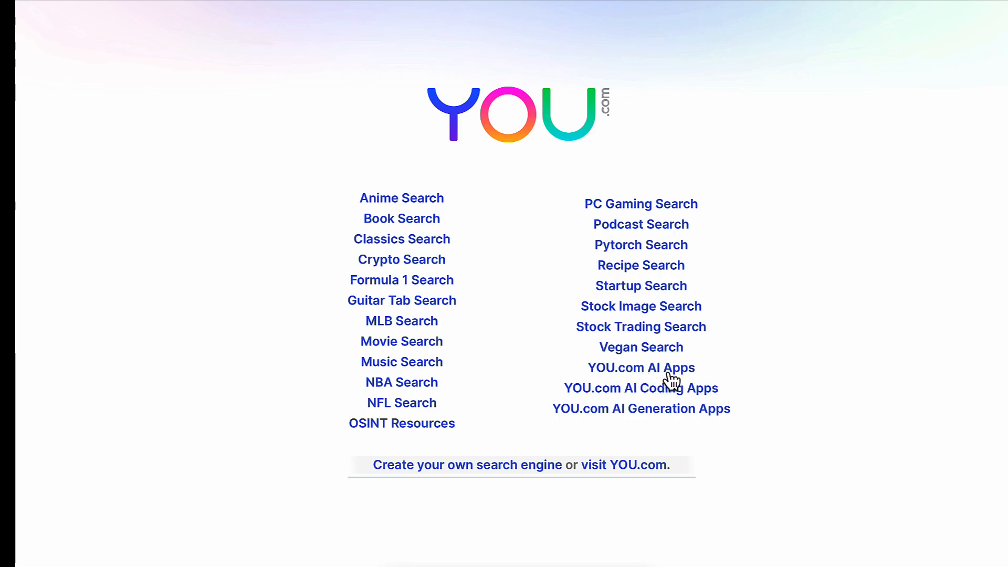
pyautogui.moveTo(726, 404)
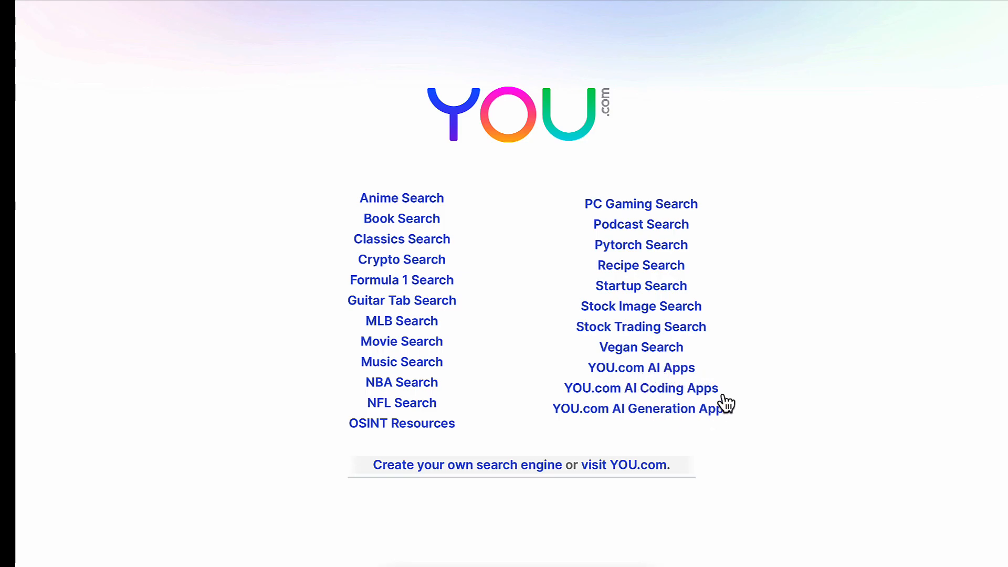
pyautogui.moveTo(646, 418)
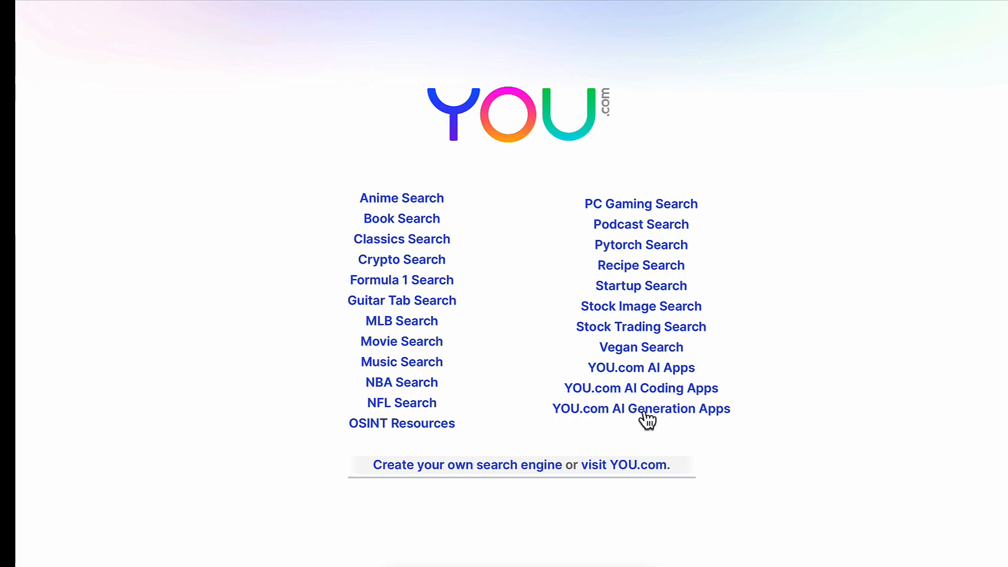
pyautogui.moveTo(689, 417)
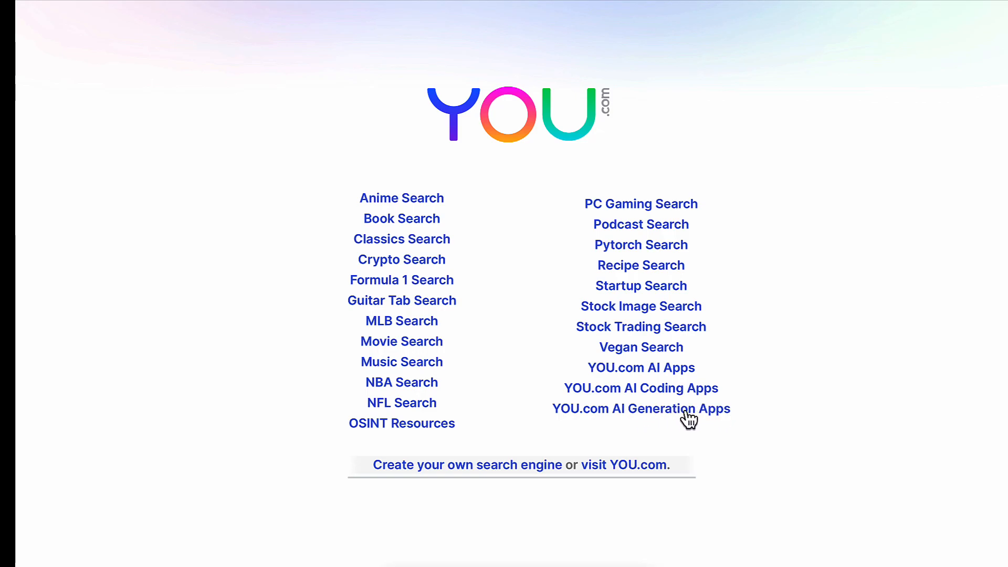
# - Open AI Generation Apps, search 'a cute dog in space', and scroll the results
pyautogui.click(641, 409)
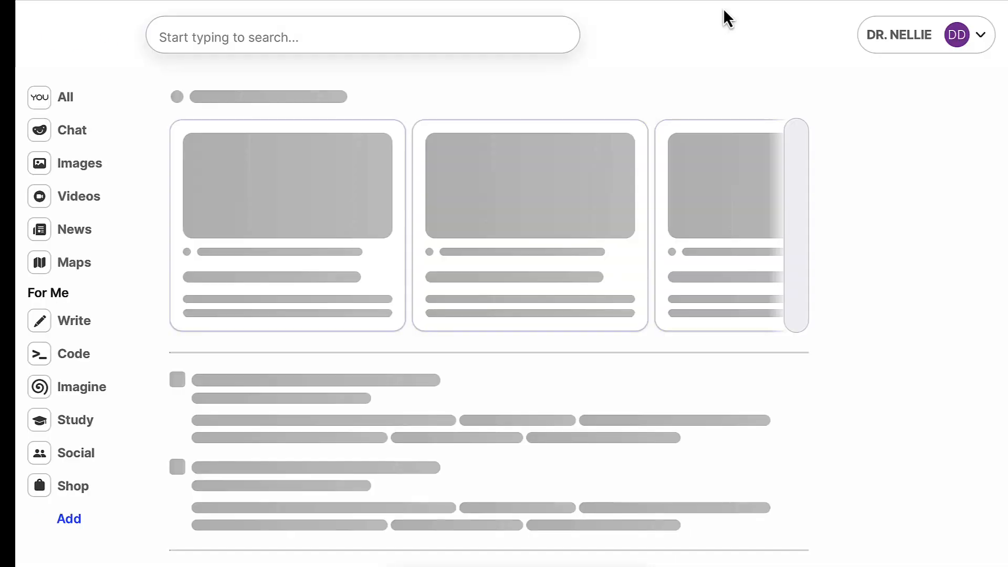
pyautogui.write('a cute dog in space')
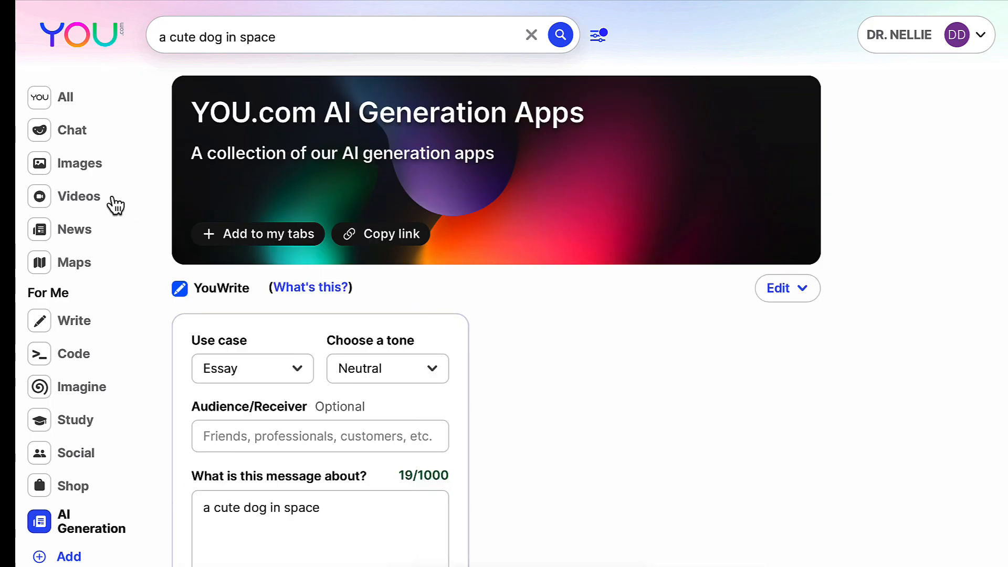
pyautogui.moveTo(149, 351)
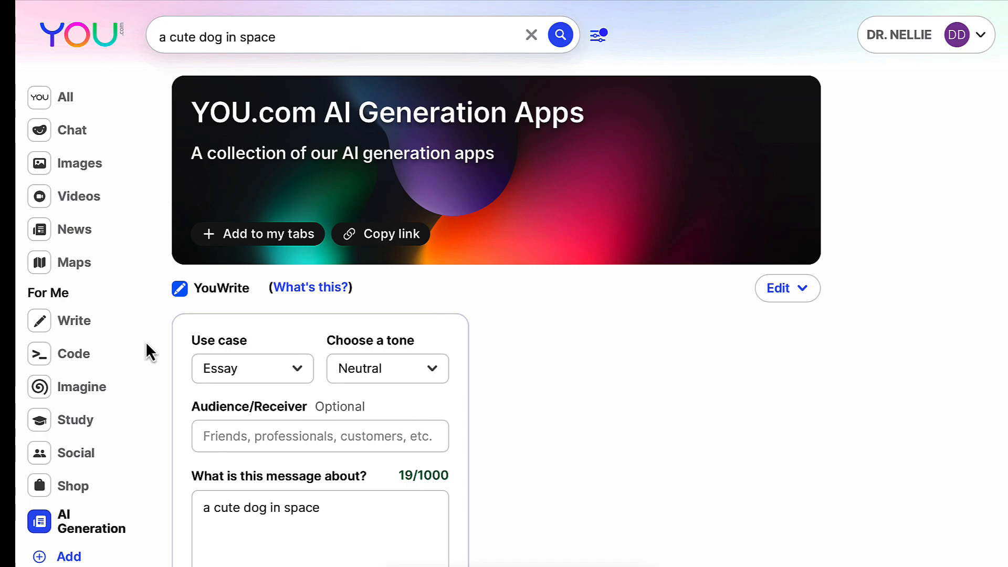
pyautogui.scroll(-3)
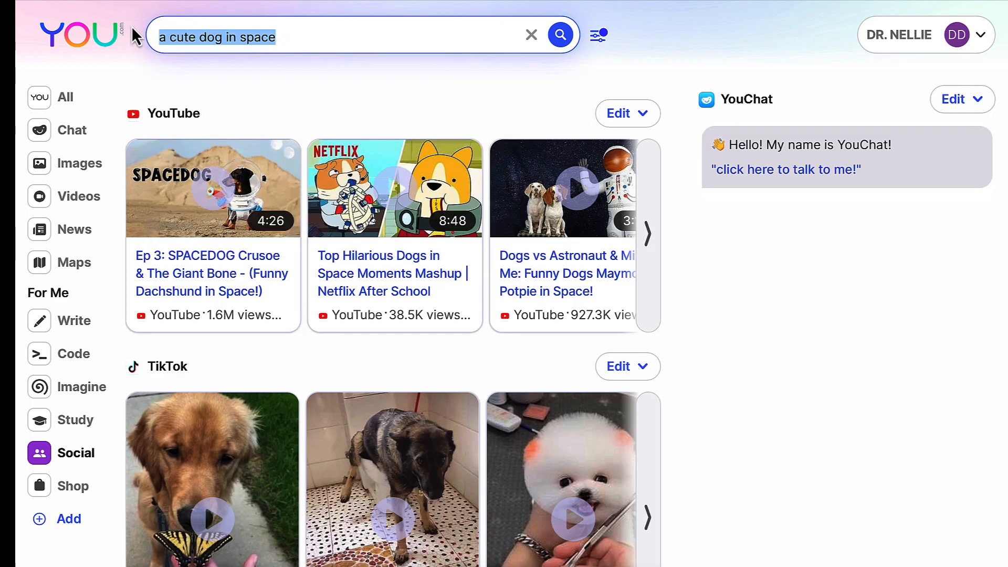
# - Enter 'best ai chat' as the new search query, fixing a typo
pyautogui.write('best api cha')
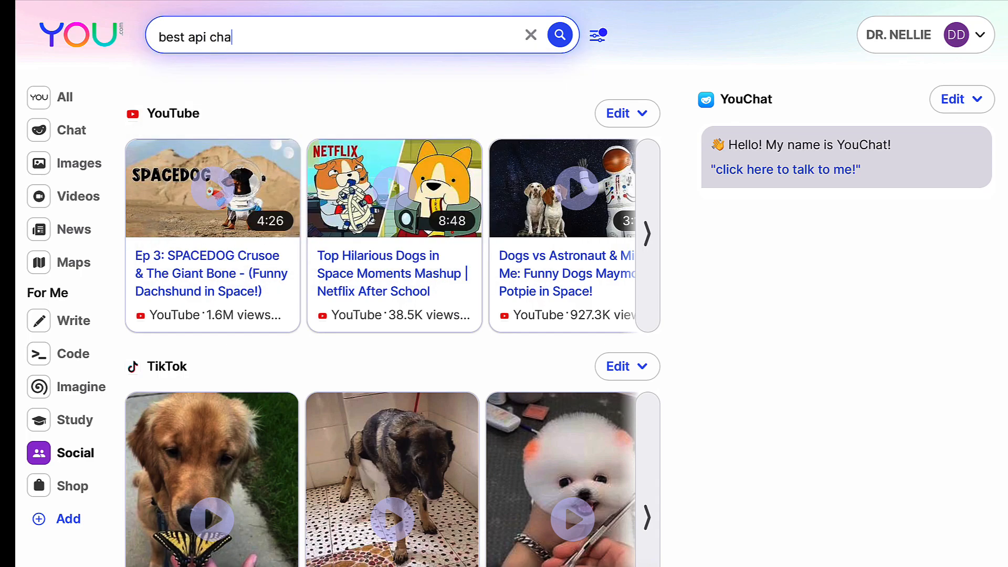
pyautogui.press('Backspace')
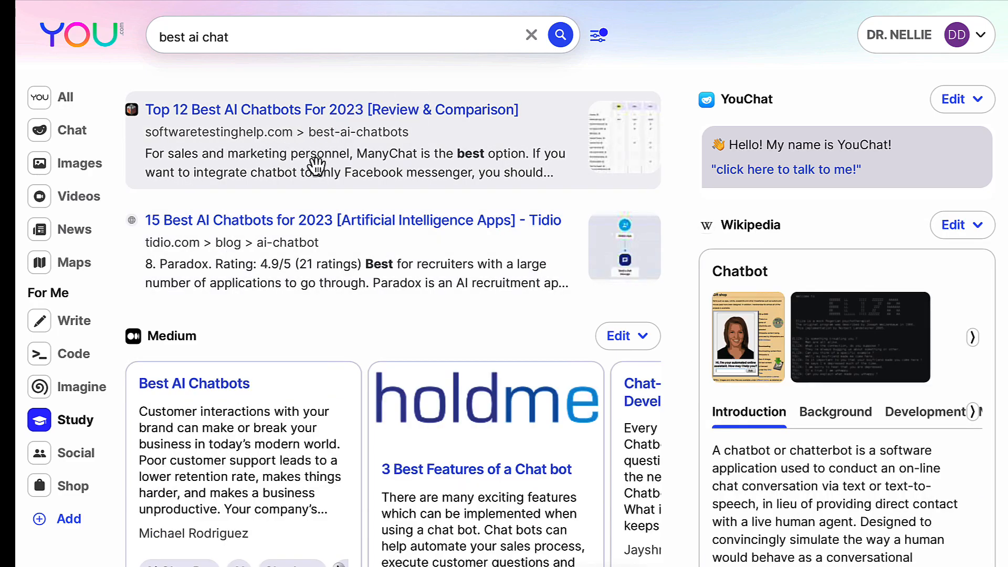
pyautogui.moveTo(241, 250)
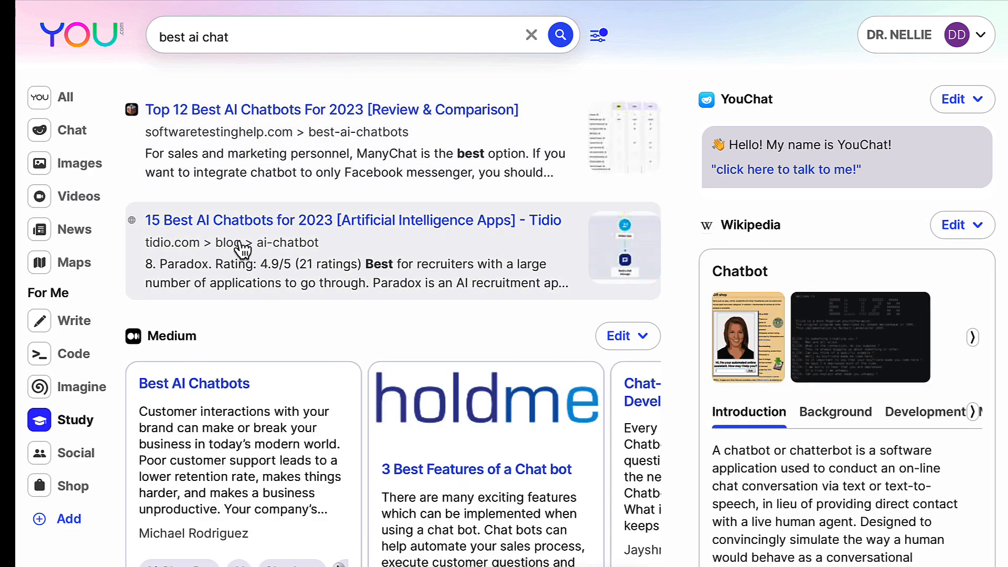
pyautogui.moveTo(115, 295)
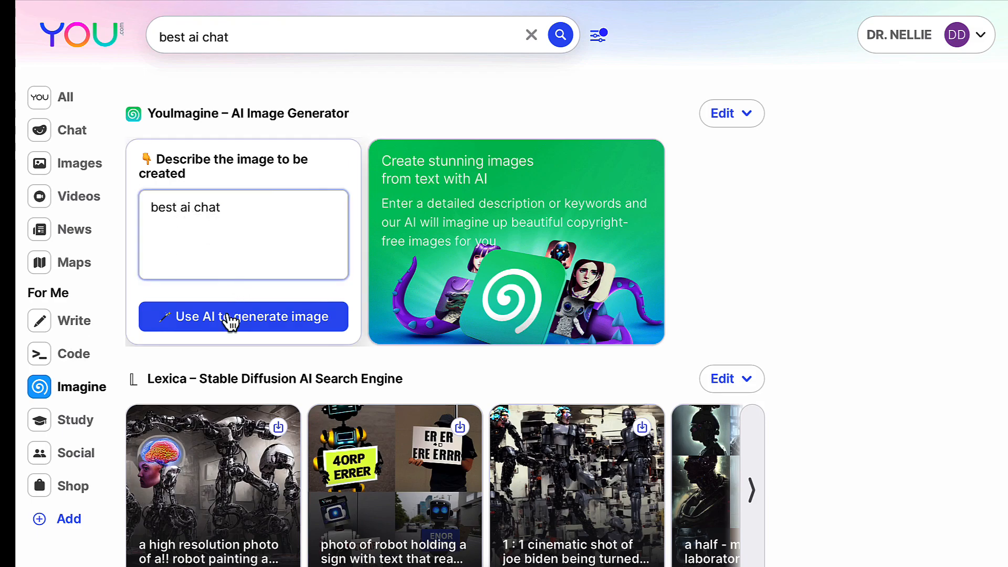
# - Generate an AI image after trimming the prompt from 'best ai chat' to 'ai chat'
pyautogui.click(243, 316)
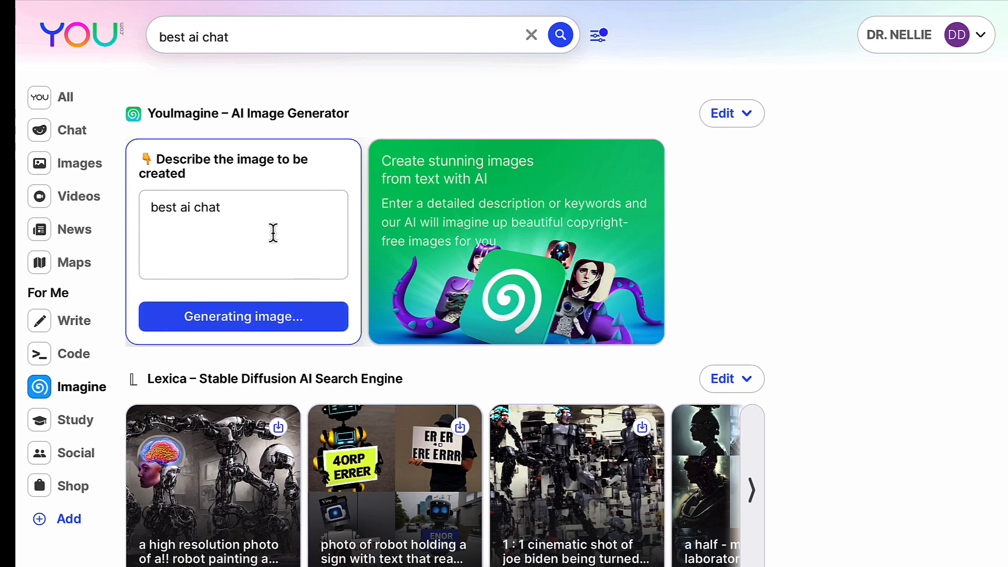
pyautogui.moveTo(301, 203)
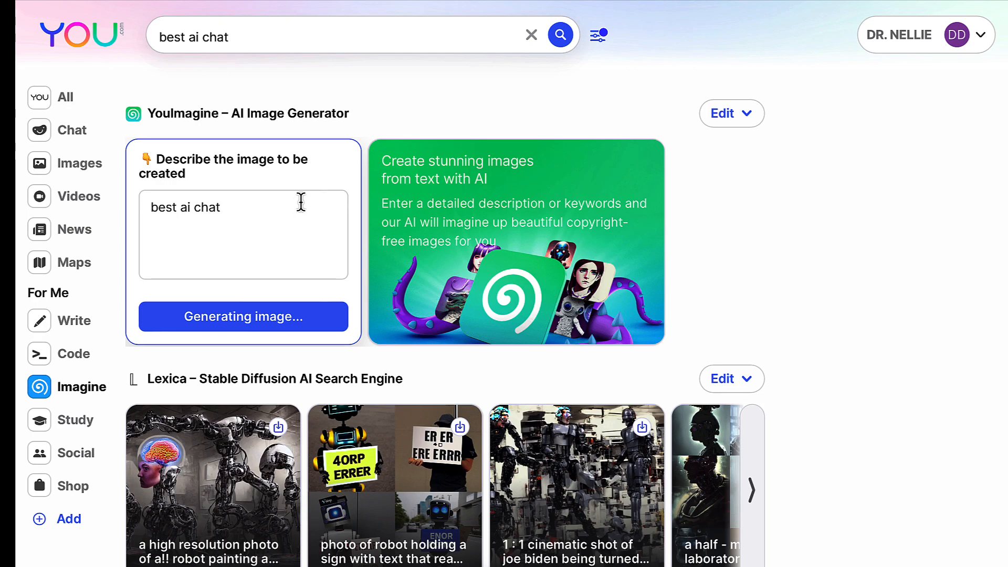
pyautogui.moveTo(293, 197)
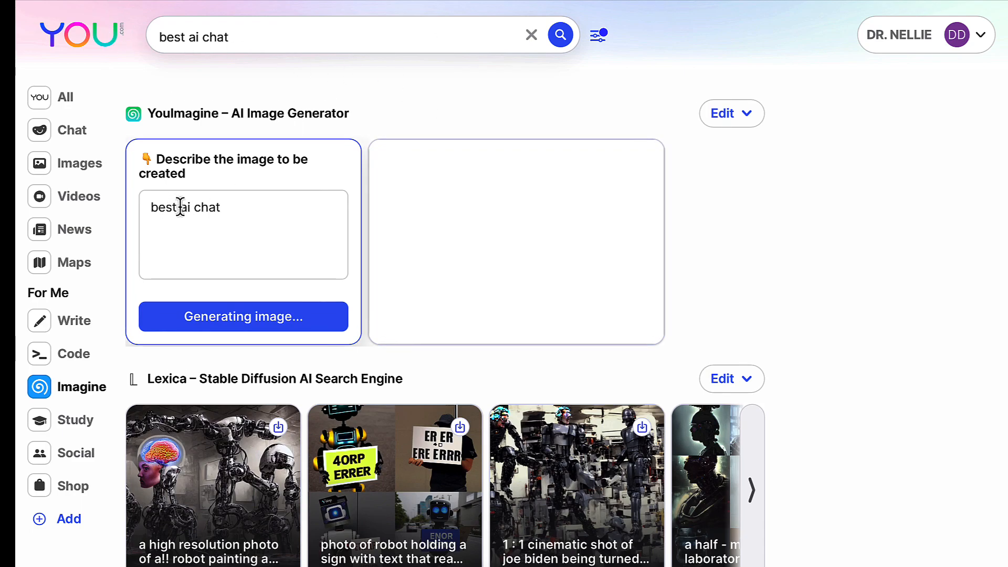
pyautogui.doubleClick(165, 207)
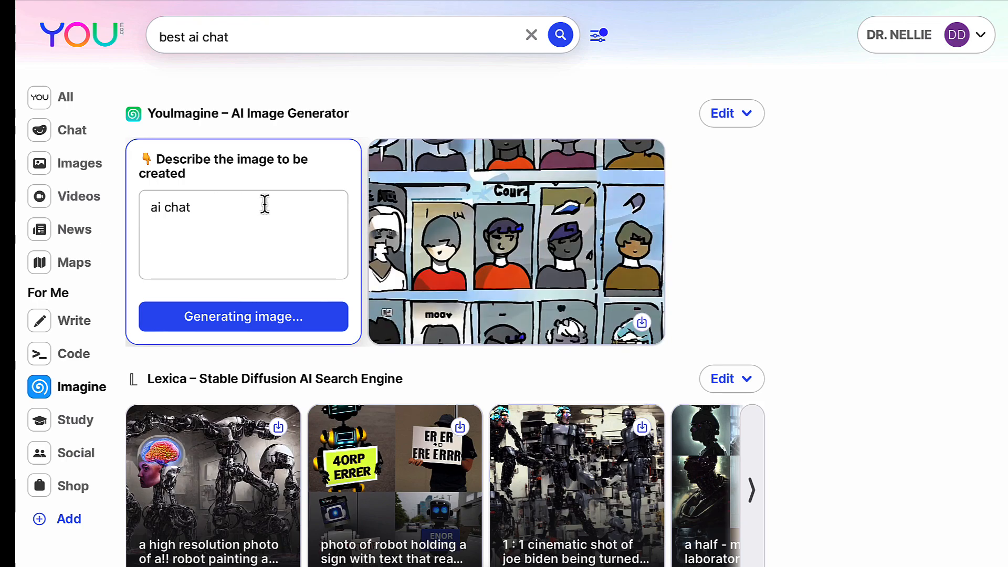
pyautogui.scroll(-3)
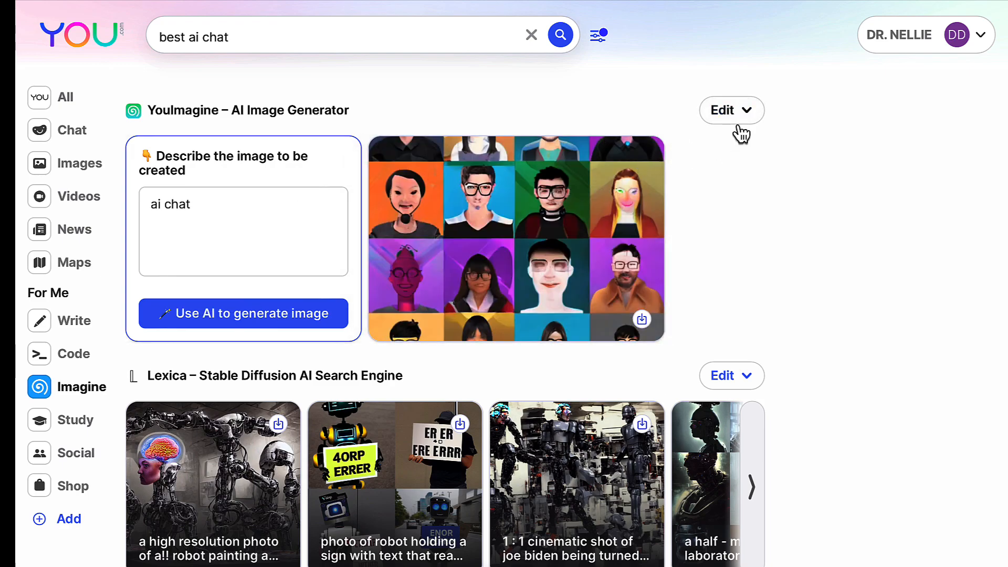
pyautogui.click(731, 109)
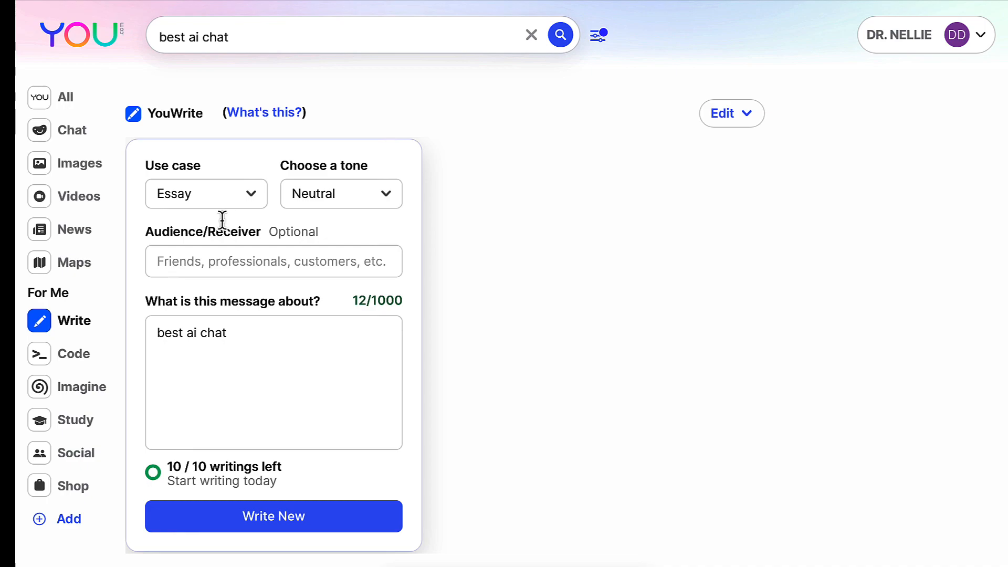
pyautogui.moveTo(381, 244)
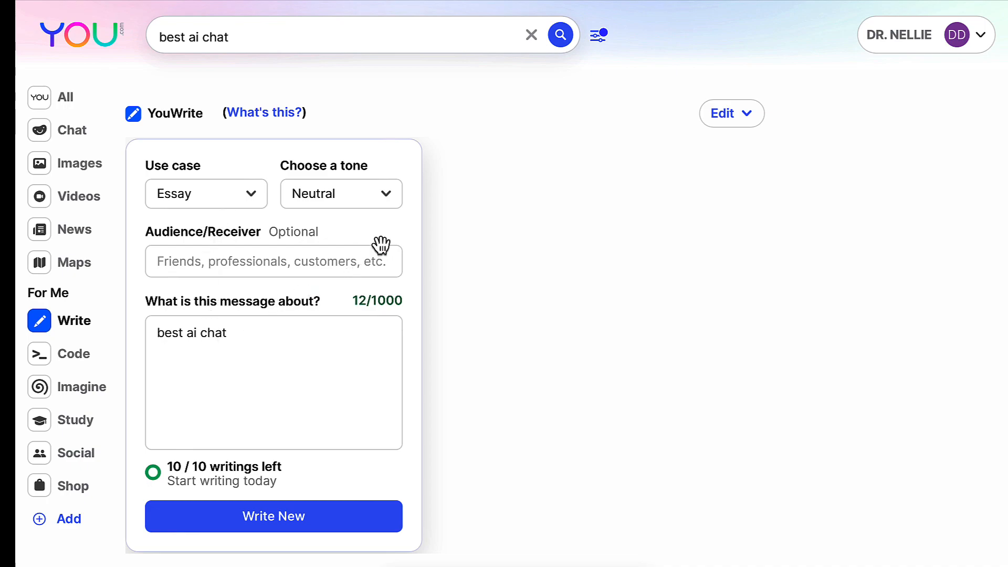
# - Check the tone and use case lists, then pick Professional for the essay
pyautogui.click(341, 193)
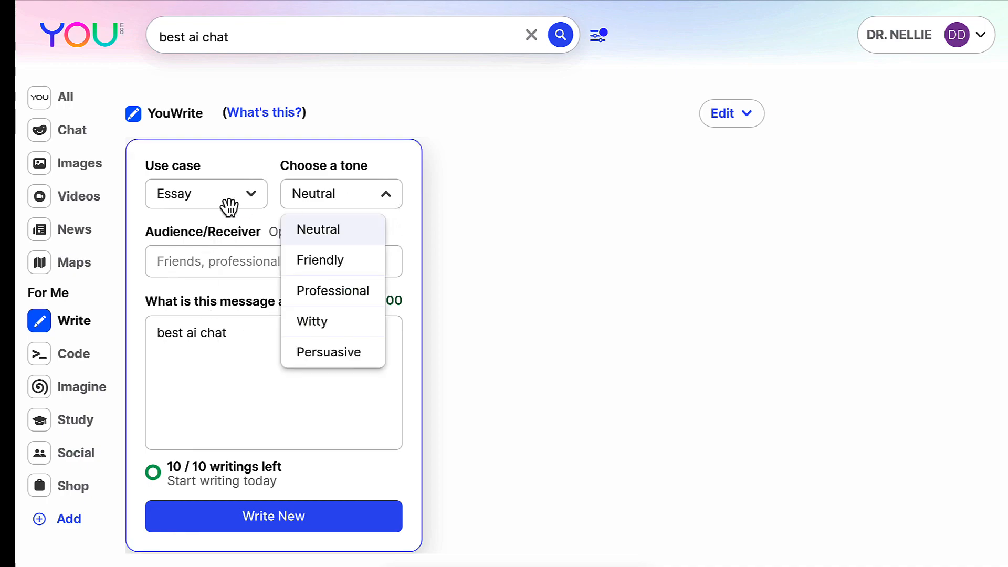
pyautogui.click(205, 194)
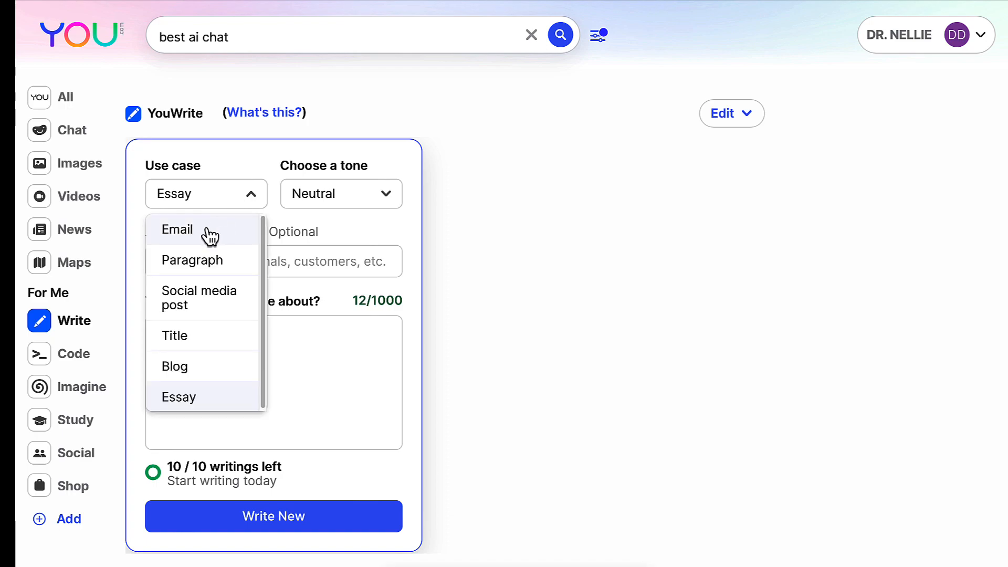
pyautogui.moveTo(181, 336)
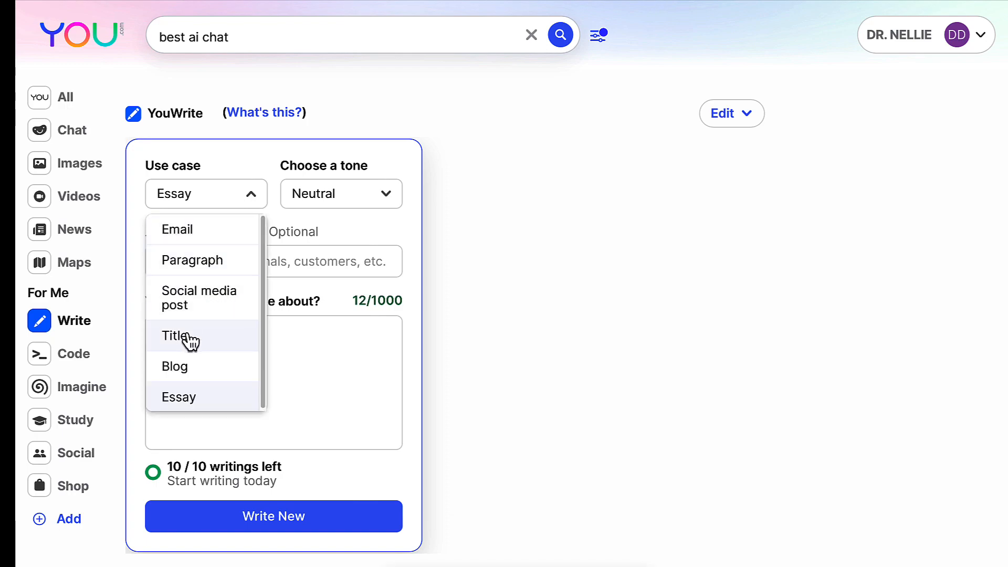
pyautogui.moveTo(384, 193)
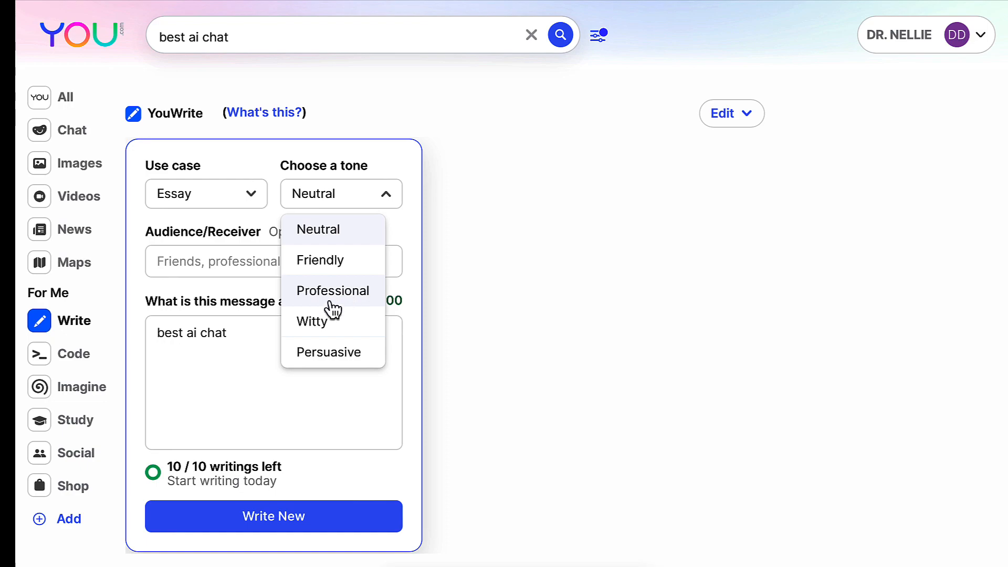
pyautogui.click(333, 290)
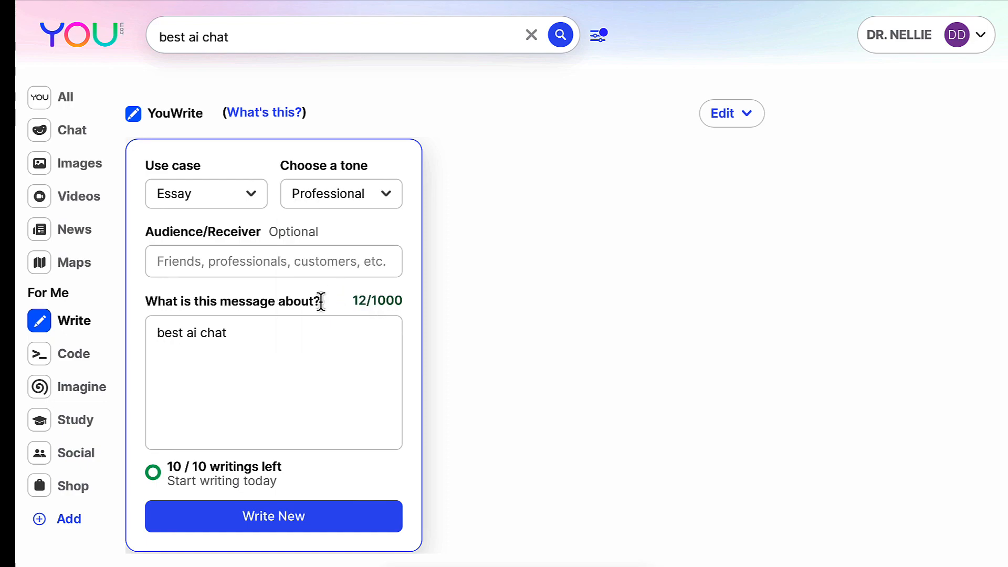
pyautogui.click(272, 515)
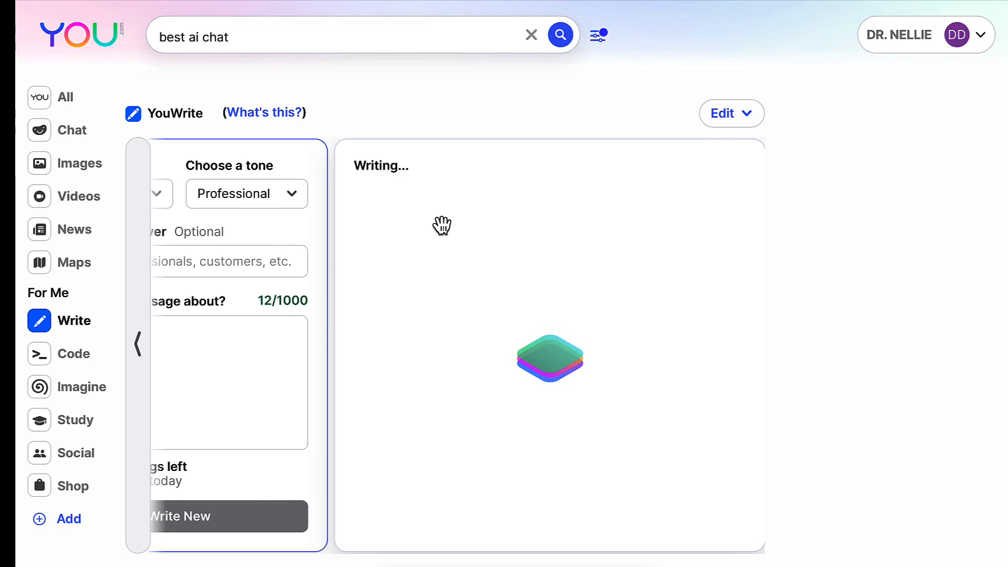
pyautogui.moveTo(444, 191)
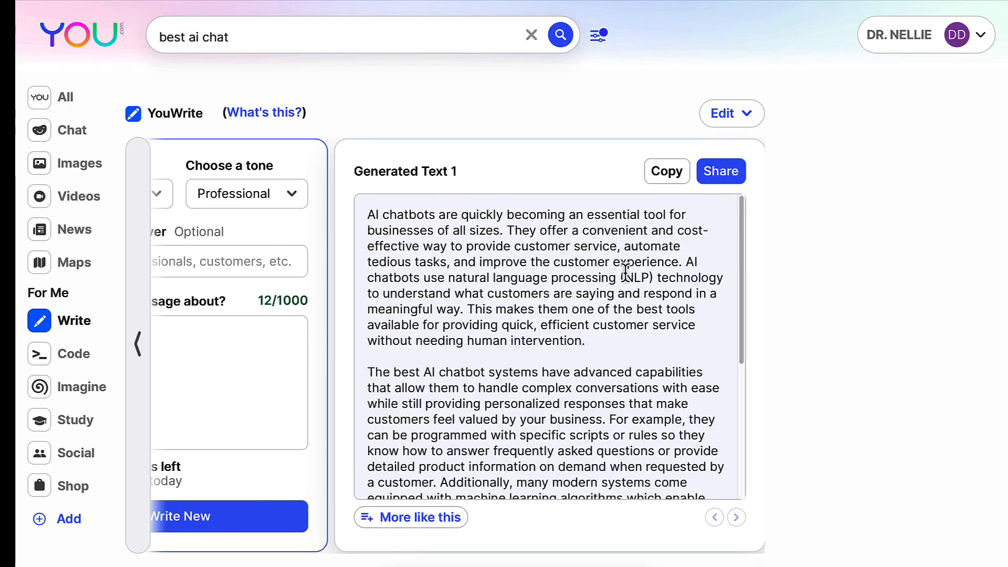
# - Scroll through Generated Text 1, the YouWrite essay on the best AI chat
pyautogui.scroll(-3)
pyautogui.write(' for  edu')
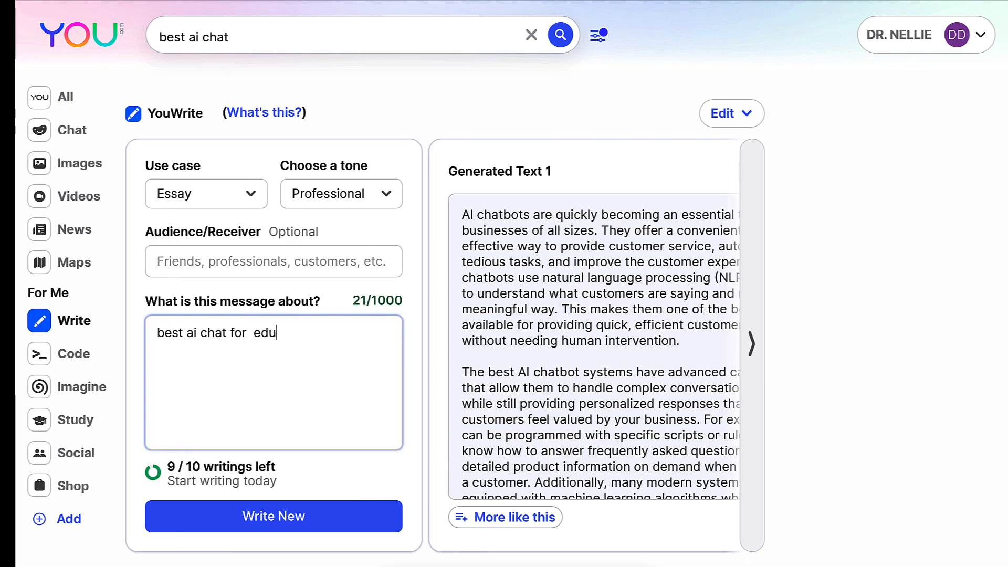
# - Change the topic to 'best ai chat for education' and regenerate, overwriting the essay
pyautogui.press('BackSpace')
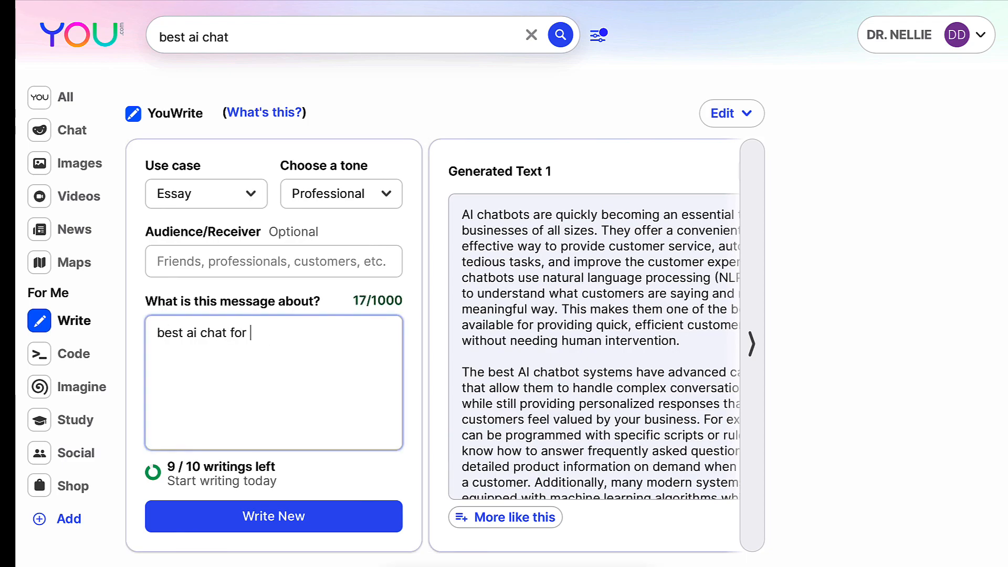
pyautogui.write('educaa')
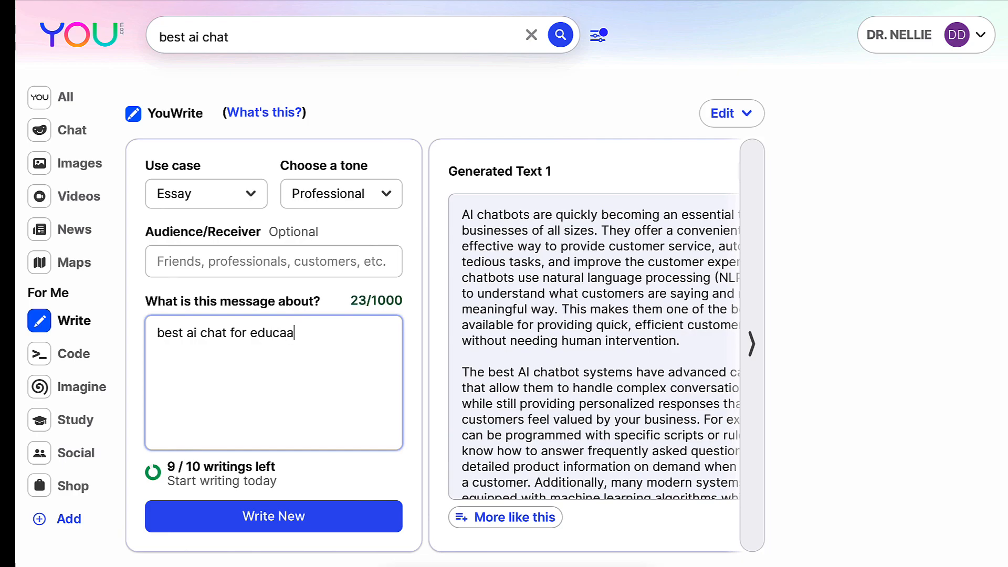
pyautogui.write('tion')
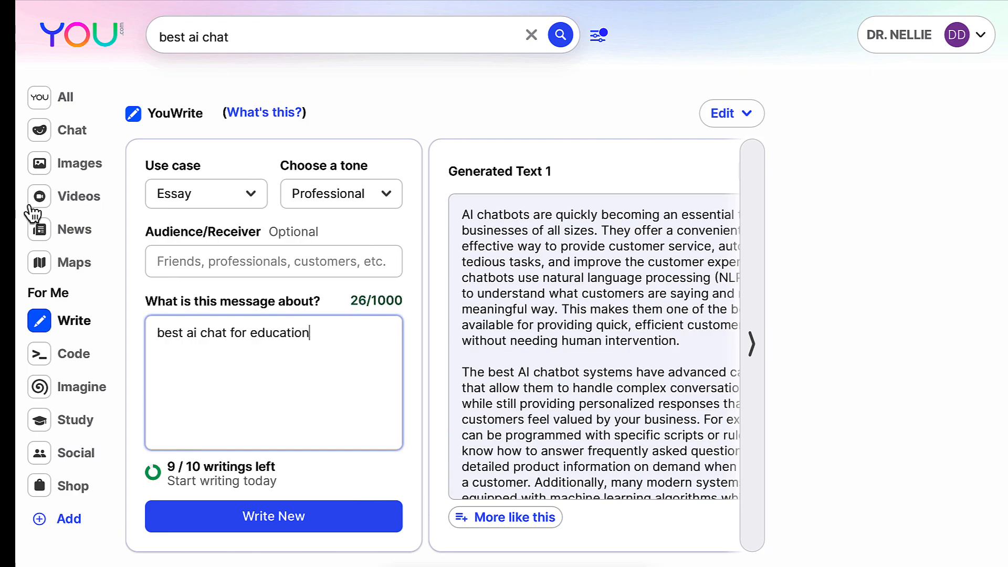
pyautogui.click(273, 515)
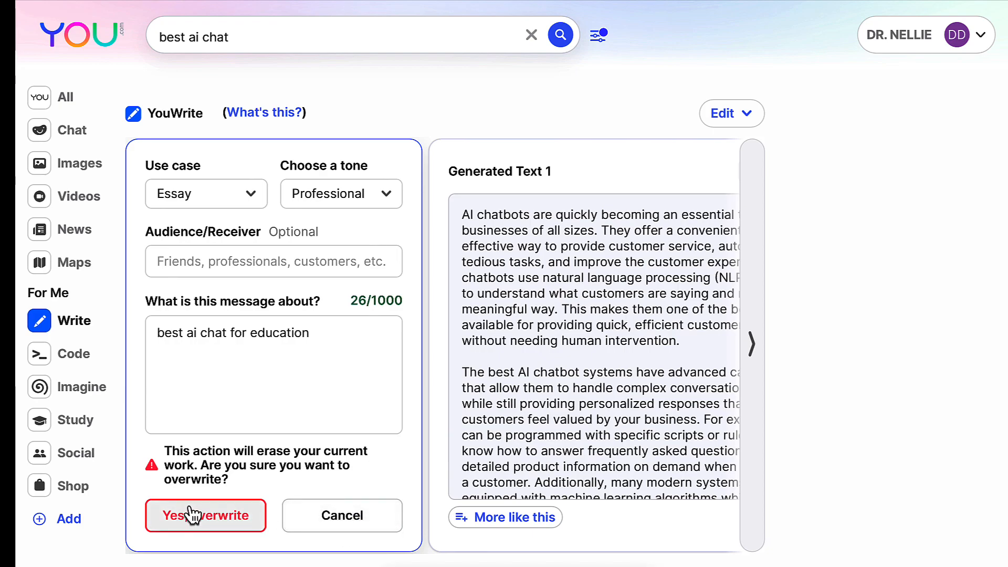
pyautogui.click(206, 515)
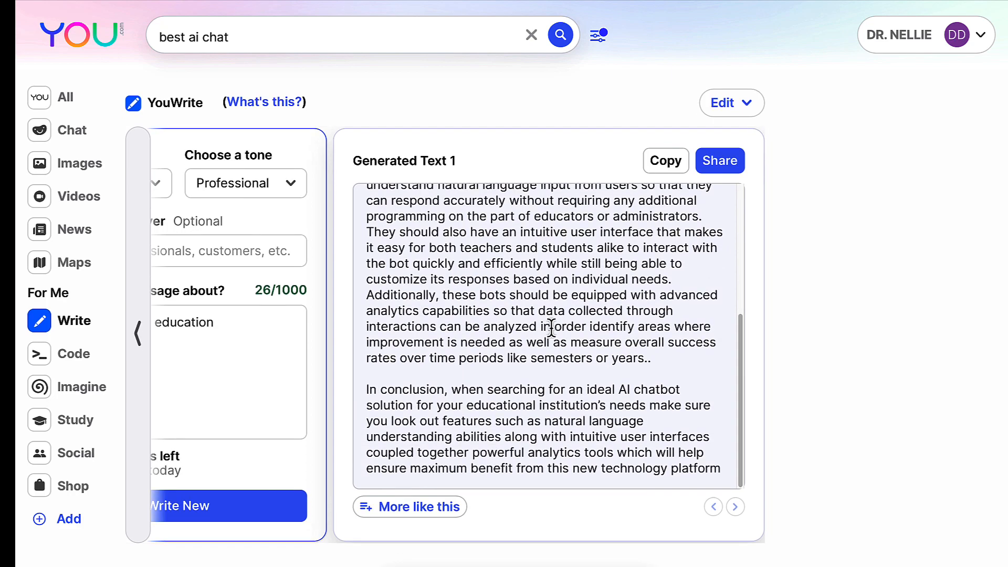
# - Read the new education essay and place the caret after the full-width topic text
pyautogui.scroll(-3)
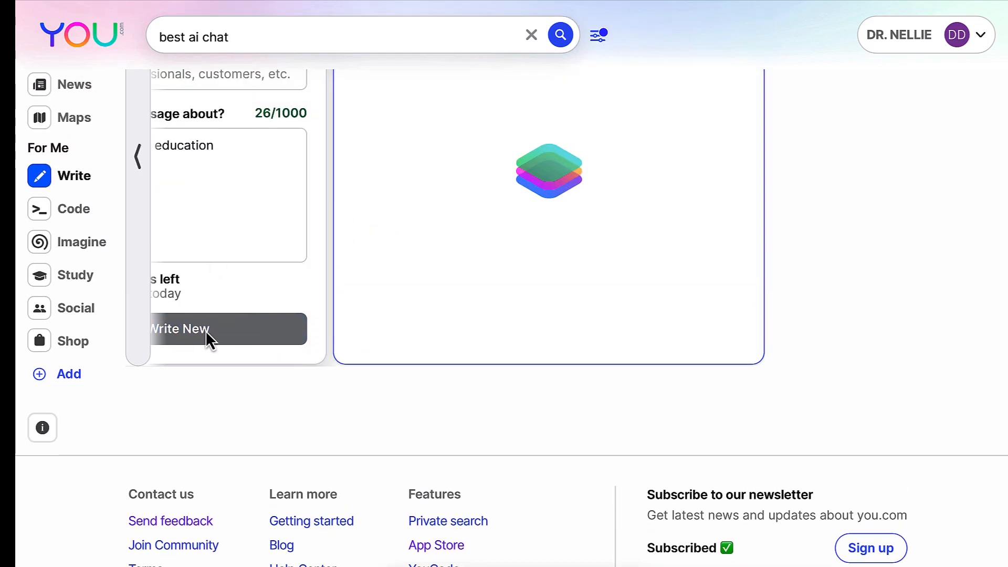
pyautogui.moveTo(219, 309)
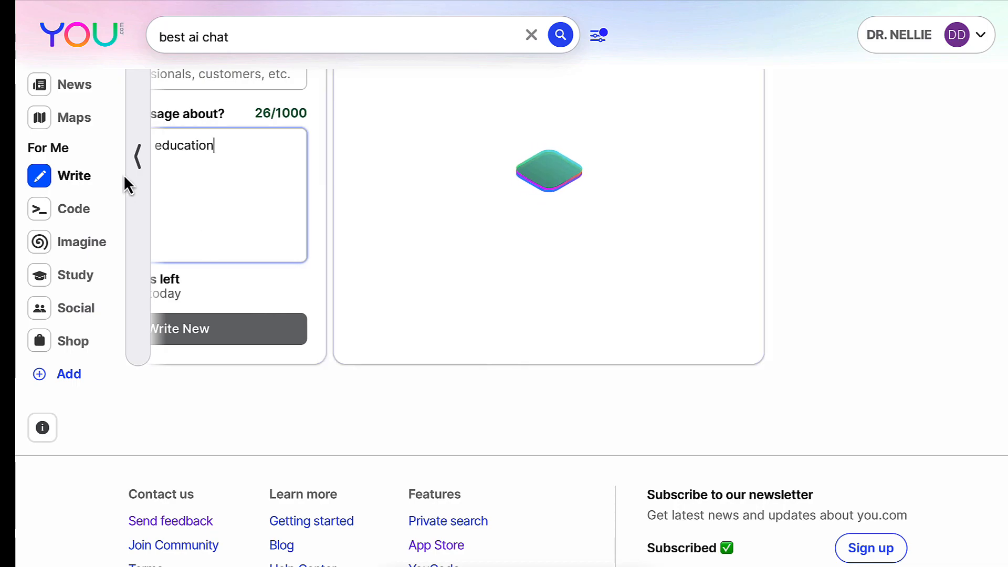
pyautogui.click(136, 157)
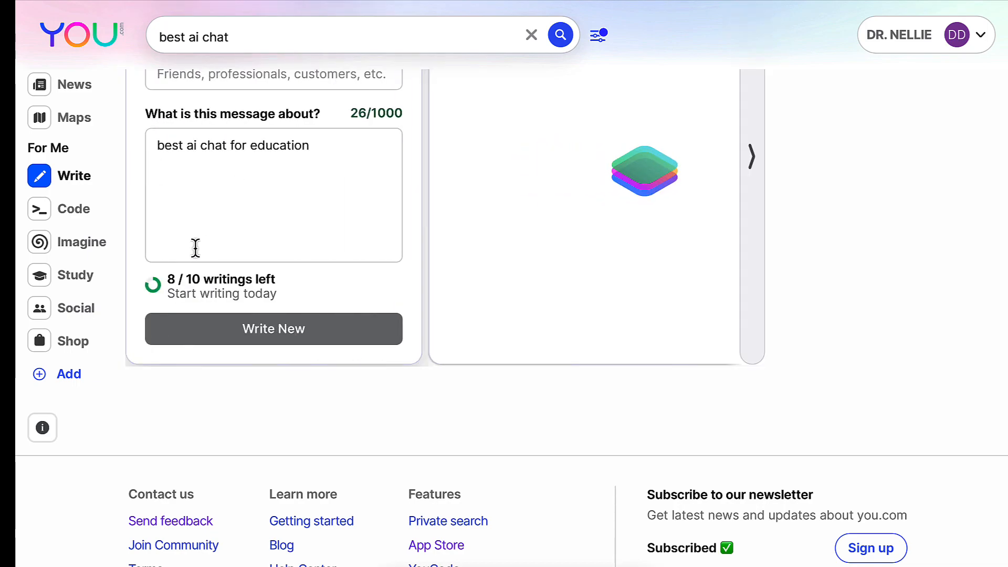
pyautogui.click(272, 329)
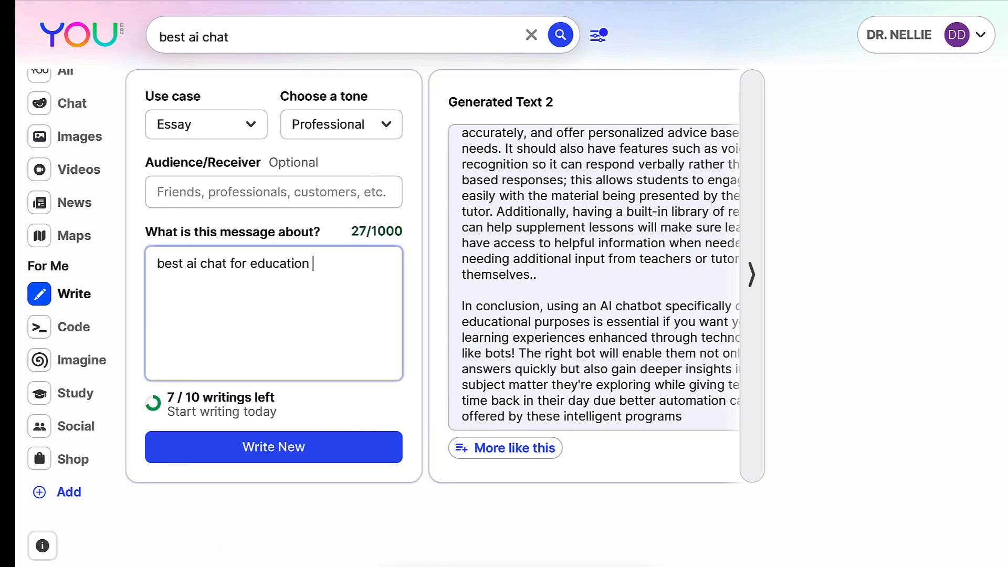
# - Append 'and sources' to the topic, regenerate over the old essay, and read it
pyautogui.write('and sources')
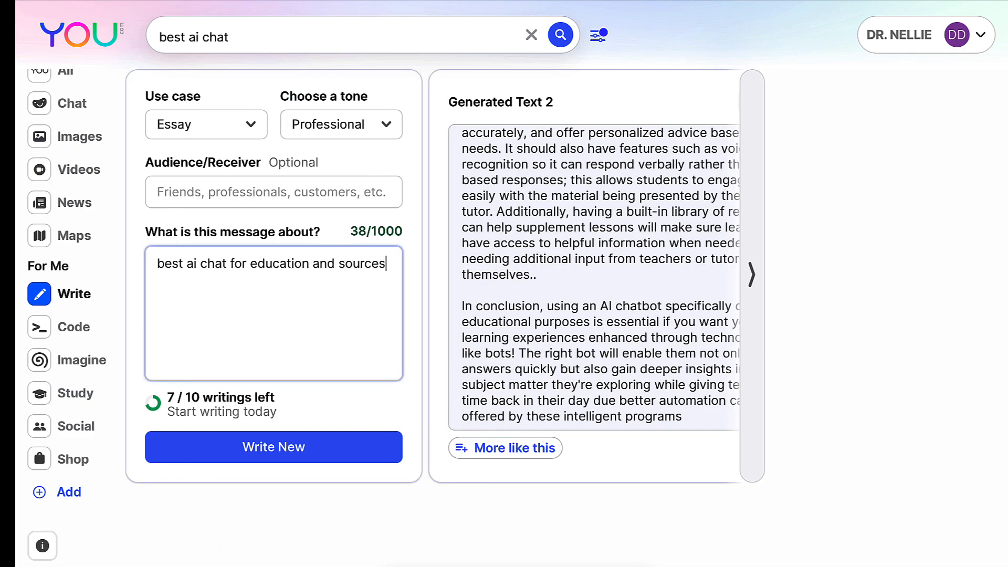
pyautogui.click(273, 447)
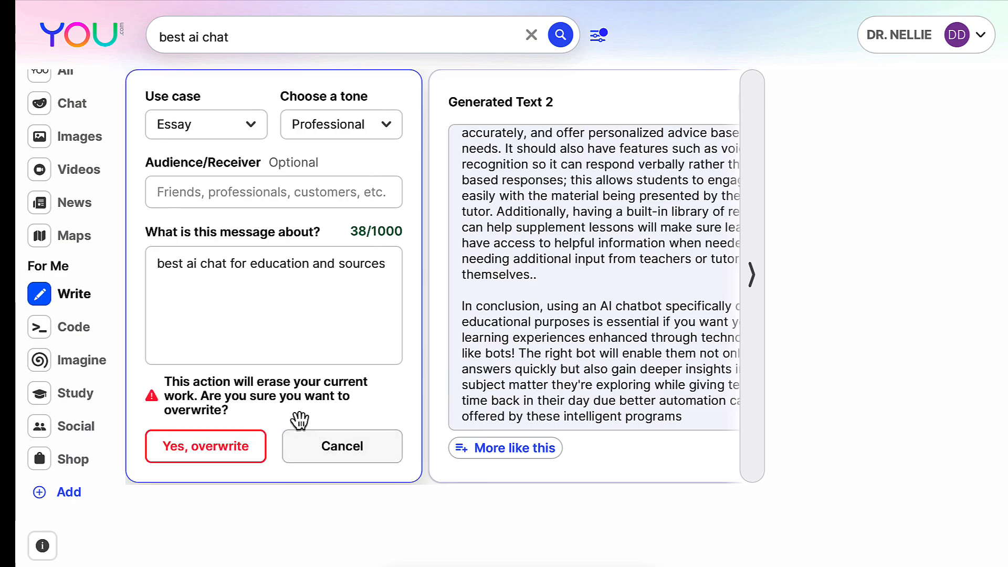
pyautogui.click(206, 446)
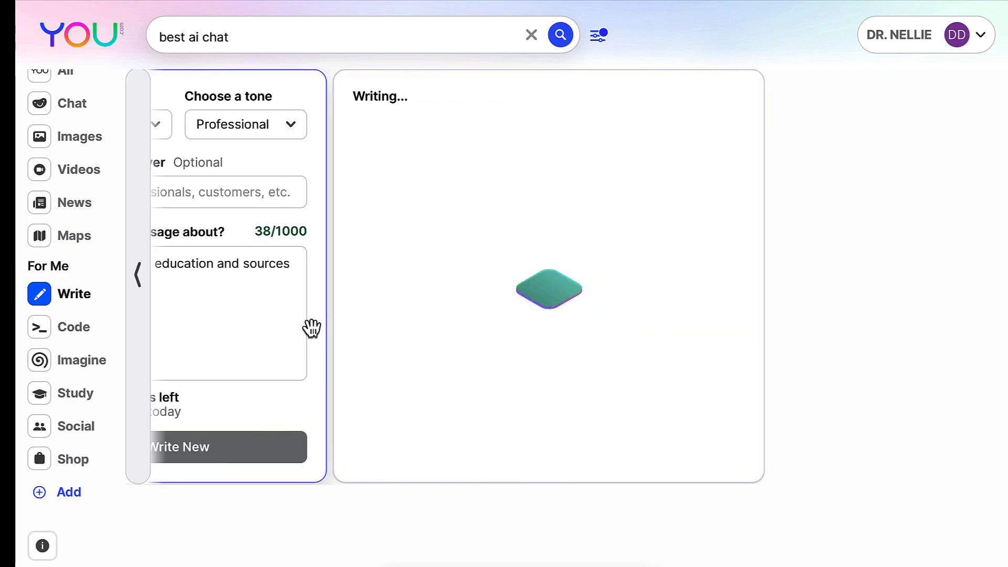
pyautogui.moveTo(418, 329)
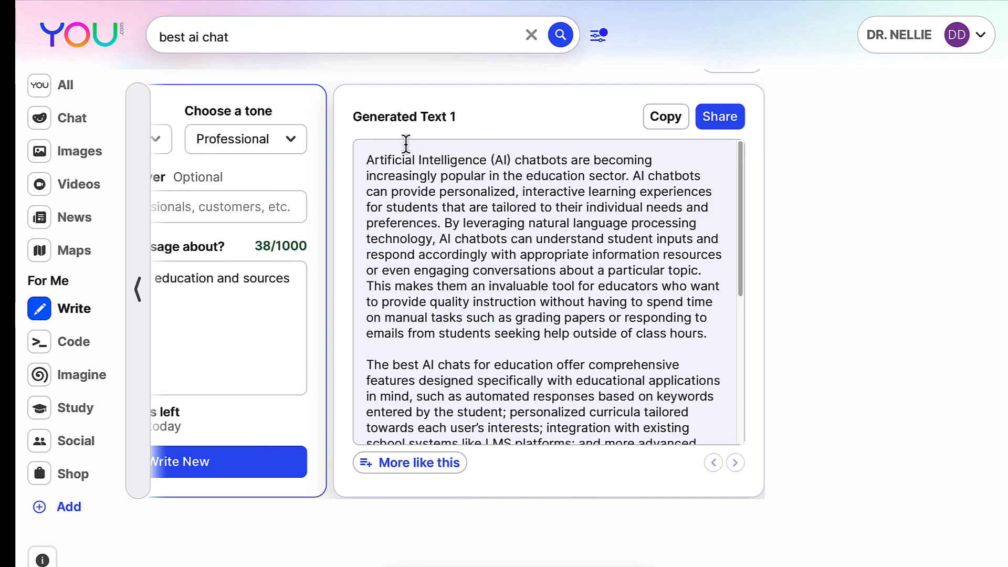
pyautogui.scroll(-3)
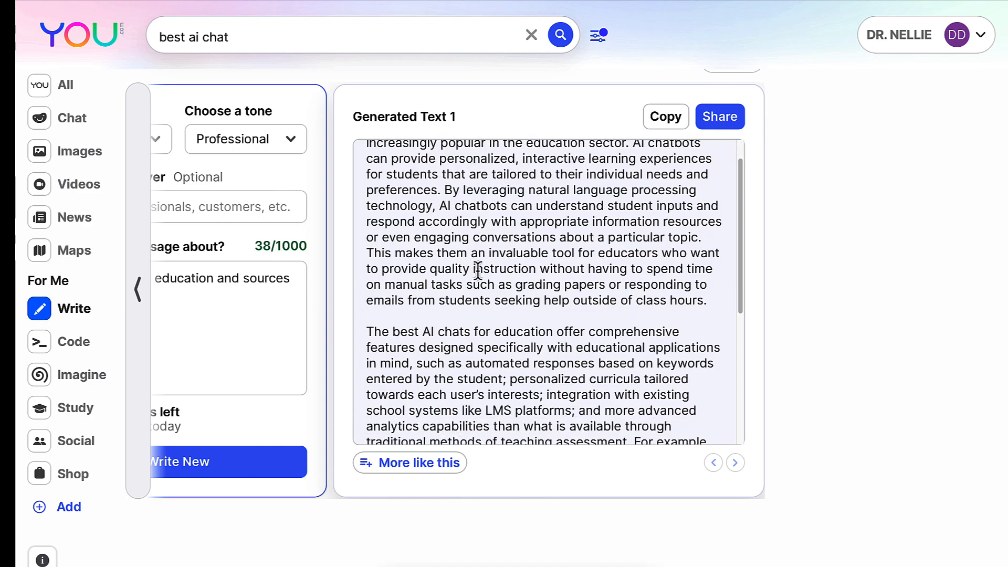
pyautogui.scroll(-3)
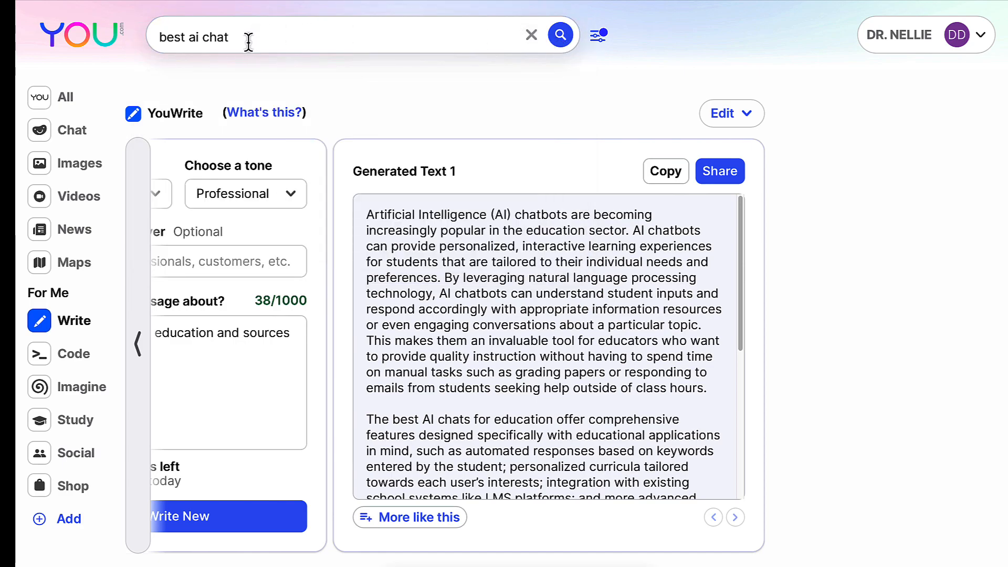
pyautogui.moveTo(377, 45)
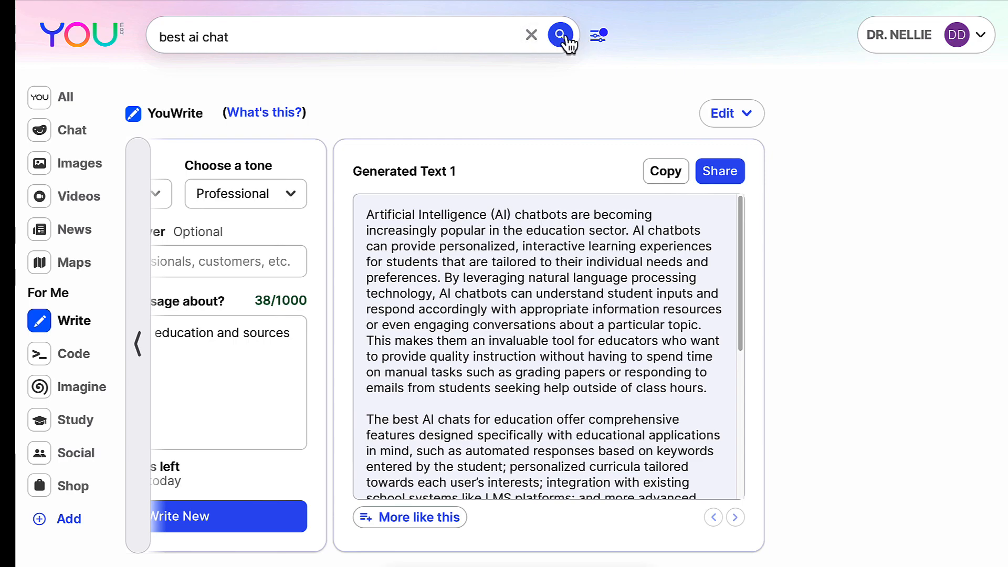
pyautogui.moveTo(66, 135)
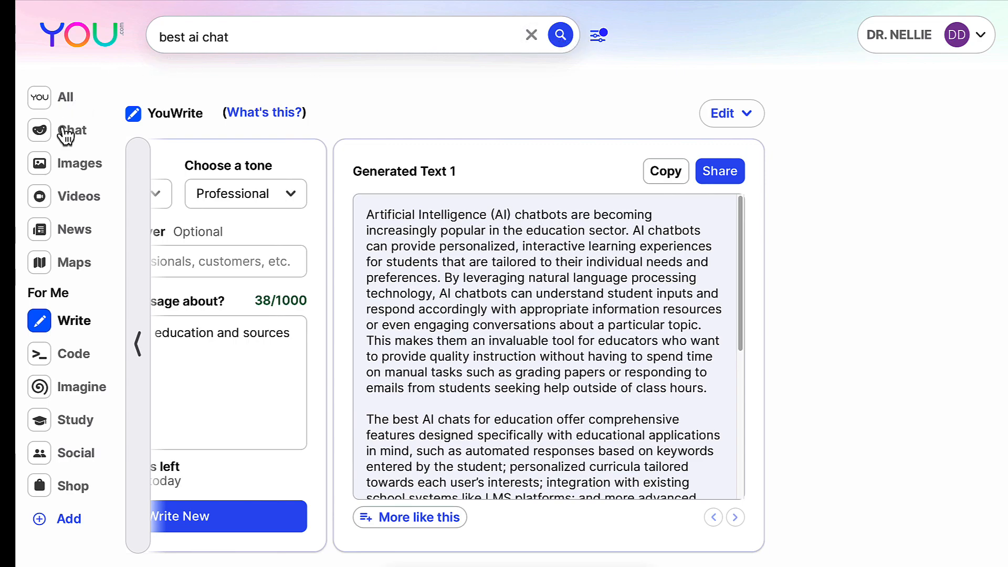
# - Return to All web results and extend the query with 'academic researched based information'
pyautogui.click(71, 129)
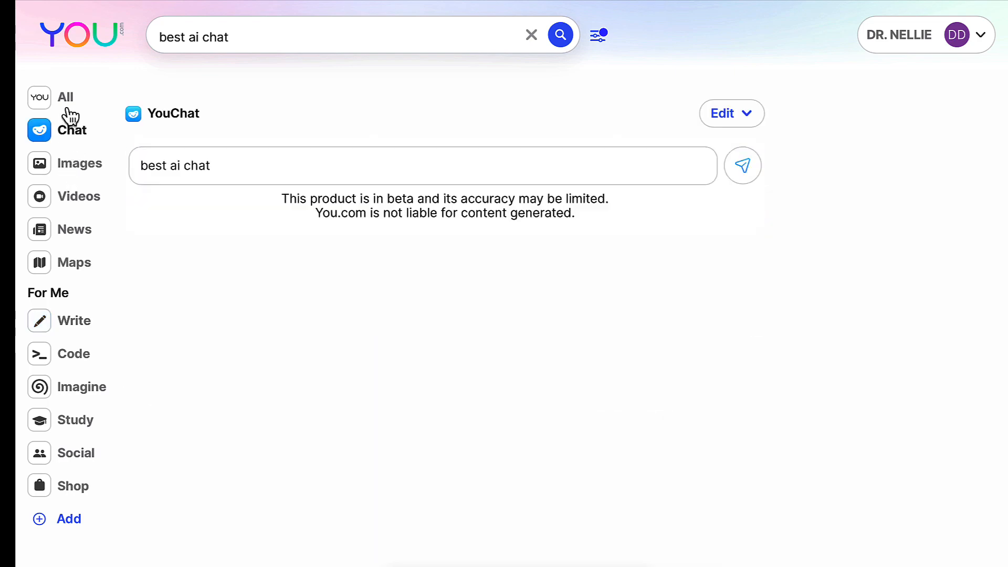
pyautogui.click(65, 98)
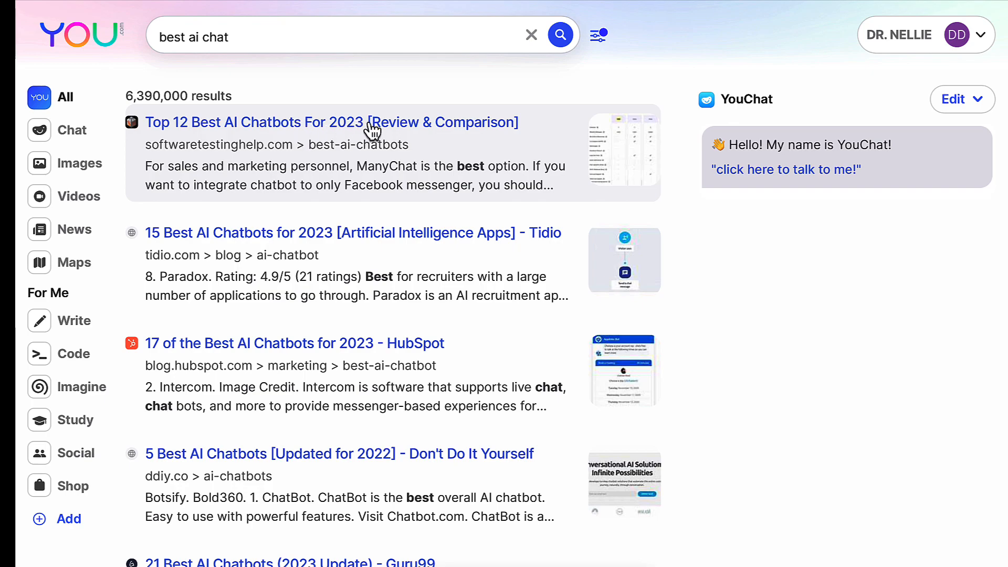
pyautogui.click(334, 37)
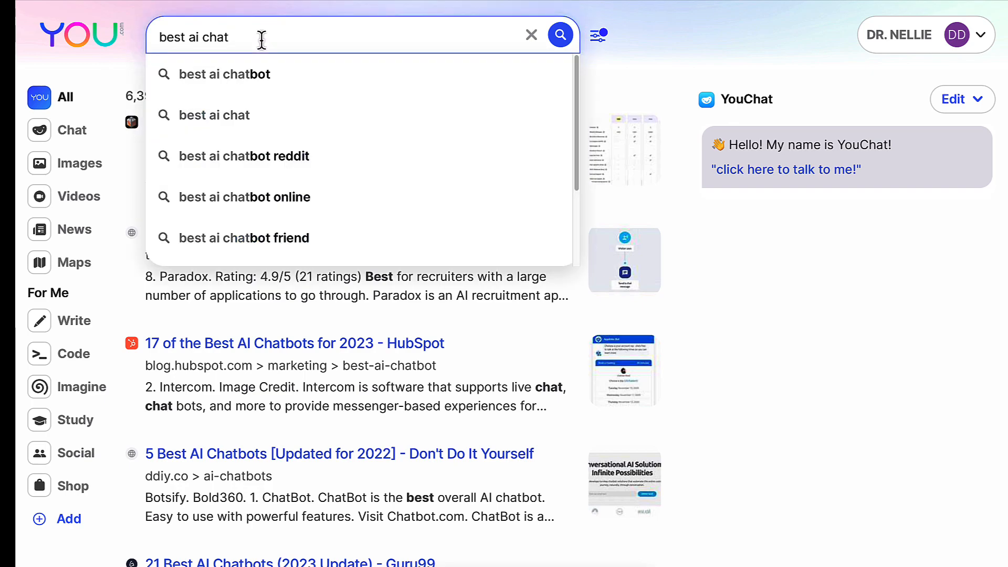
pyautogui.write('academic researched')
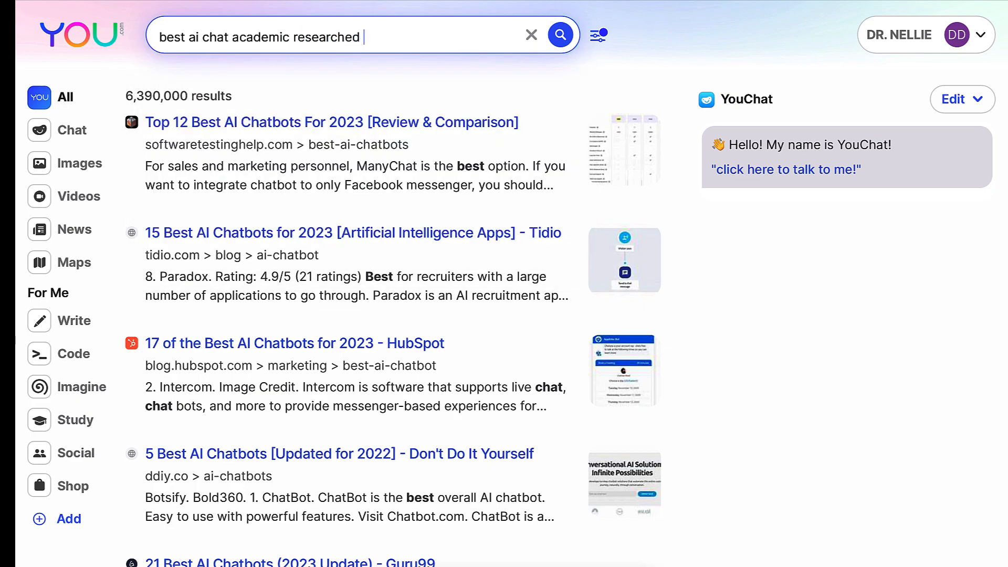
pyautogui.write('based')
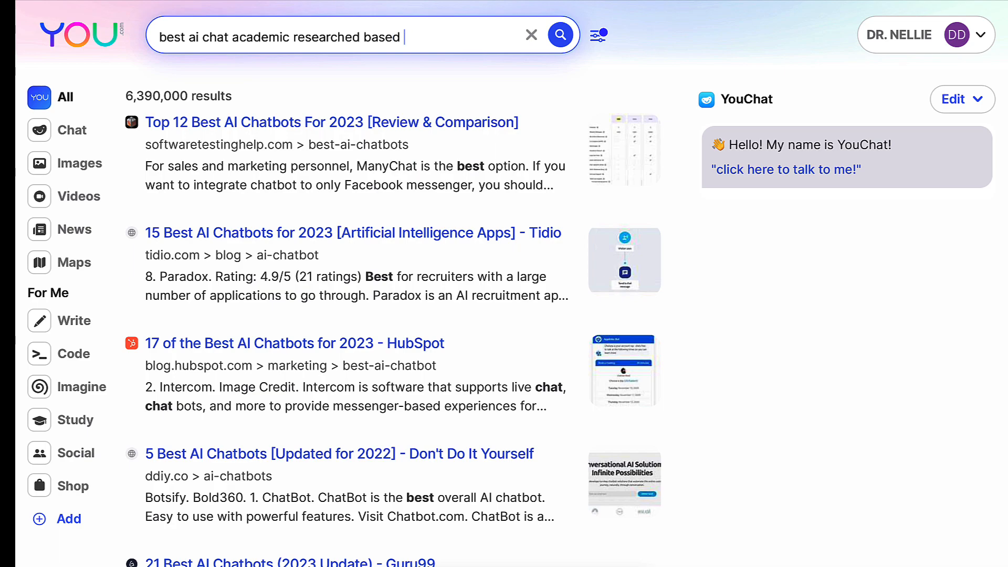
pyautogui.write('informatioin')
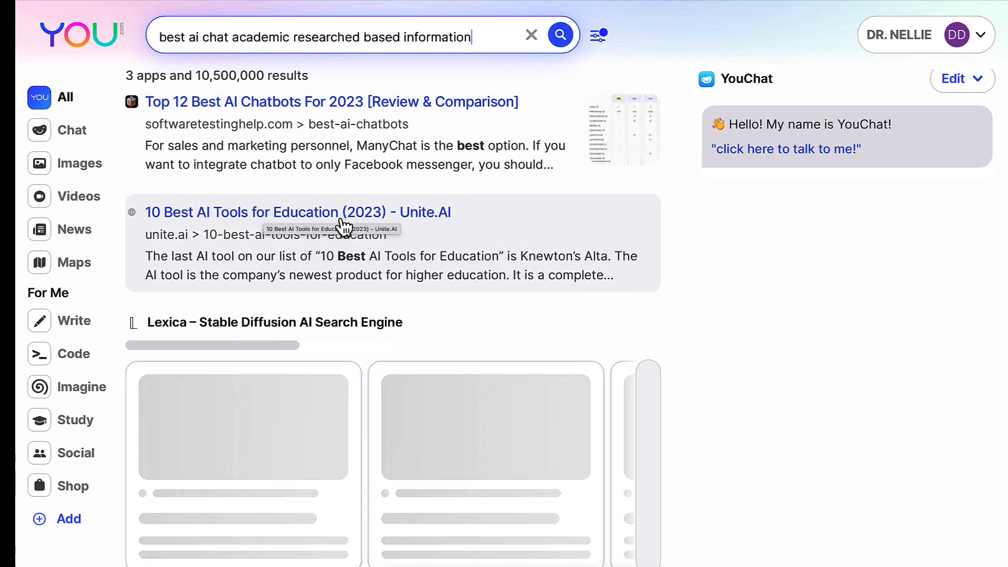
pyautogui.click(297, 212)
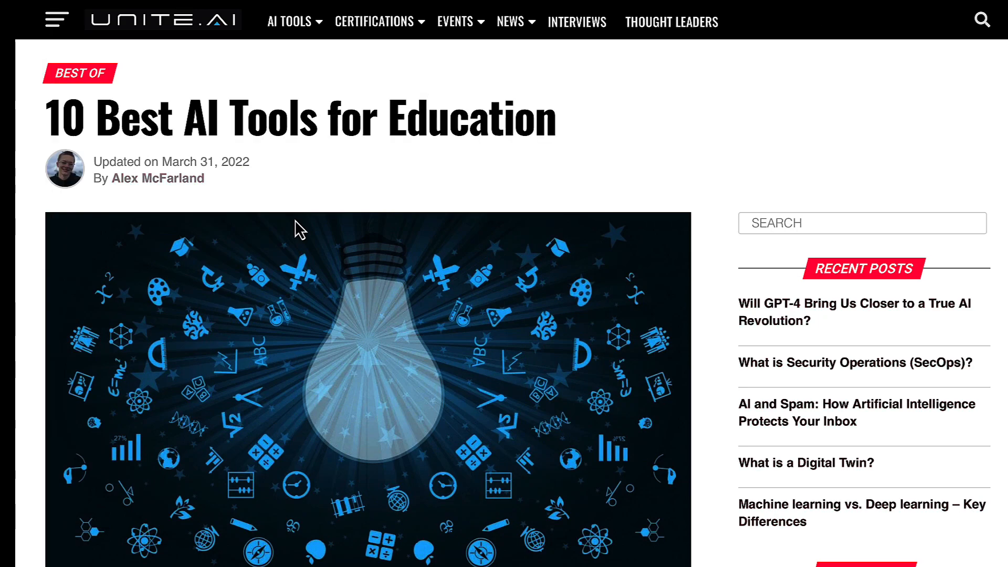
pyautogui.scroll(-3)
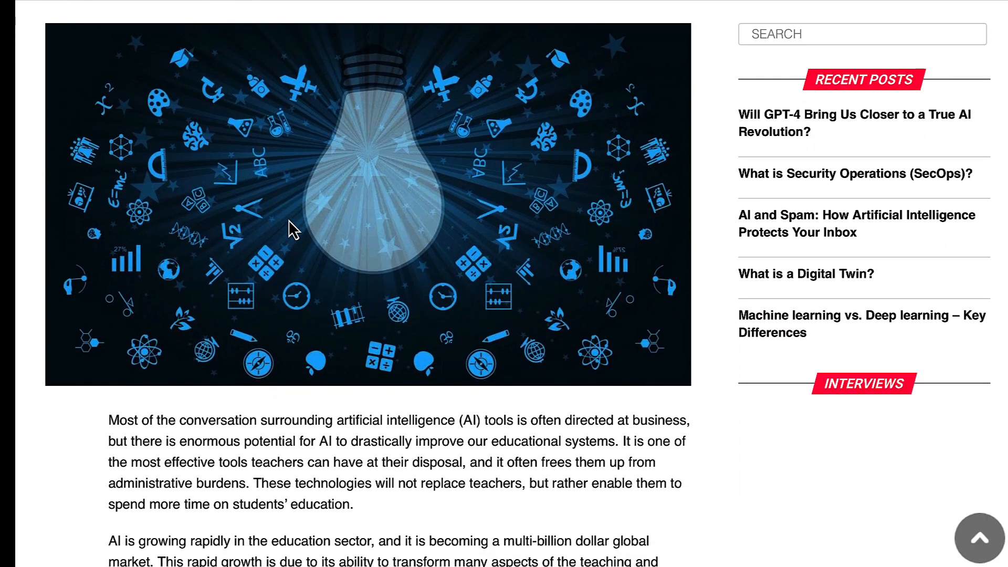
pyautogui.scroll(-3)
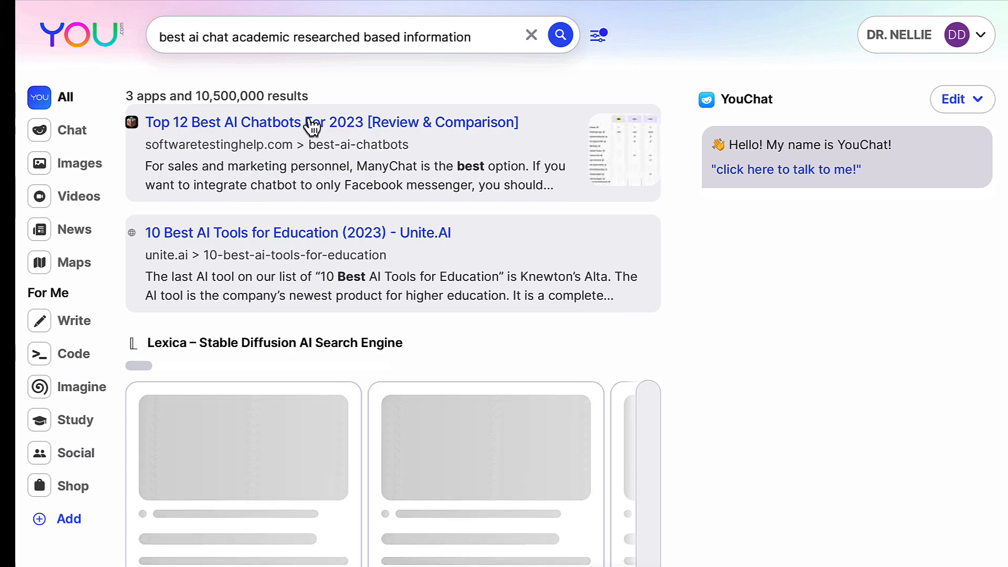
pyautogui.moveTo(294, 84)
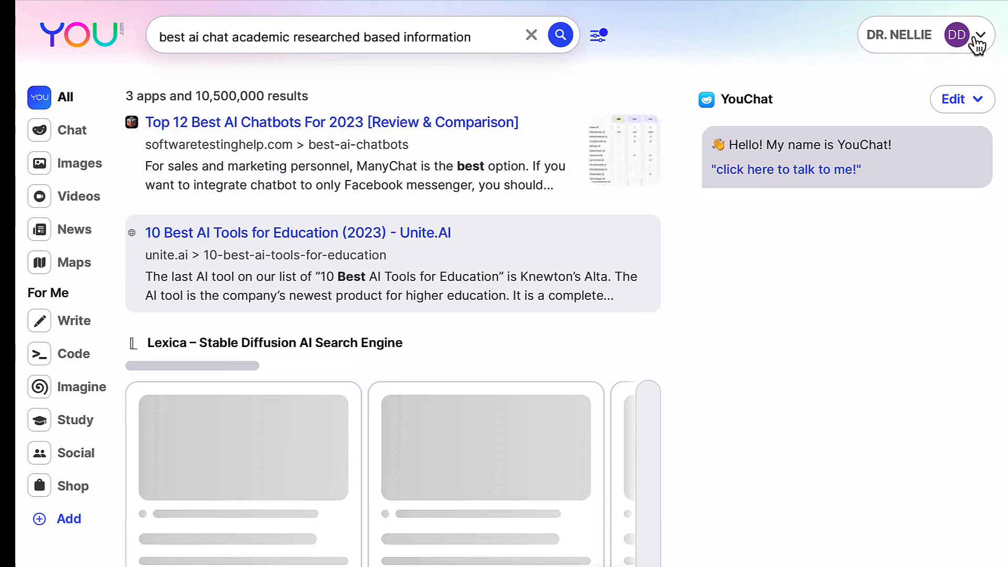
# - In the account settings menu, keep Safe Search at Moderate
pyautogui.click(988, 35)
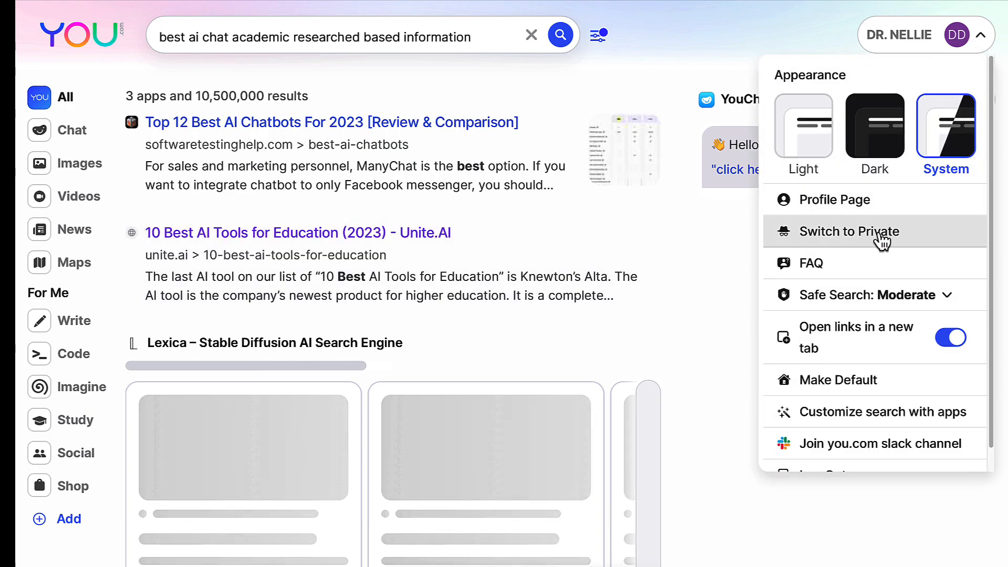
pyautogui.click(868, 294)
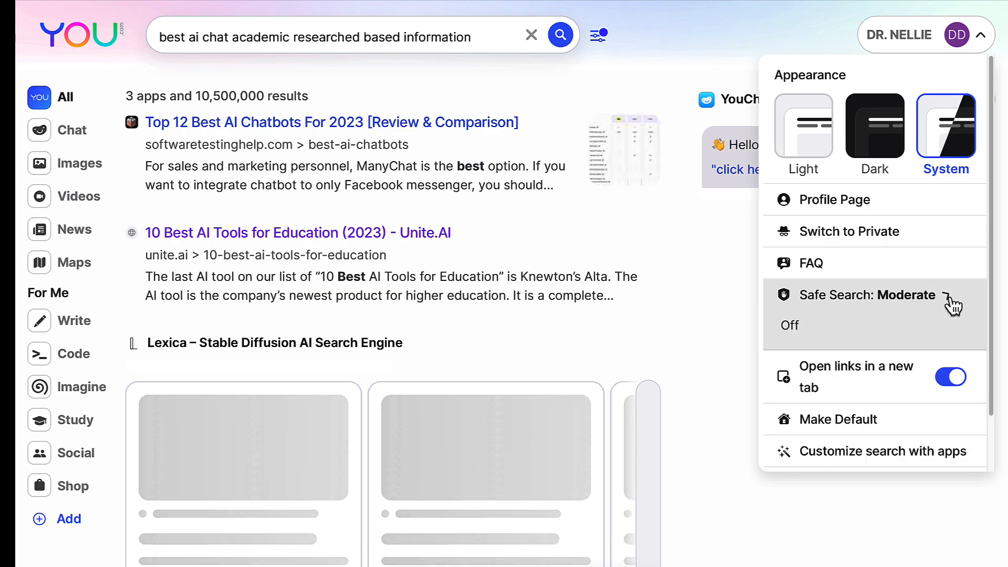
pyautogui.click(868, 295)
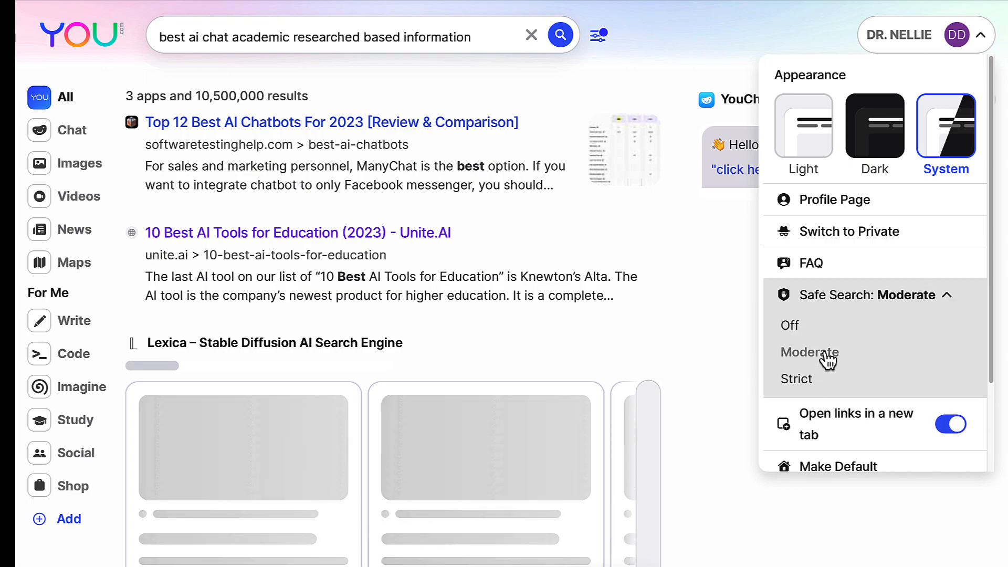
pyautogui.moveTo(793, 327)
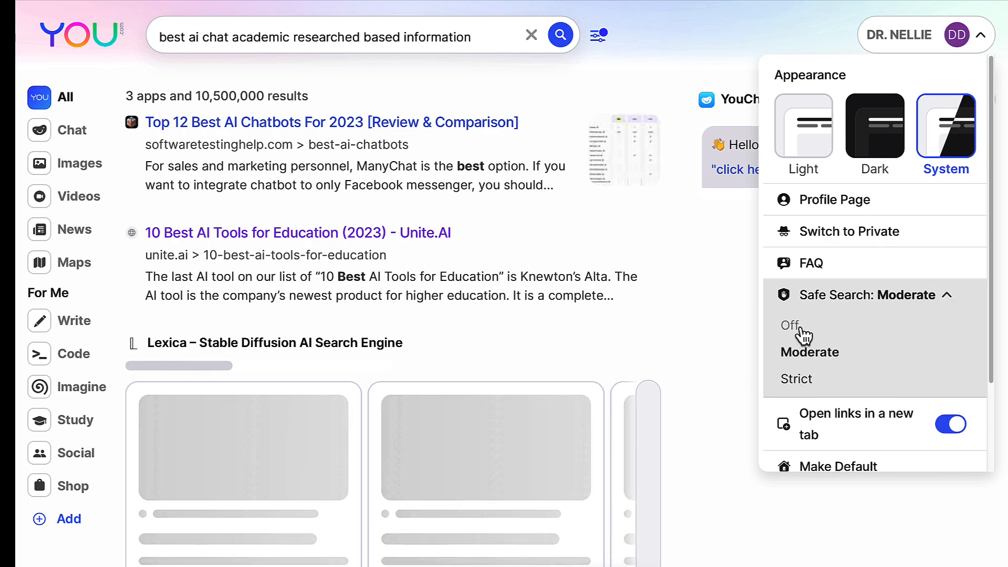
# - Set the appearance to Light and switch searching to private mode
pyautogui.scroll(-3)
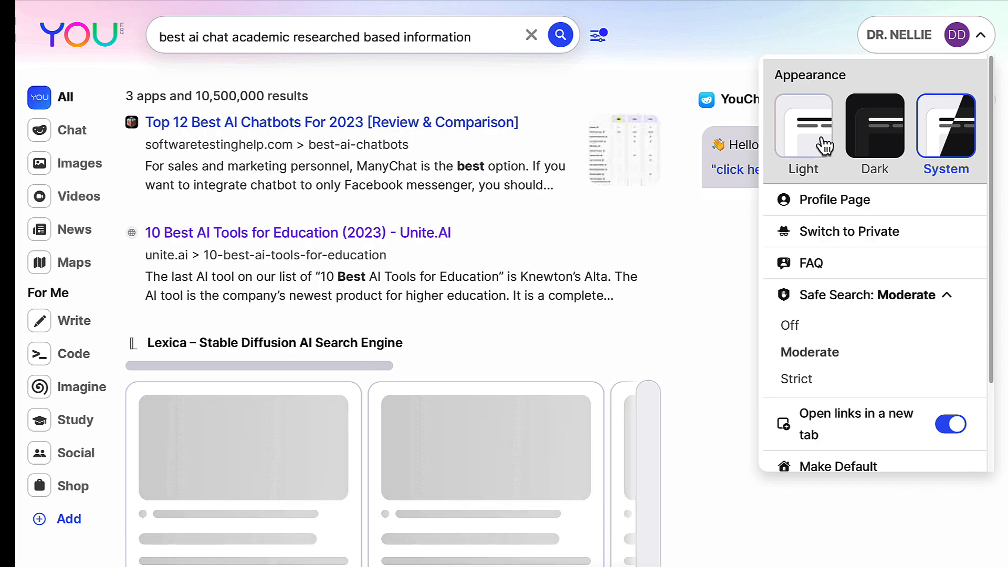
pyautogui.click(803, 126)
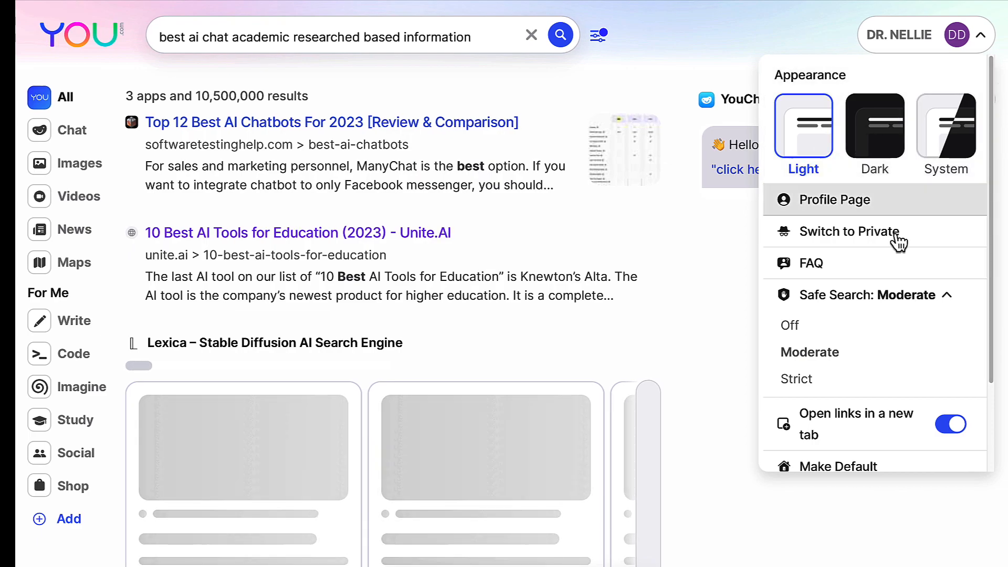
pyautogui.click(848, 232)
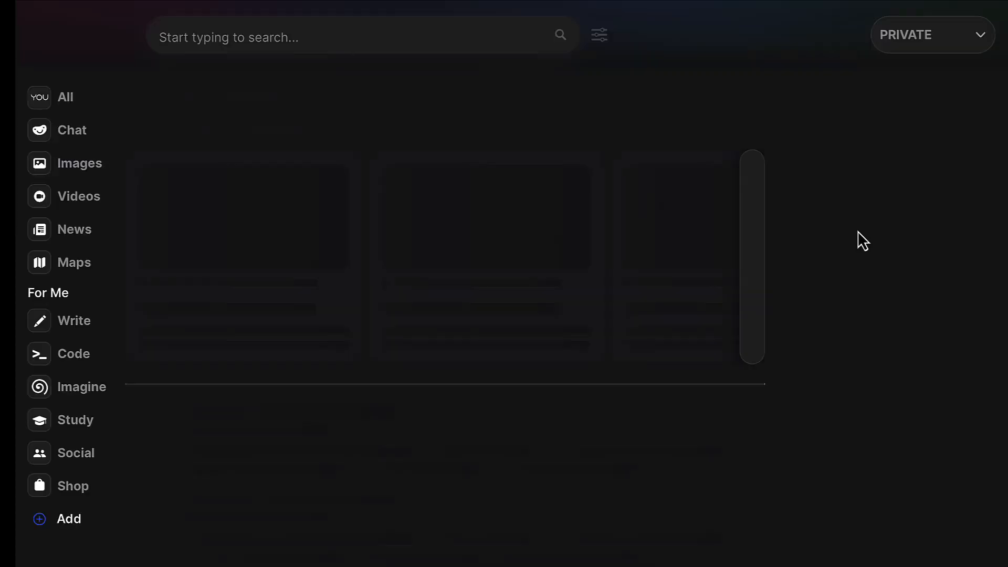
# - Search 'best ai chat academic researched based information' privately and scroll the results
pyautogui.write('best ai chat academic researched based information')
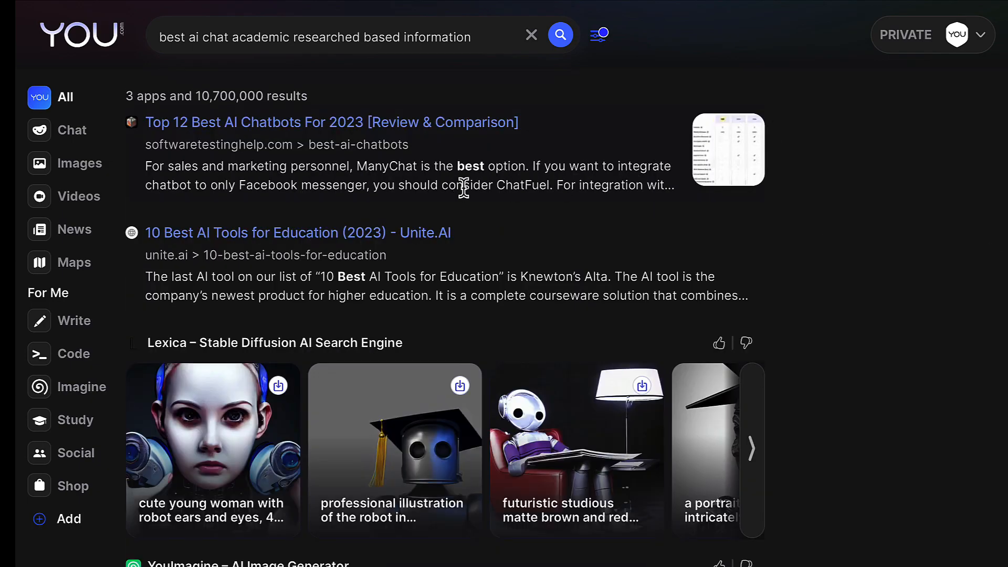
pyautogui.moveTo(357, 334)
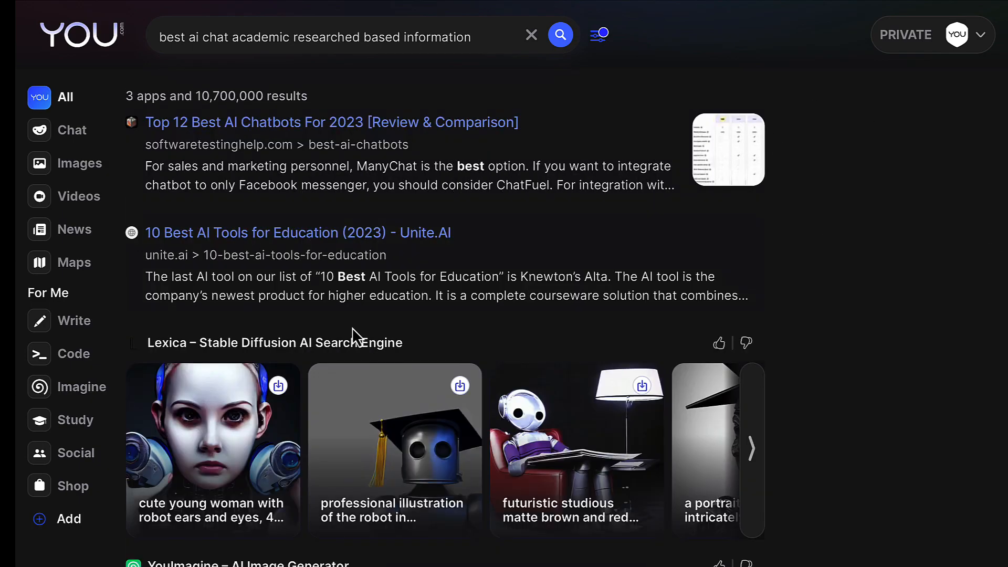
pyautogui.scroll(-3)
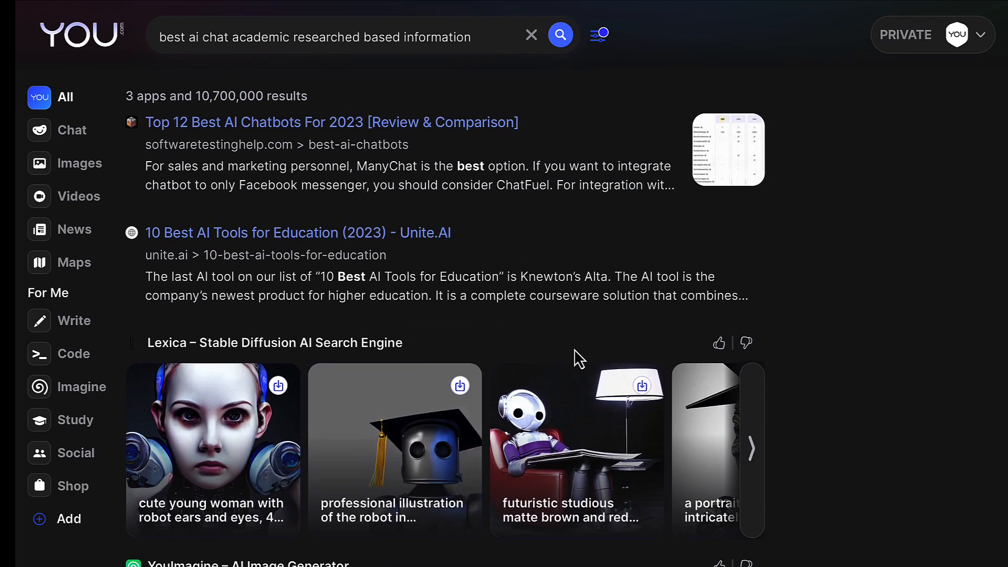
pyautogui.moveTo(334, 198)
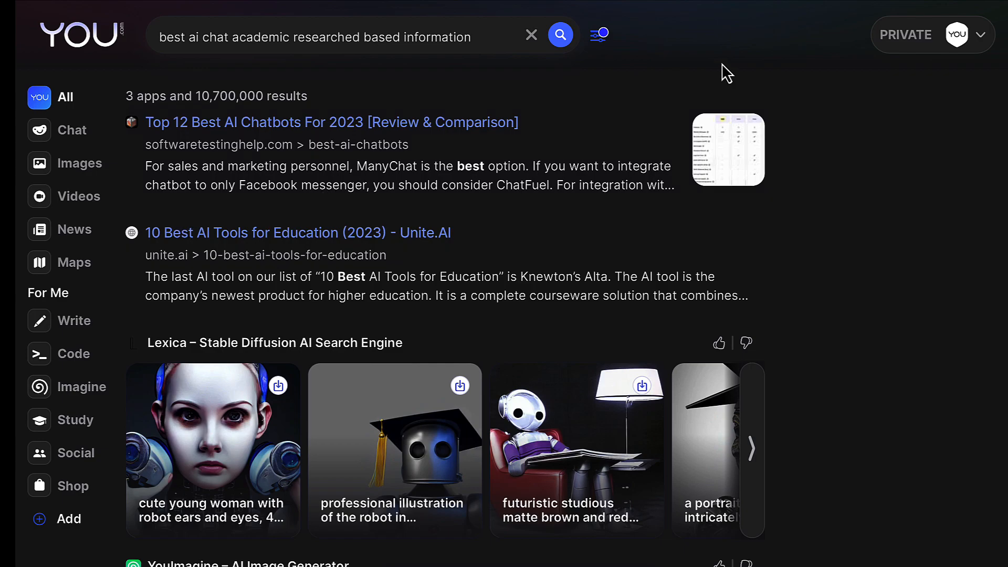
pyautogui.moveTo(674, 11)
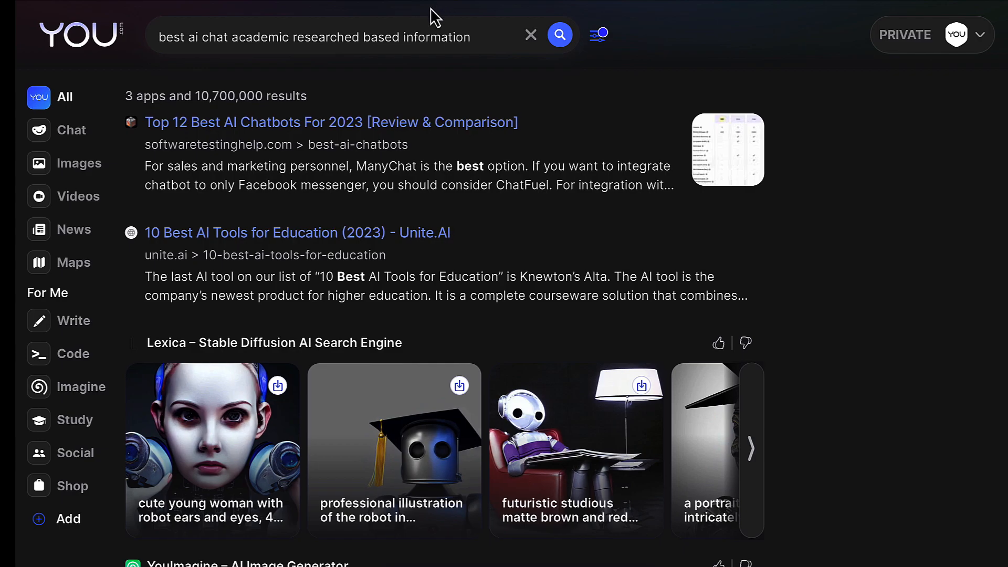
pyautogui.moveTo(525, 73)
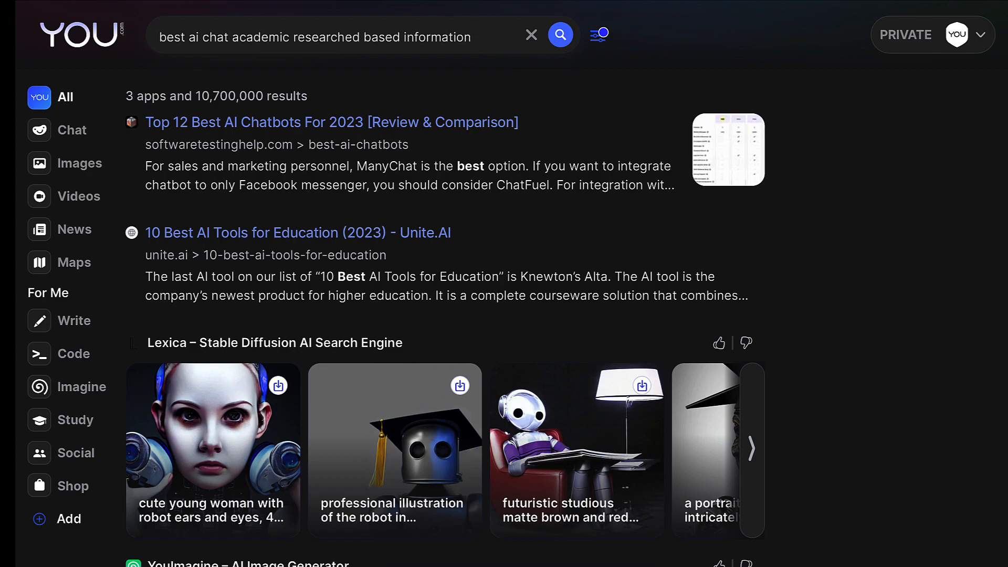
pyautogui.moveTo(584, 14)
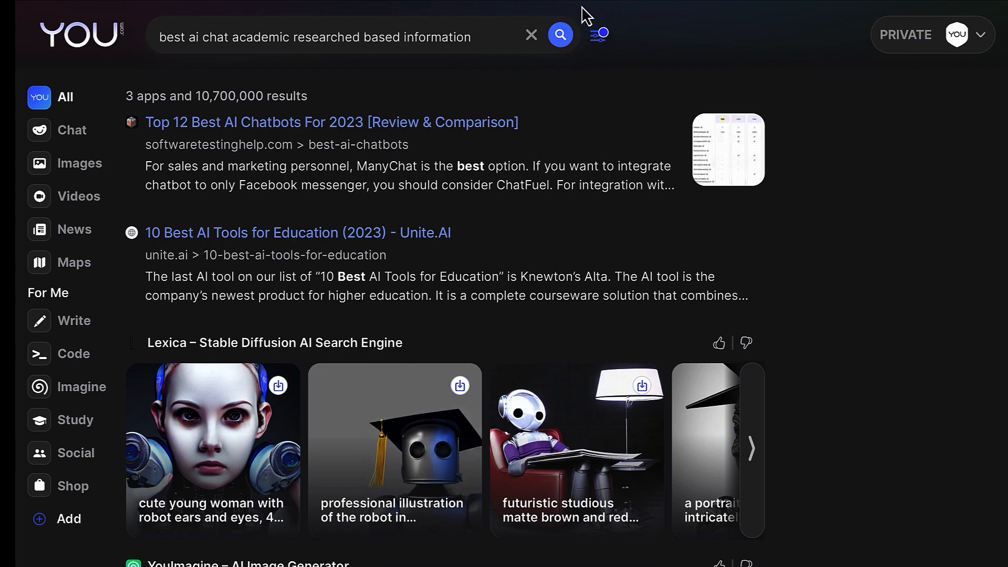
pyautogui.moveTo(77, 57)
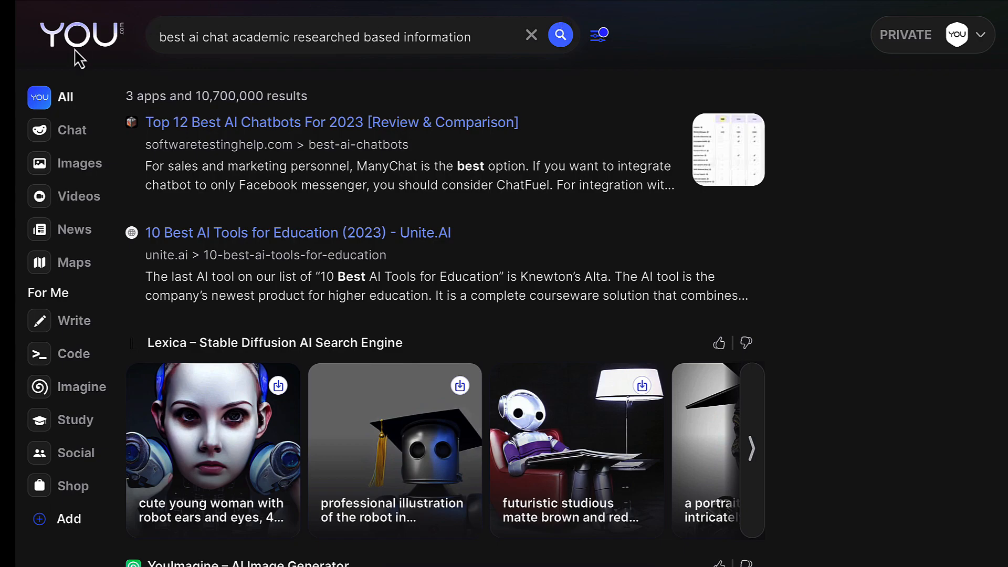